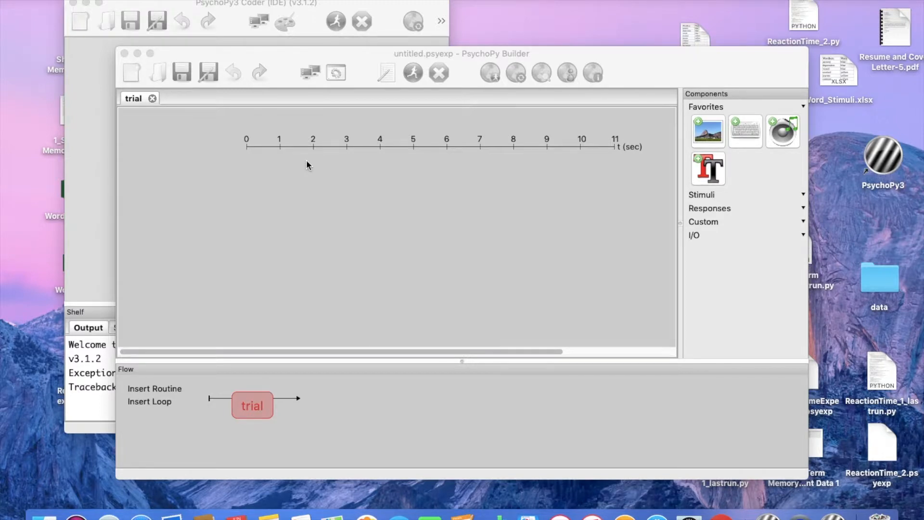
{"action": "mouse_move", "coordinate": [272, 396]}
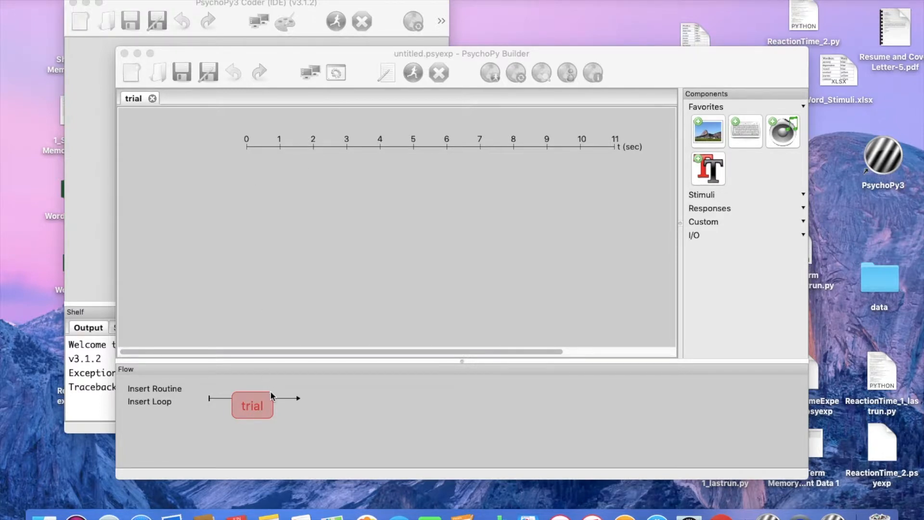
{"action": "mouse_move", "coordinate": [269, 413]}
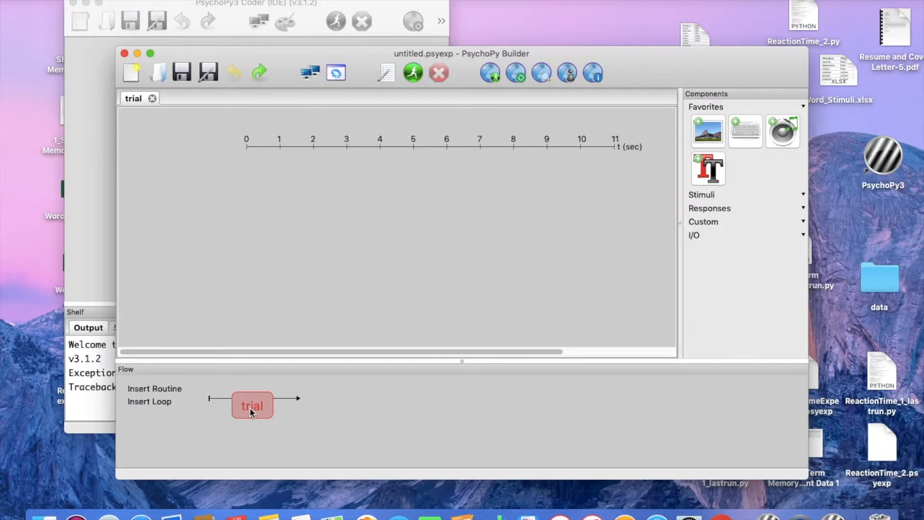
- Rename the default trial routine to WelcomeScreen via the Rename dialog
{"action": "double_click", "coordinate": [251, 405]}
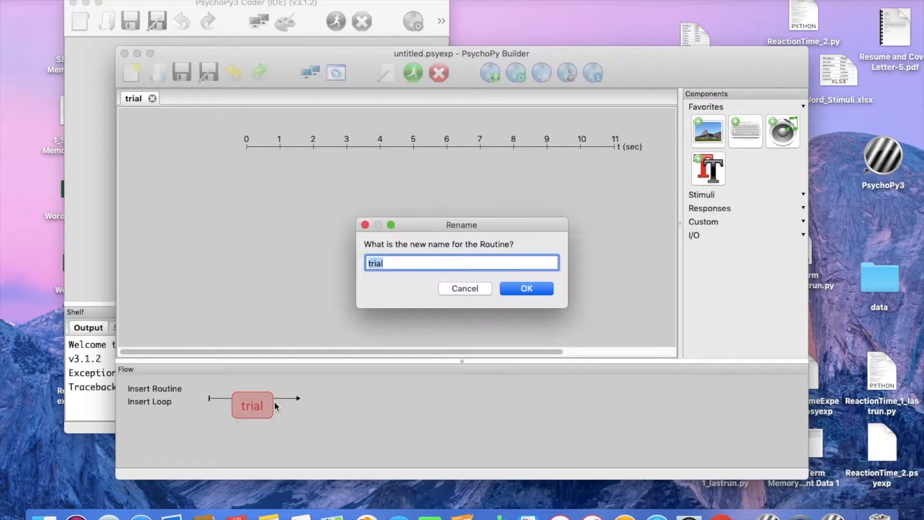
{"action": "type", "text": "Welcom"}
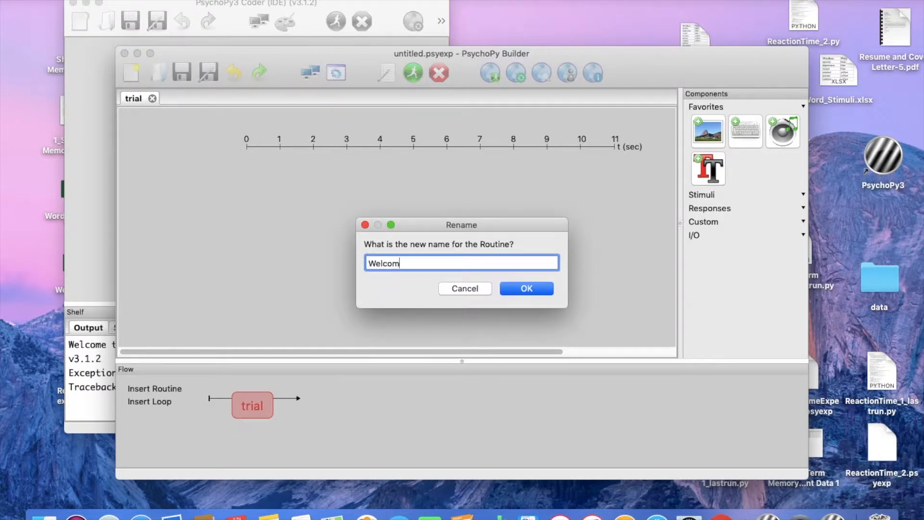
{"action": "left_click", "coordinate": [526, 288]}
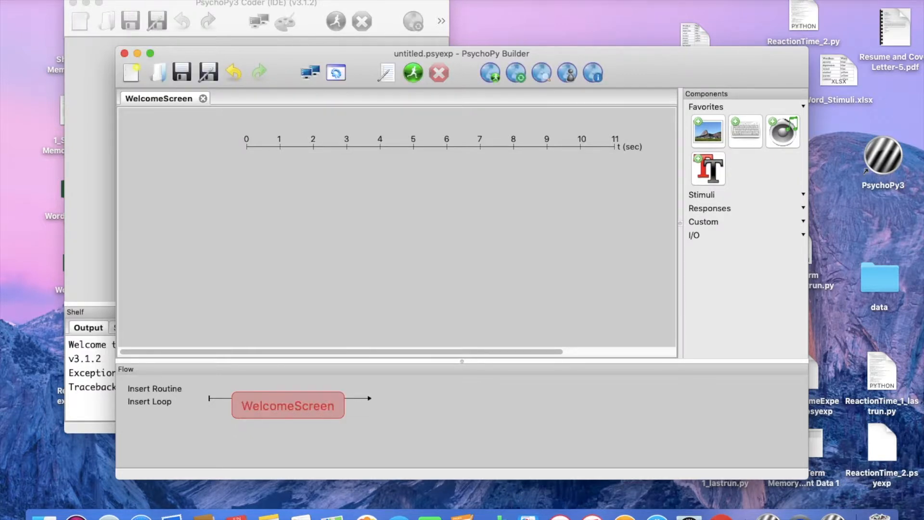
{"action": "mouse_move", "coordinate": [500, 196]}
{"action": "type", "text": "textWe"}
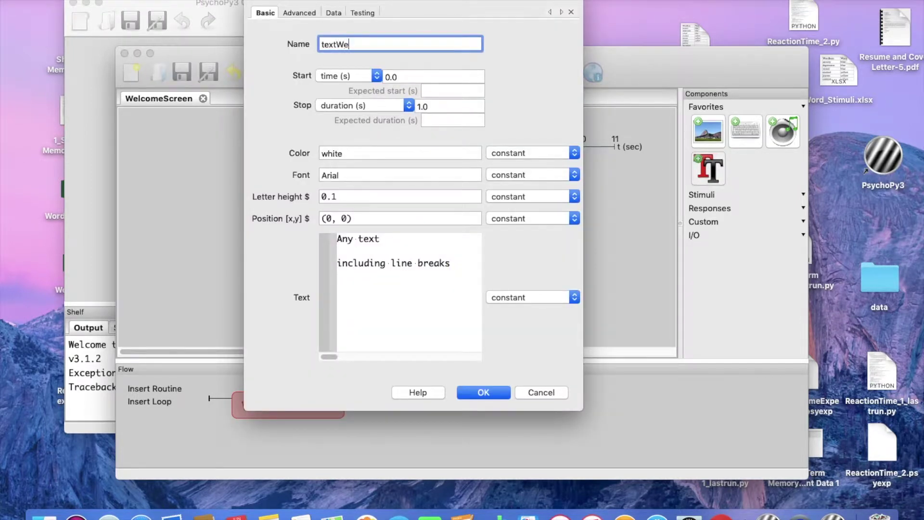
- Add a textWelcome component with no stop time reading 'Welcome to the Short Term Memory Experiment'
{"action": "type", "text": "lcome"}
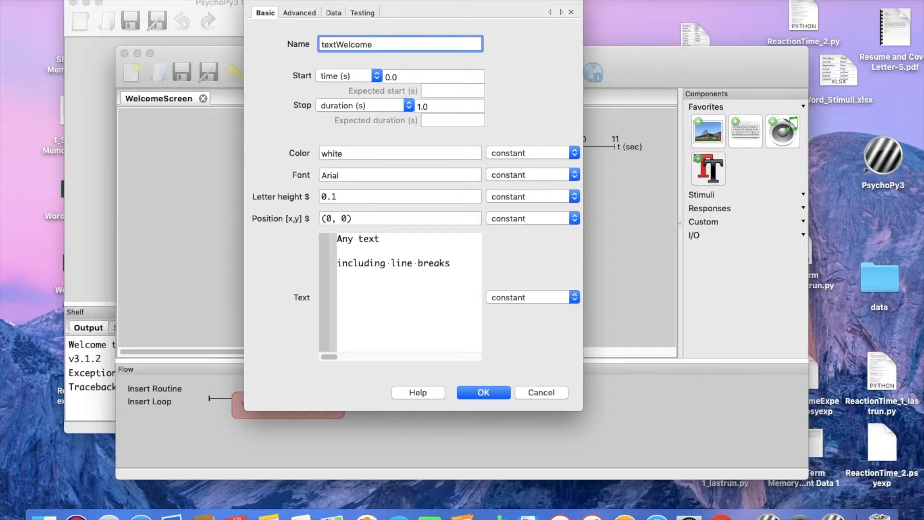
{"action": "mouse_move", "coordinate": [355, 67]}
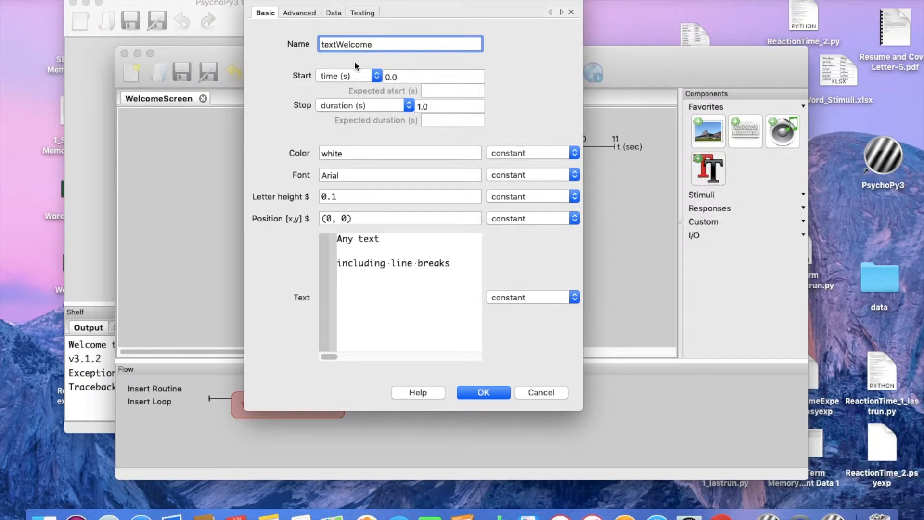
{"action": "left_click", "coordinate": [400, 44]}
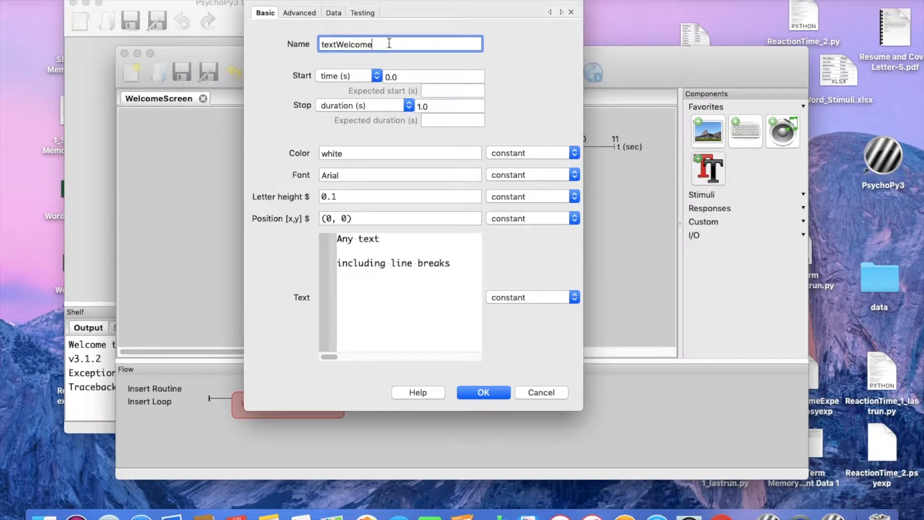
{"action": "mouse_move", "coordinate": [389, 43]}
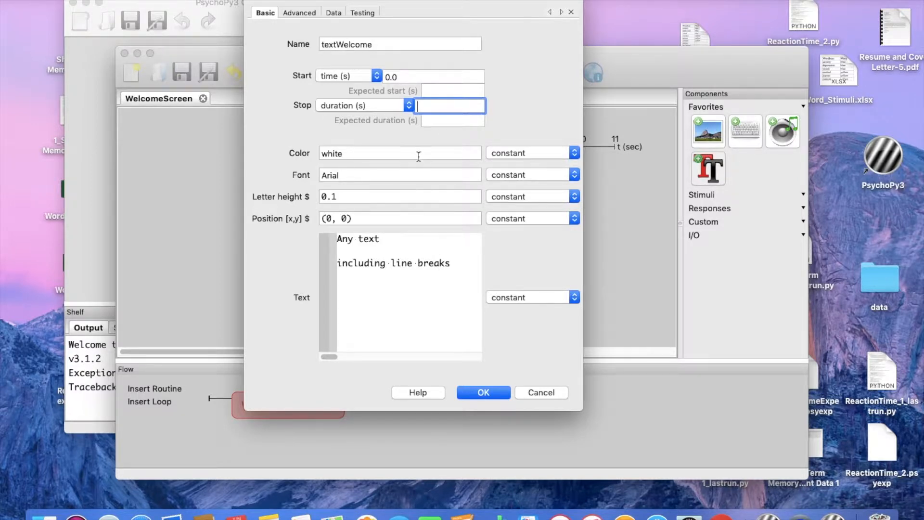
{"action": "mouse_move", "coordinate": [456, 266]}
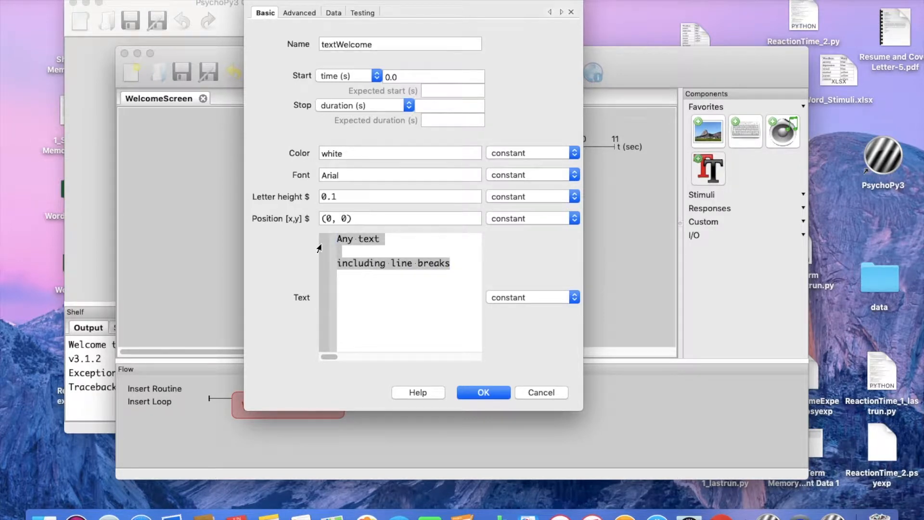
{"action": "type", "text": "Welcome to th"}
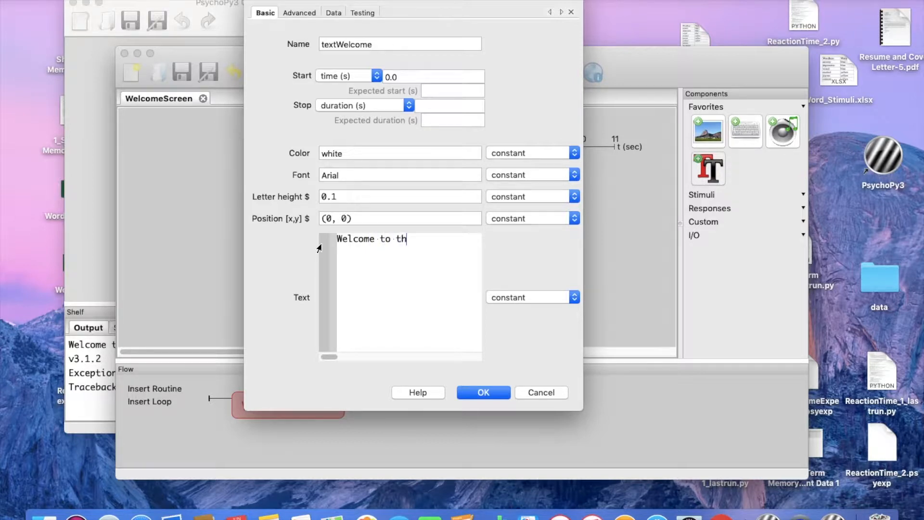
{"action": "type", "text": "e Short T"}
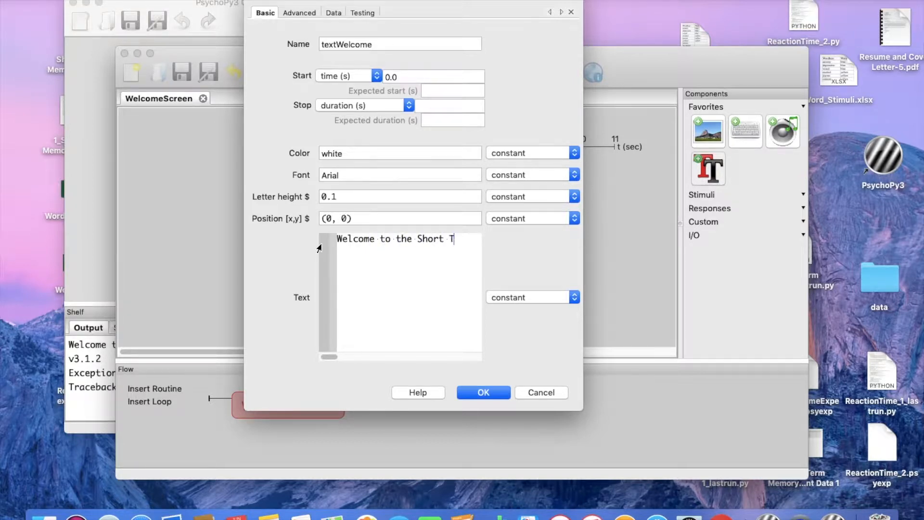
{"action": "type", "text": "erm Memory"}
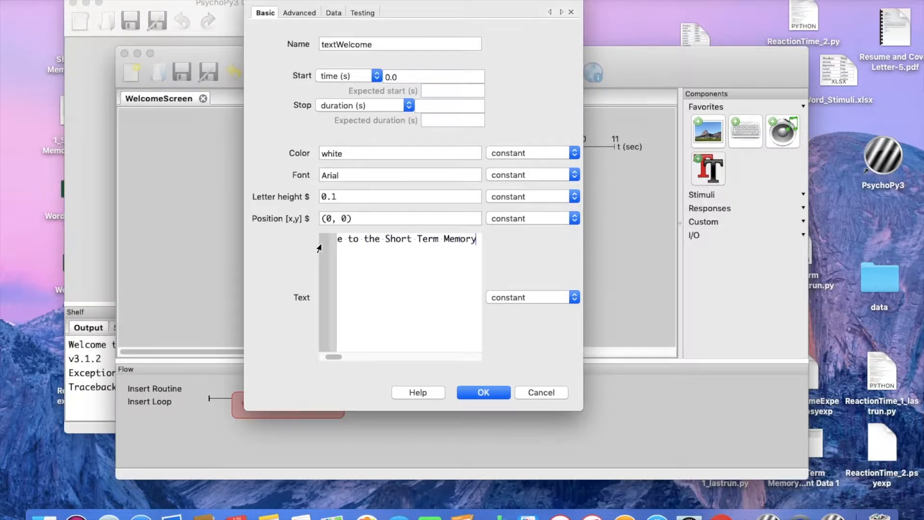
{"action": "type", "text": "Experiment"}
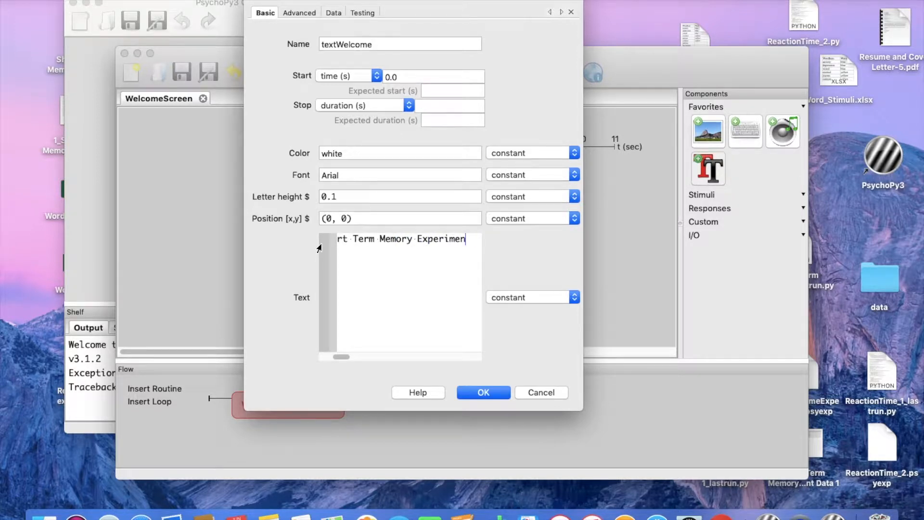
{"action": "left_click", "coordinate": [482, 391]}
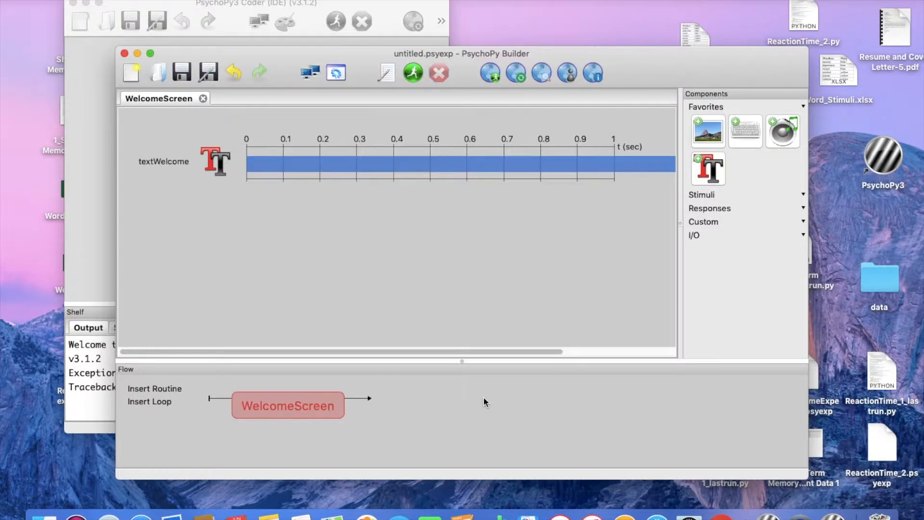
{"action": "mouse_move", "coordinate": [542, 166]}
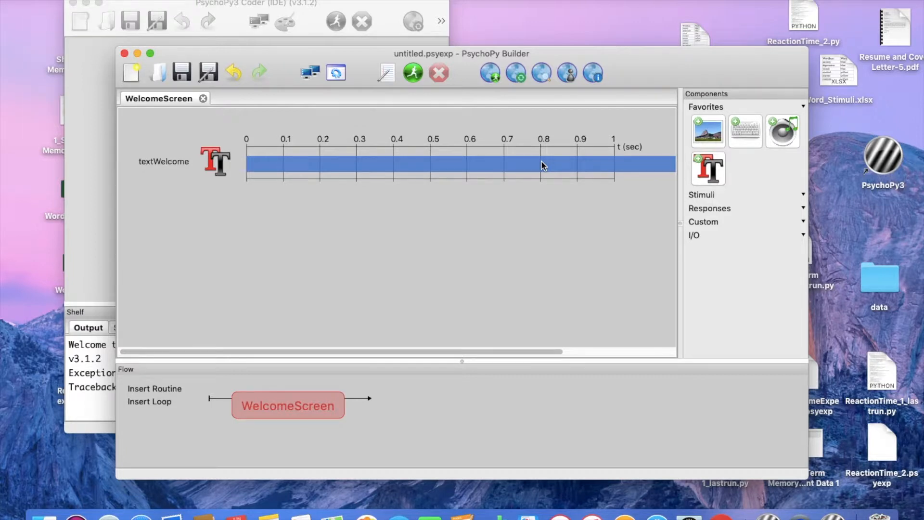
{"action": "mouse_move", "coordinate": [745, 139]}
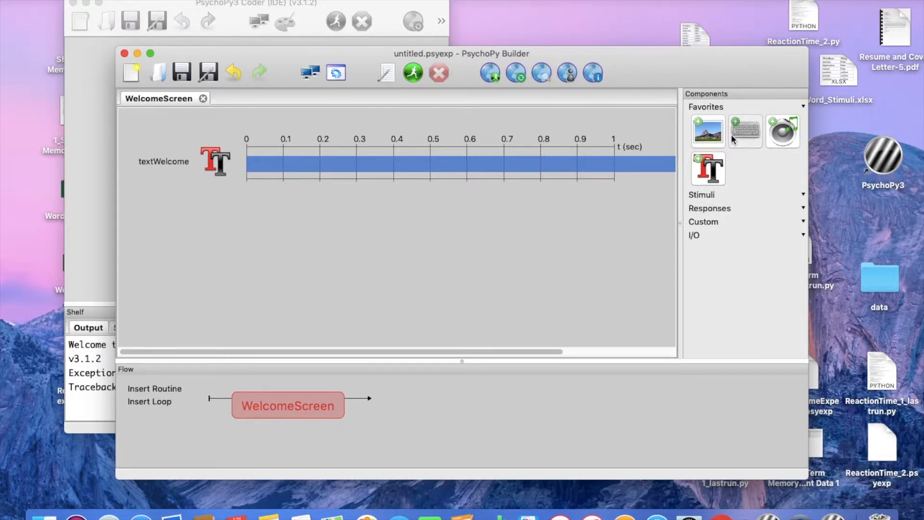
- Add a keyboard response to WelcomeScreen and name it keyWelcome
{"action": "left_click", "coordinate": [745, 130]}
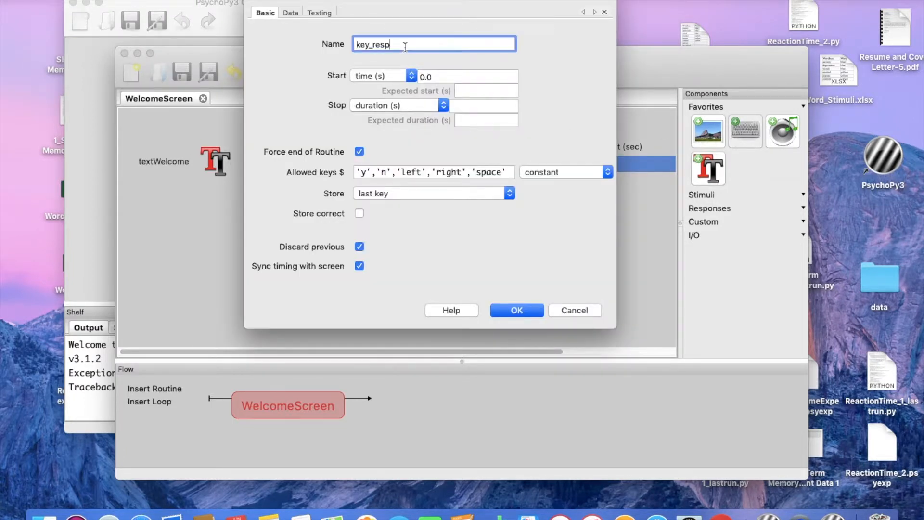
{"action": "type", "text": "keyW"}
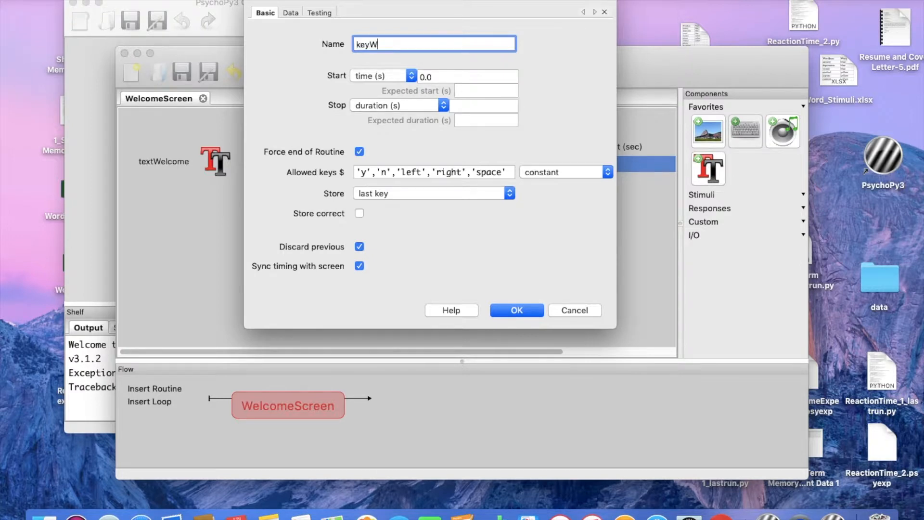
{"action": "type", "text": "elcome"}
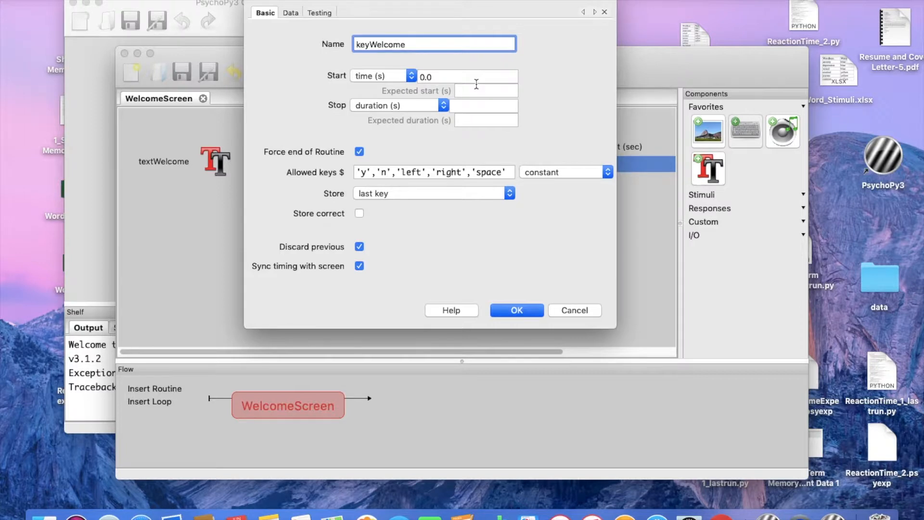
{"action": "mouse_move", "coordinate": [525, 103]}
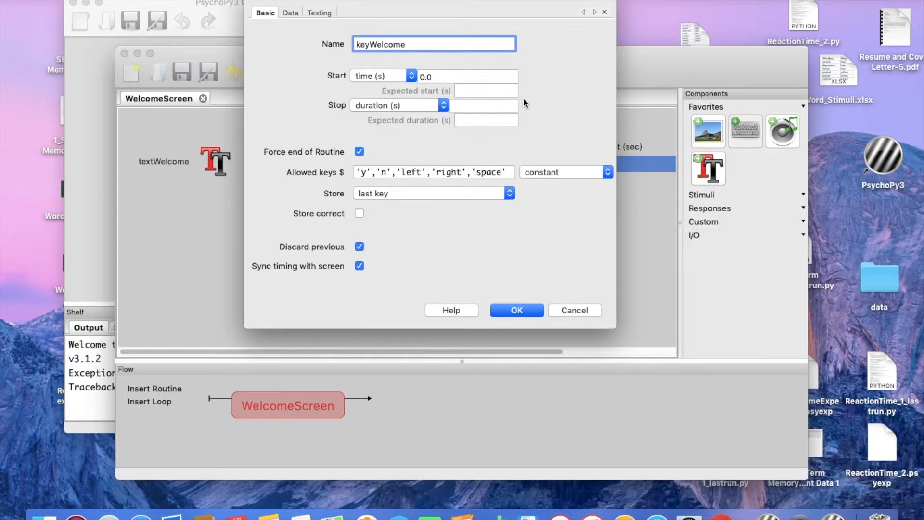
{"action": "mouse_move", "coordinate": [471, 172]}
{"action": "type", "text": "'space'"}
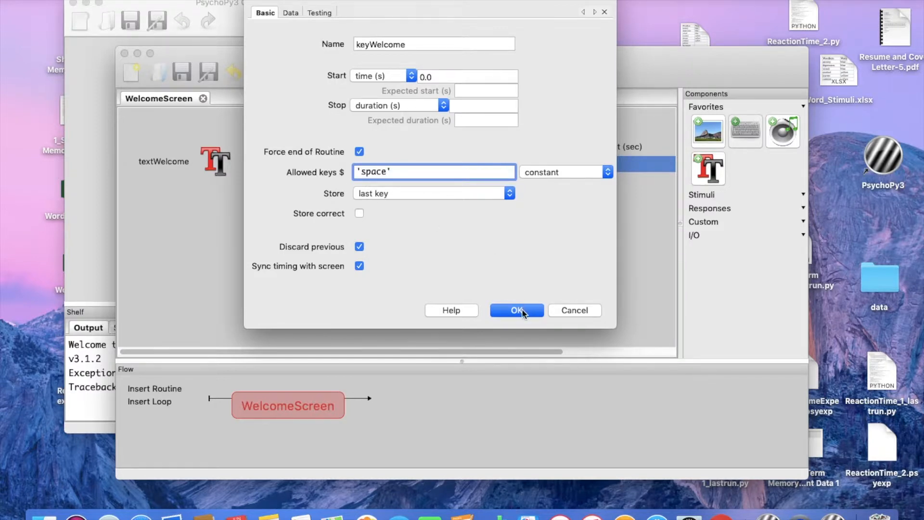
- Confirm keyWelcome, then extend textWelcome with 'Press the space bar to continue.' and save it
{"action": "left_click", "coordinate": [516, 310]}
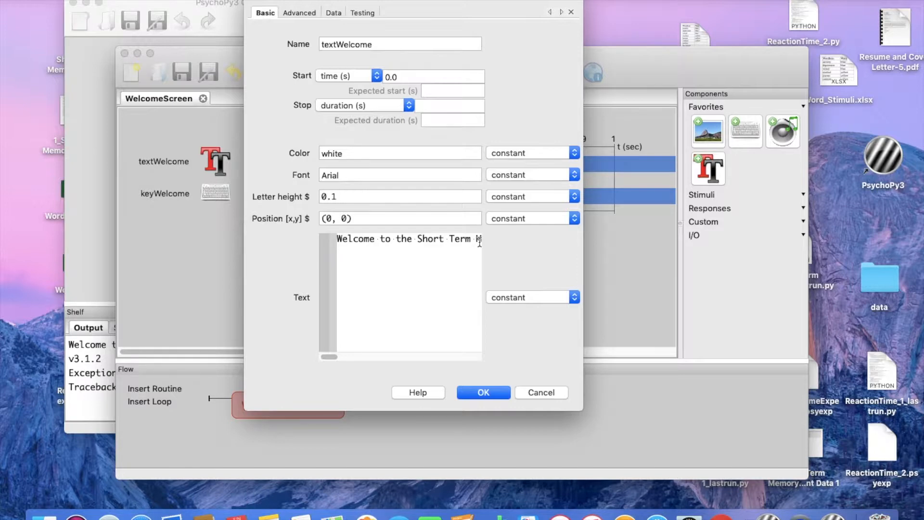
{"action": "type", "text": "Pr"}
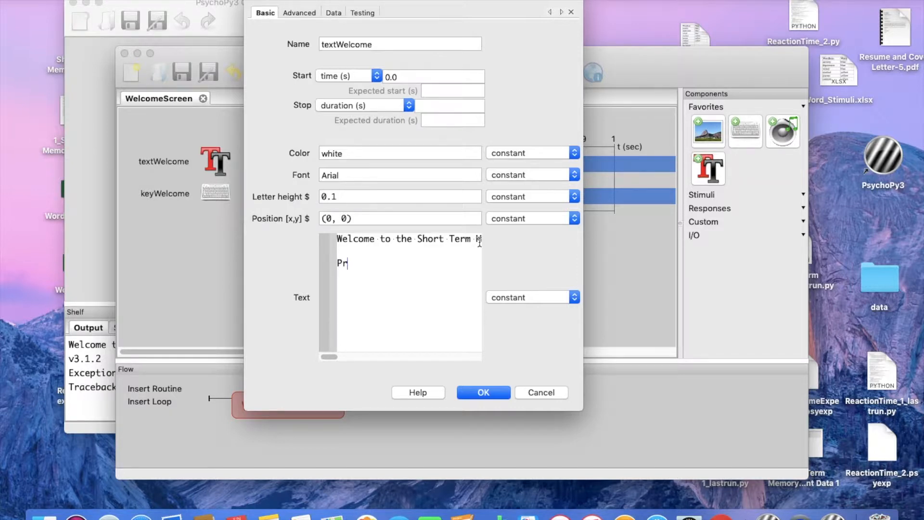
{"action": "type", "text": "ess the s"}
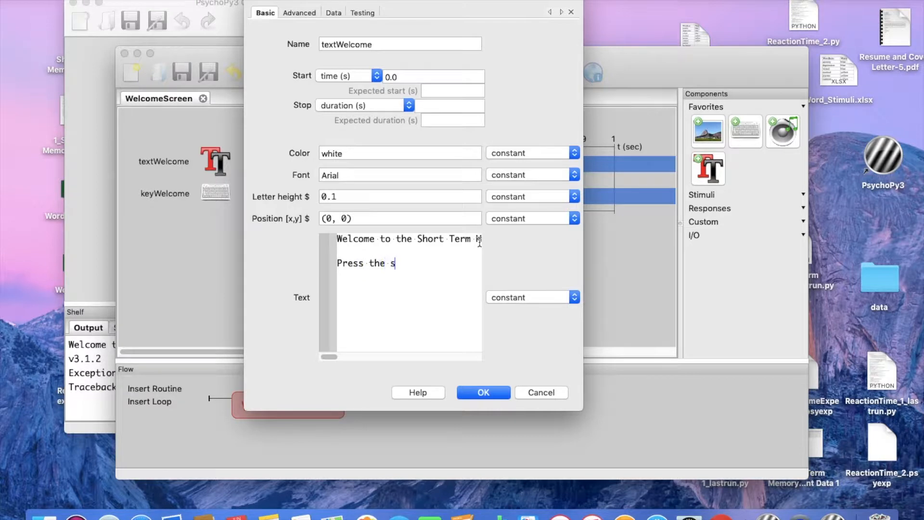
{"action": "type", "text": "pace"}
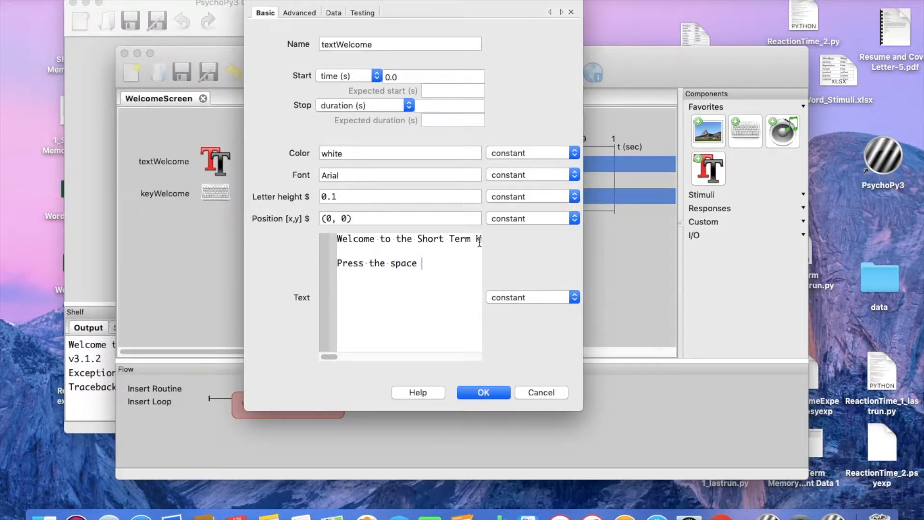
{"action": "type", "text": "bar to co"}
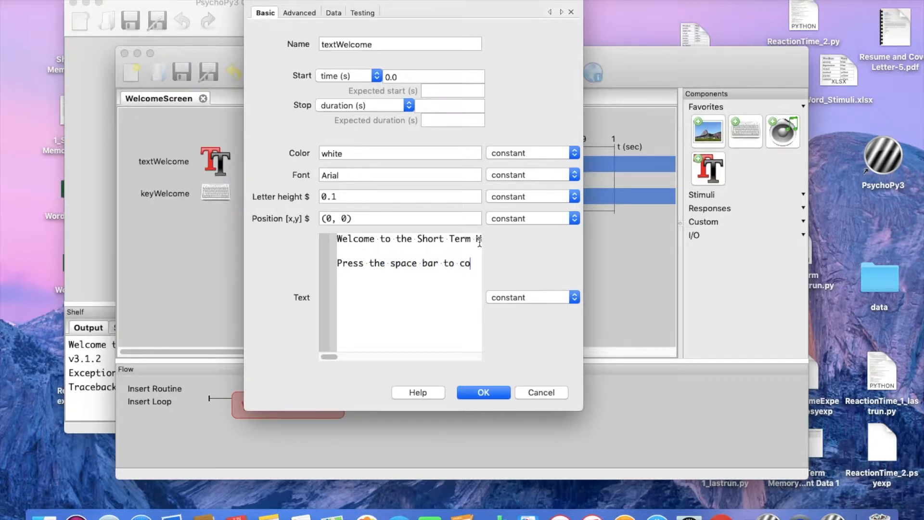
{"action": "type", "text": "ntinue."}
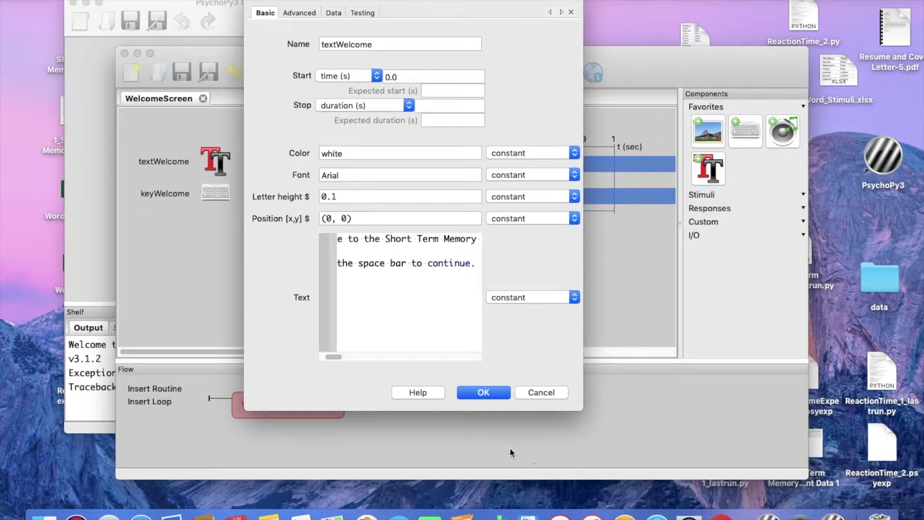
{"action": "left_click", "coordinate": [482, 391]}
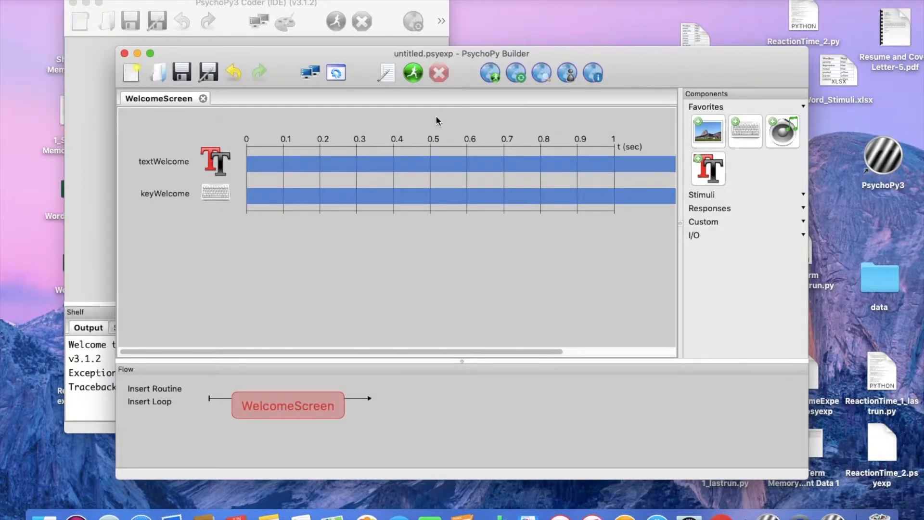
{"action": "mouse_move", "coordinate": [413, 72]}
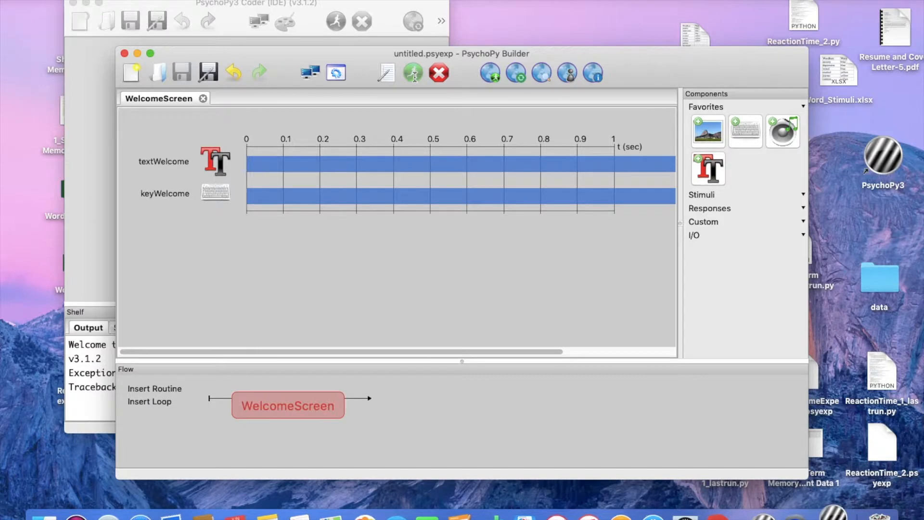
{"action": "left_click", "coordinate": [413, 72]}
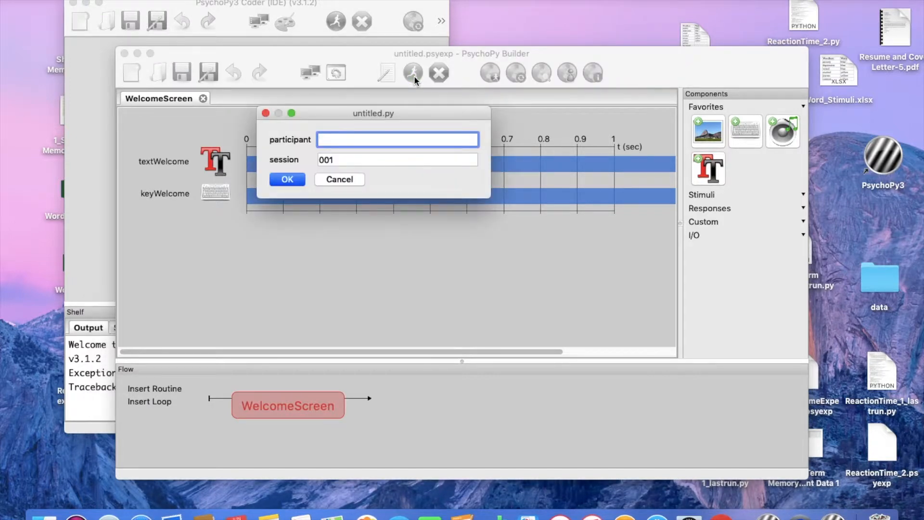
{"action": "mouse_move", "coordinate": [312, 173]}
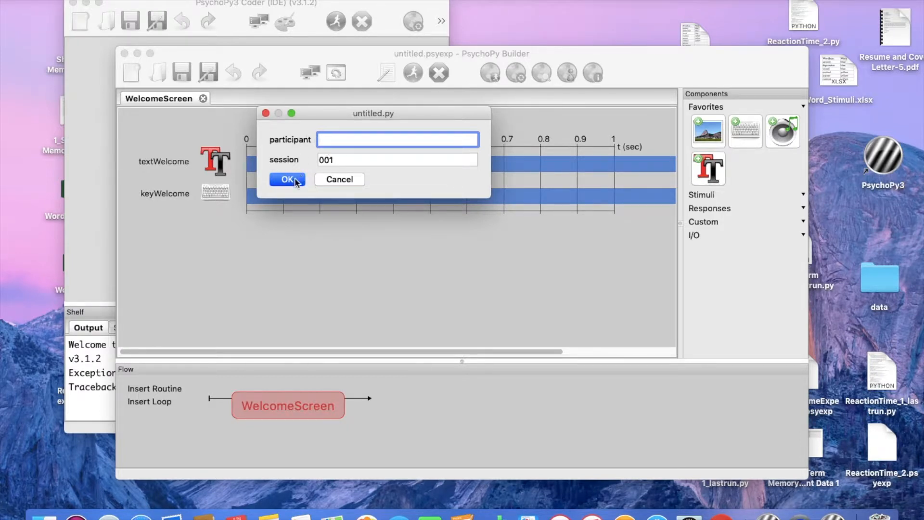
{"action": "left_click", "coordinate": [287, 180]}
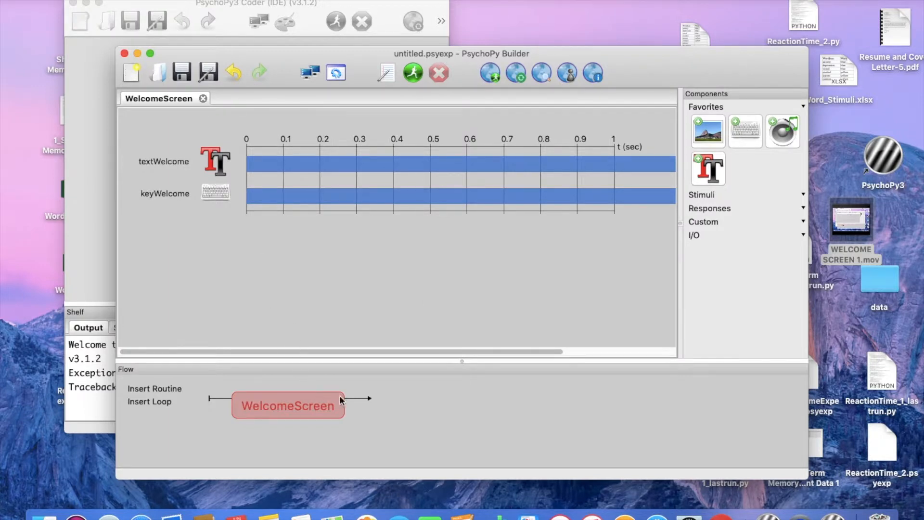
{"action": "mouse_move", "coordinate": [154, 388]}
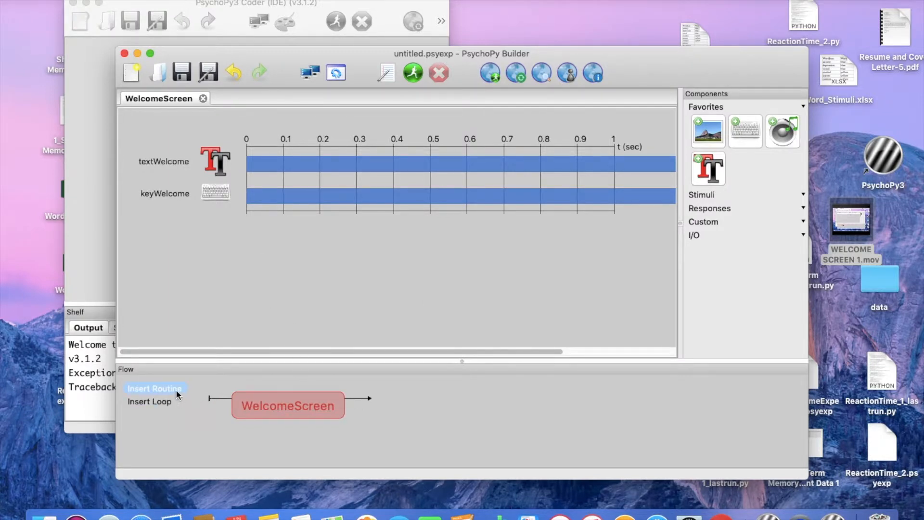
- Insert a new Instructions routine after WelcomeScreen in the flow and open it for editing
{"action": "left_click", "coordinate": [155, 388]}
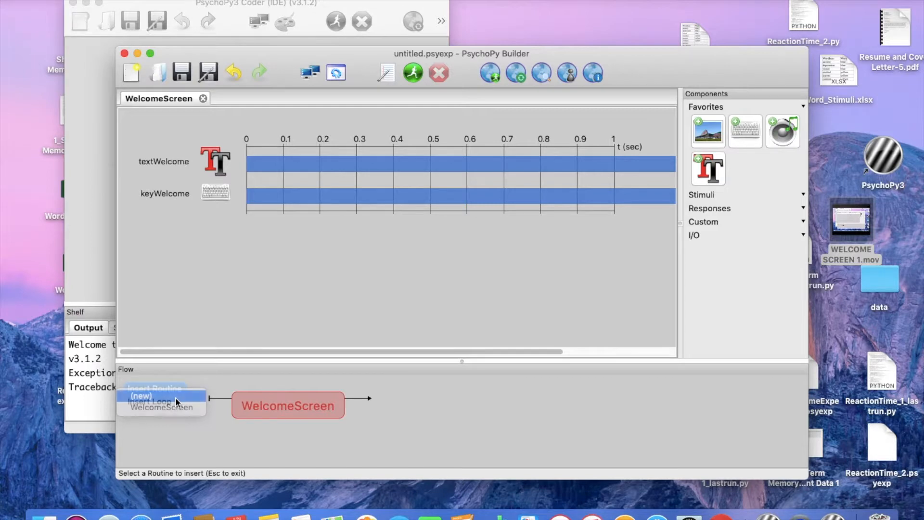
{"action": "left_click", "coordinate": [140, 396]}
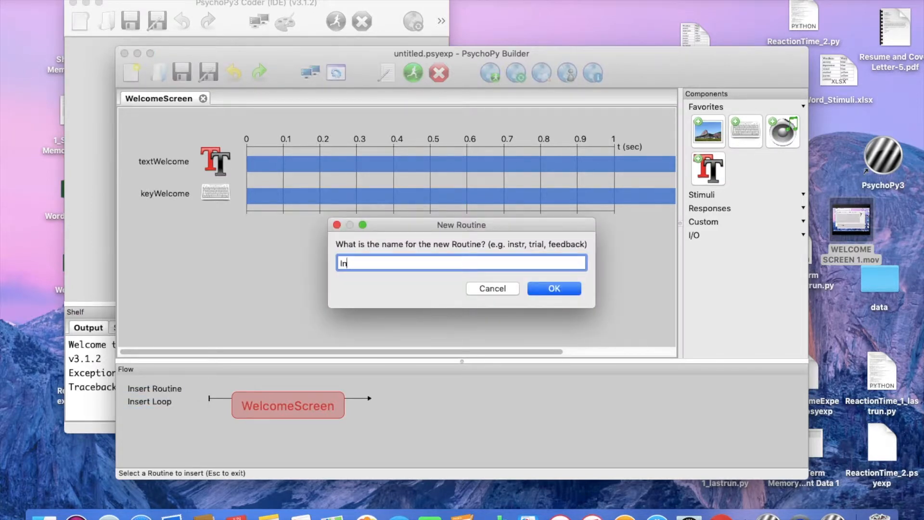
{"action": "type", "text": "structio"}
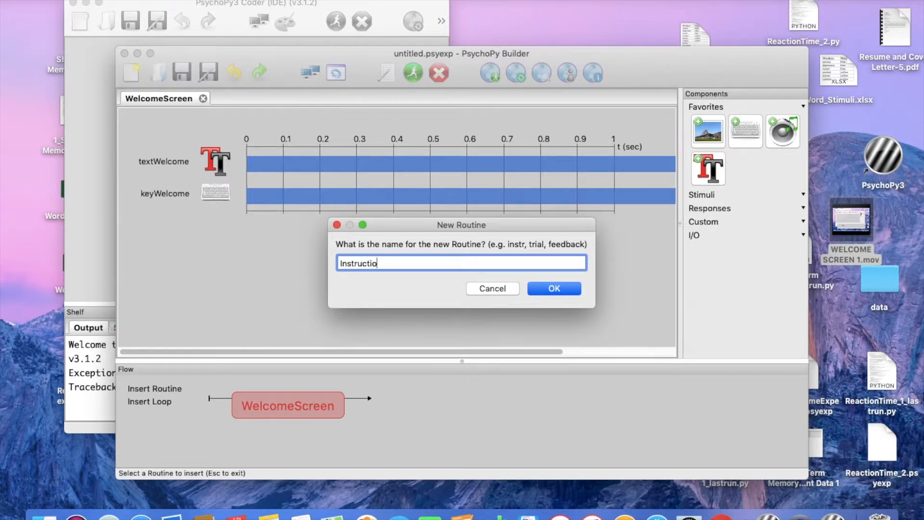
{"action": "left_click", "coordinate": [553, 288]}
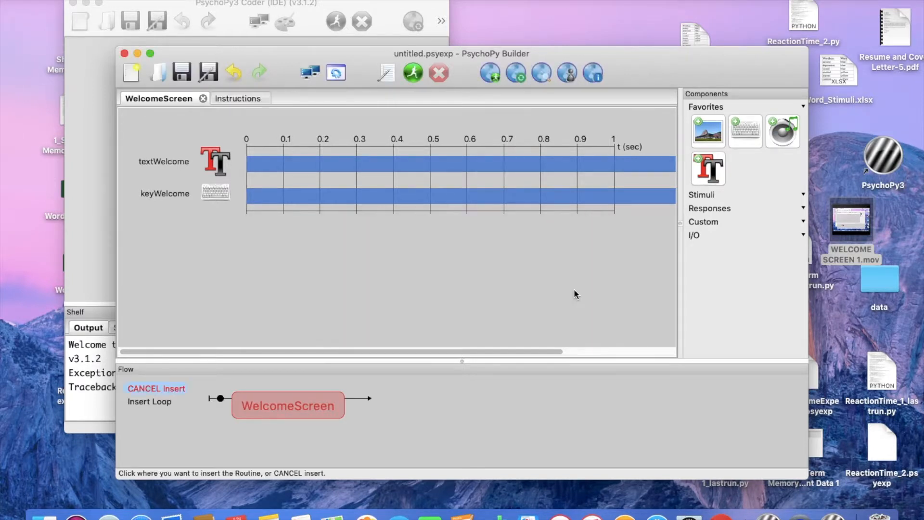
{"action": "mouse_move", "coordinate": [358, 400]}
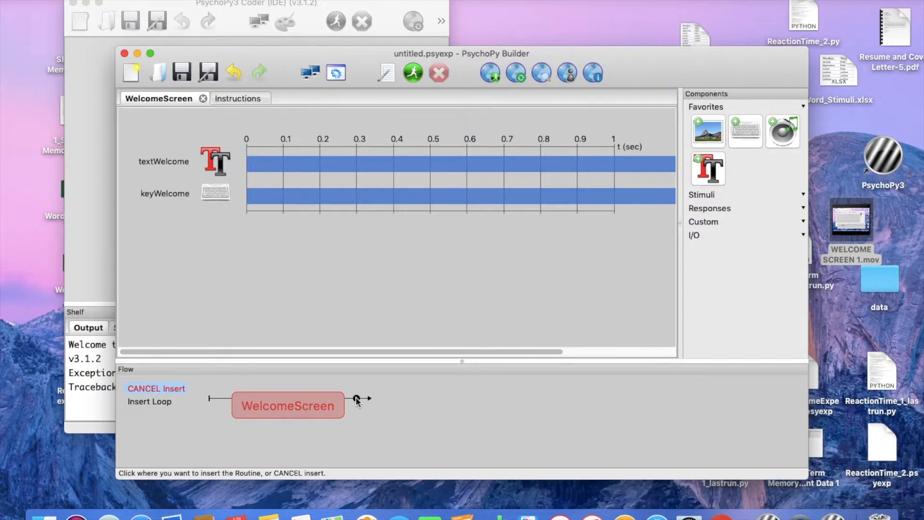
{"action": "left_click", "coordinate": [359, 399]}
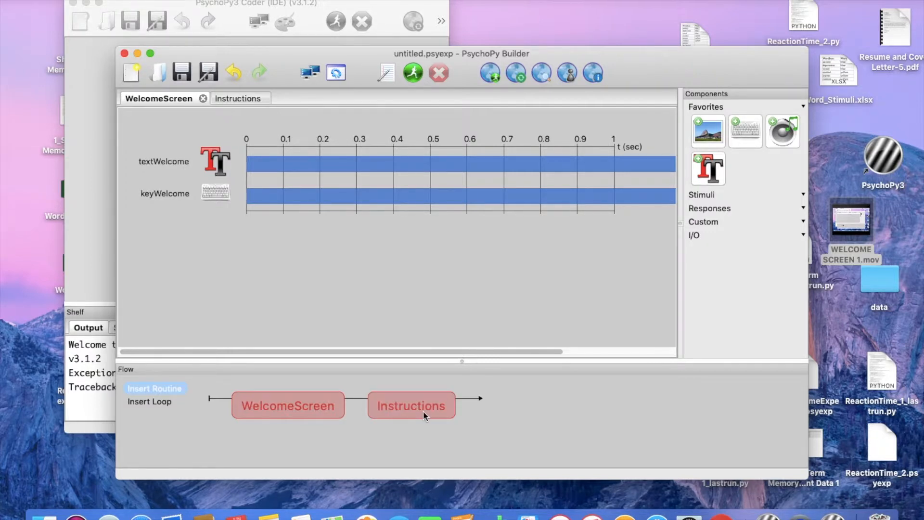
{"action": "left_click", "coordinate": [238, 98]}
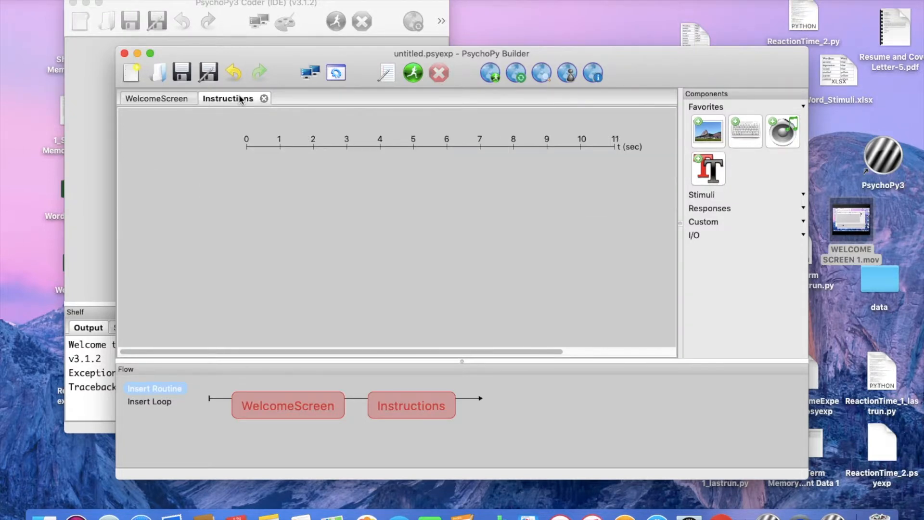
{"action": "mouse_move", "coordinate": [710, 175]}
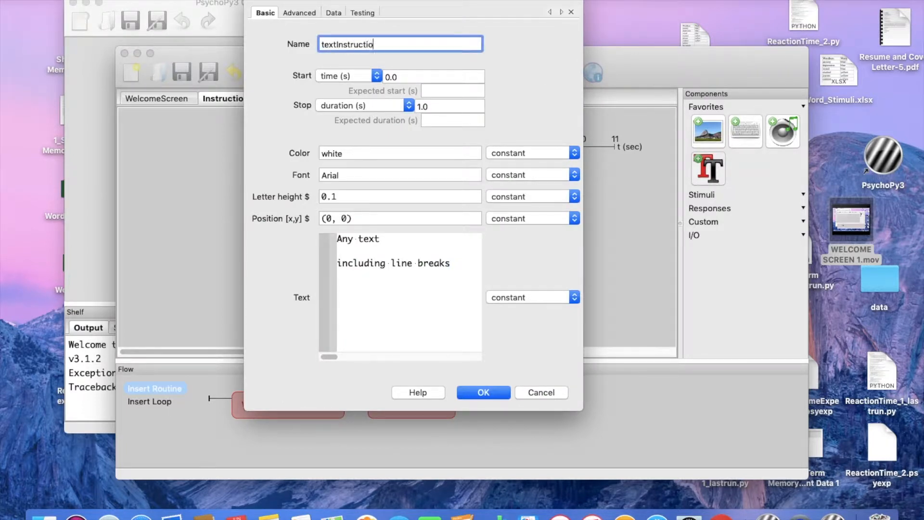
- Name the component textInstructions, clear its stop time and enter the instructions text ending 'Press space bar to continue'
{"action": "type", "text": "ns"}
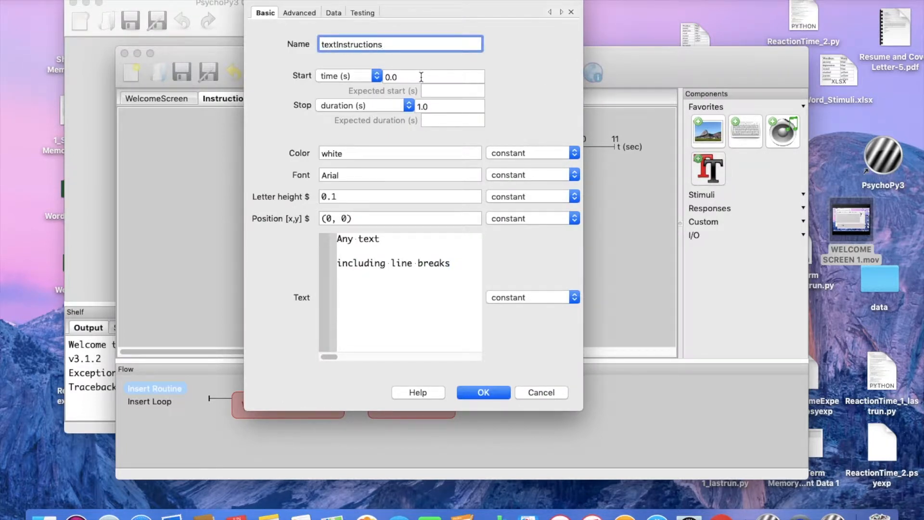
{"action": "left_click", "coordinate": [450, 106]}
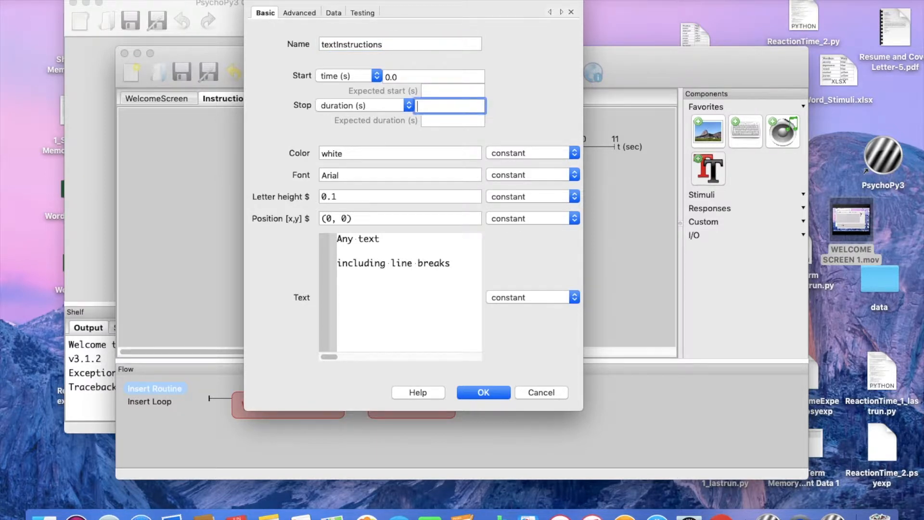
{"action": "mouse_move", "coordinate": [460, 170]}
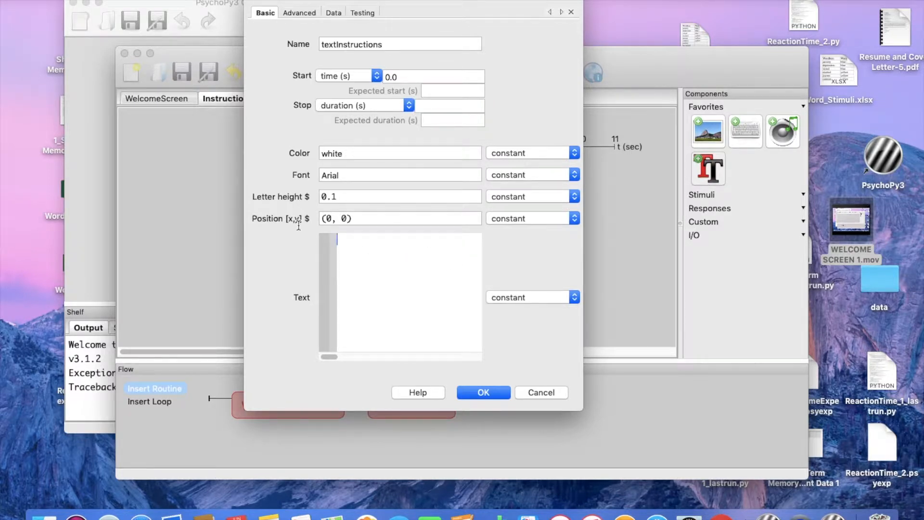
{"action": "type", "text": "A"}
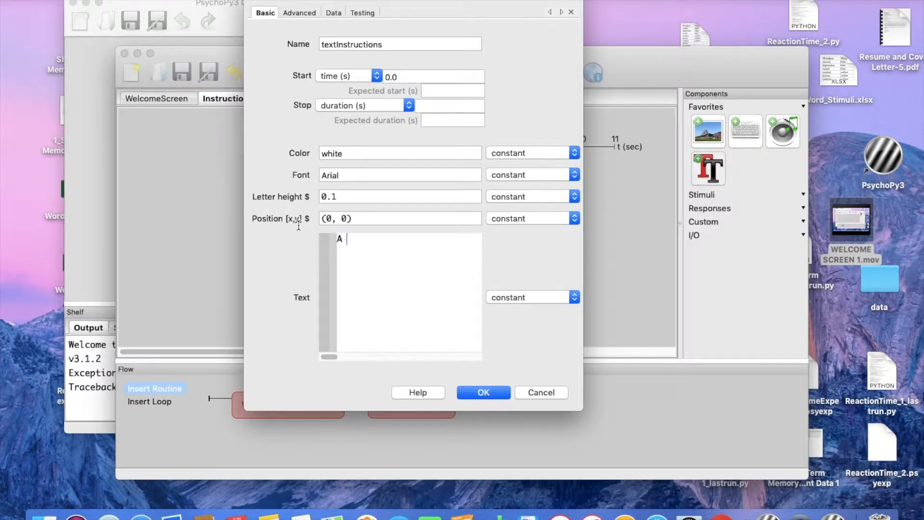
{"action": "type", "text": "series of"}
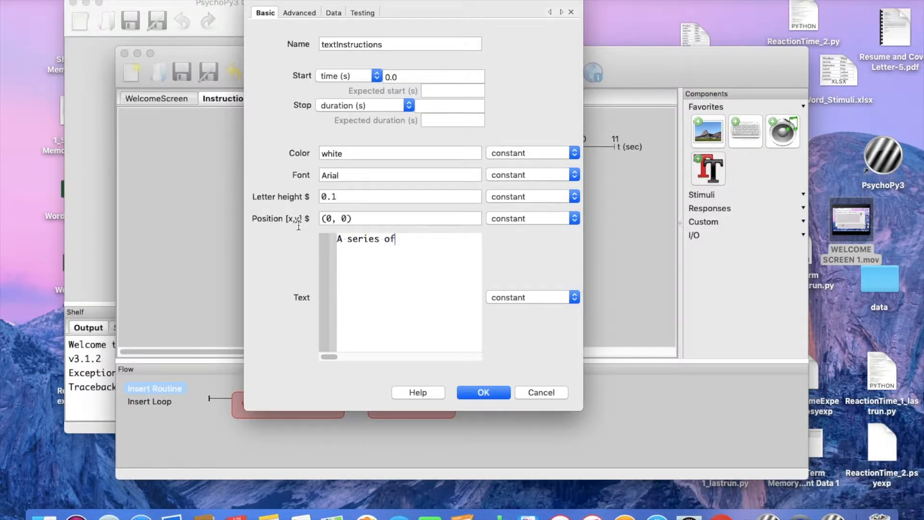
{"action": "type", "text": "words will"}
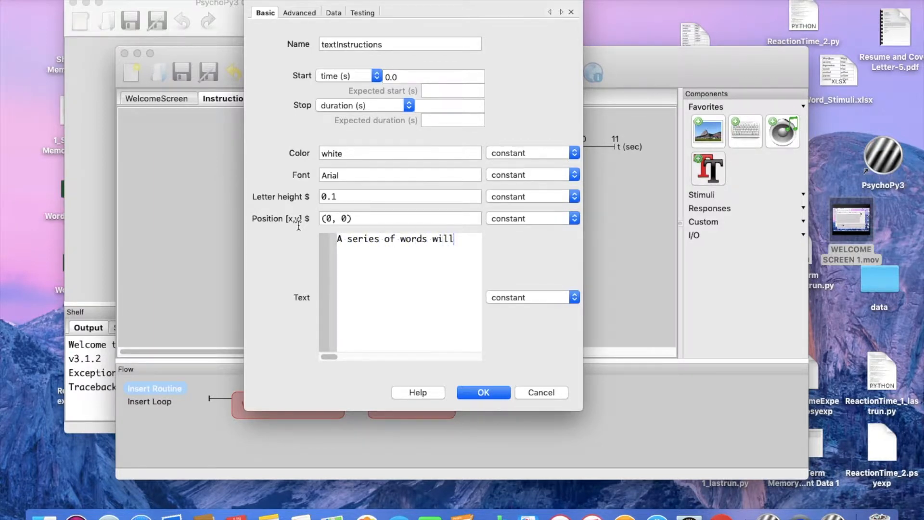
{"action": "type", "text": "appear, each word las"}
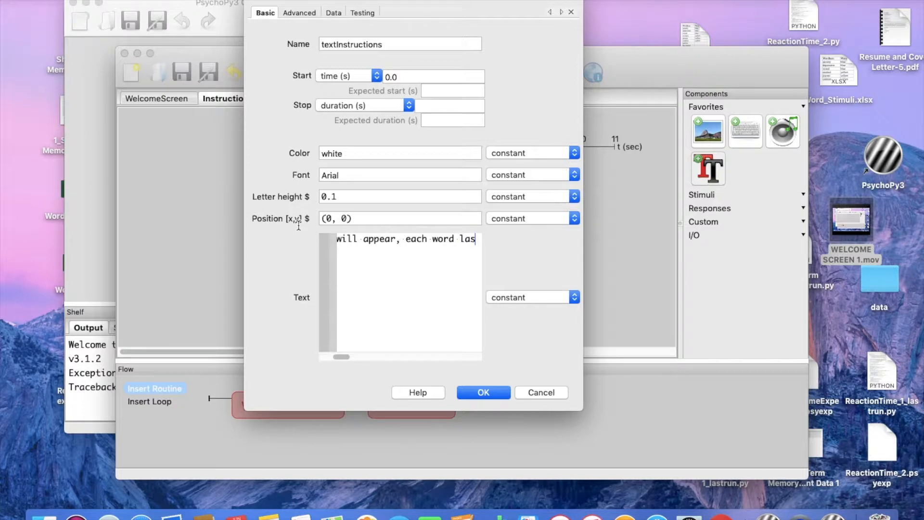
{"action": "type", "text": "ting"}
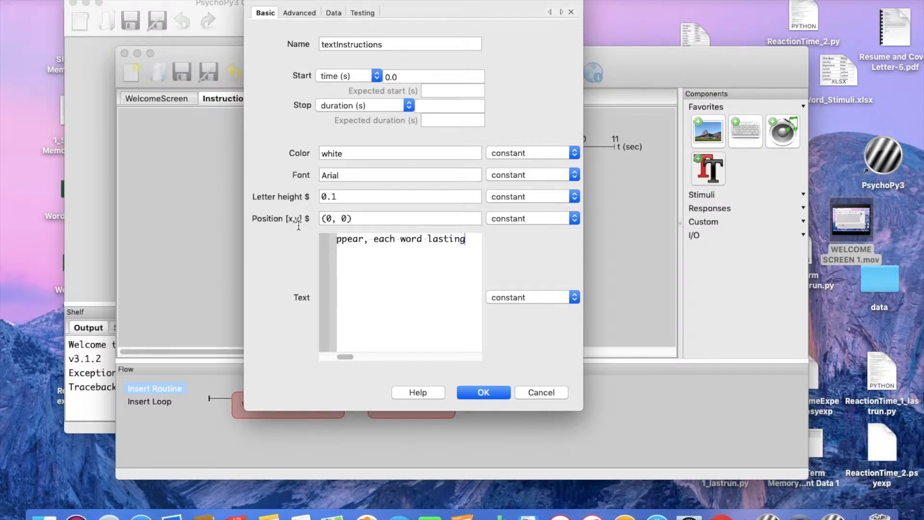
{"action": "type", "text": "for"}
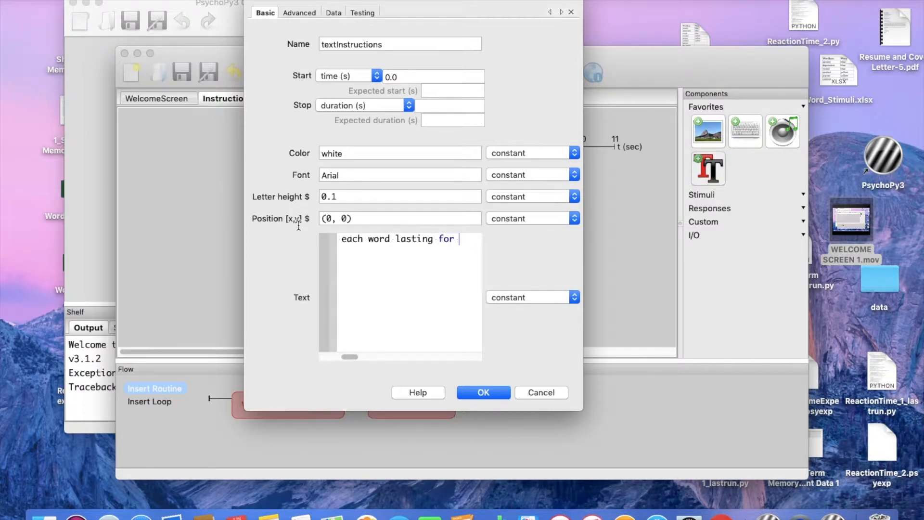
{"action": "type", "text": "a short viewi"}
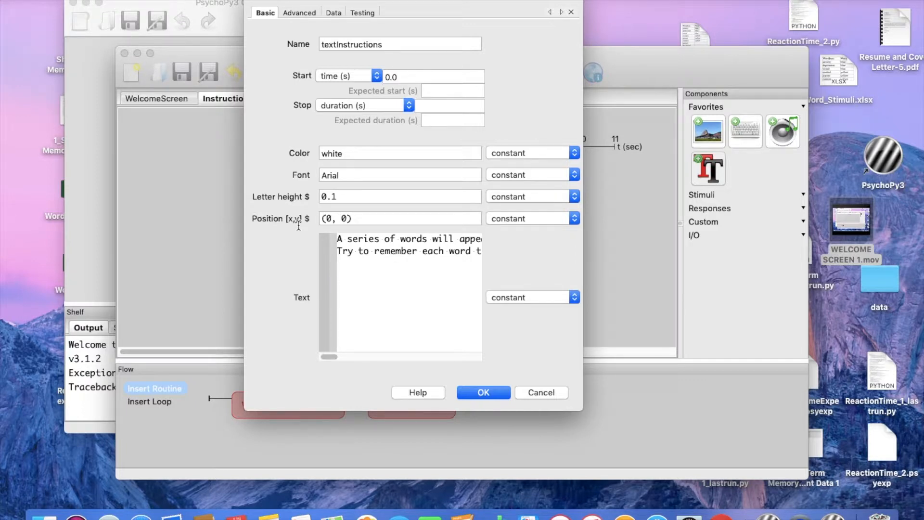
{"action": "type", "text": "Pres"}
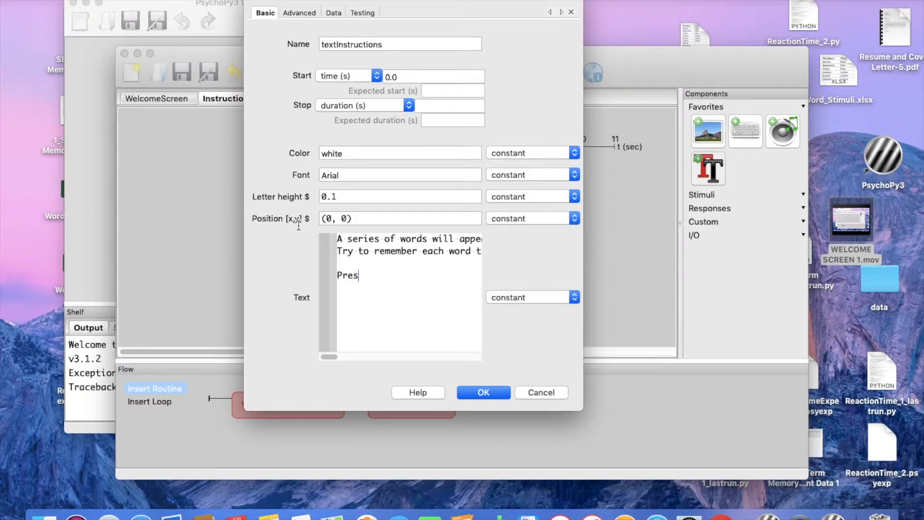
{"action": "type", "text": "s space bar"}
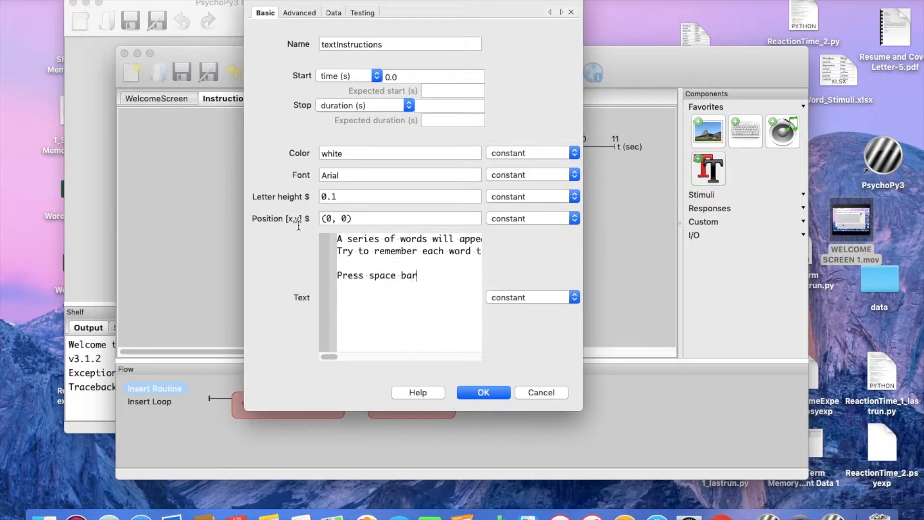
{"action": "type", "text": "to c"}
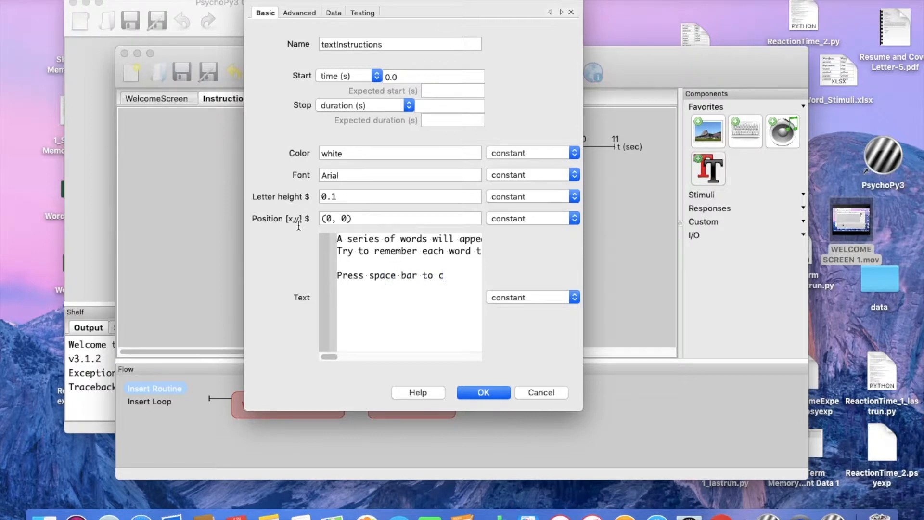
{"action": "type", "text": "ontinu"}
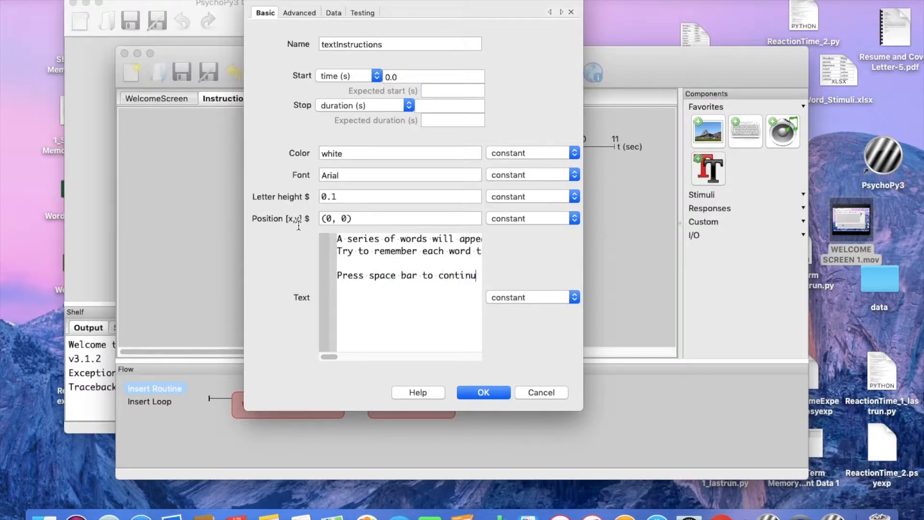
- Change the textInstructions font from Arial to Times New Roman and save the component
{"action": "scroll", "scroll_direction": "right", "scroll_amount": 3}
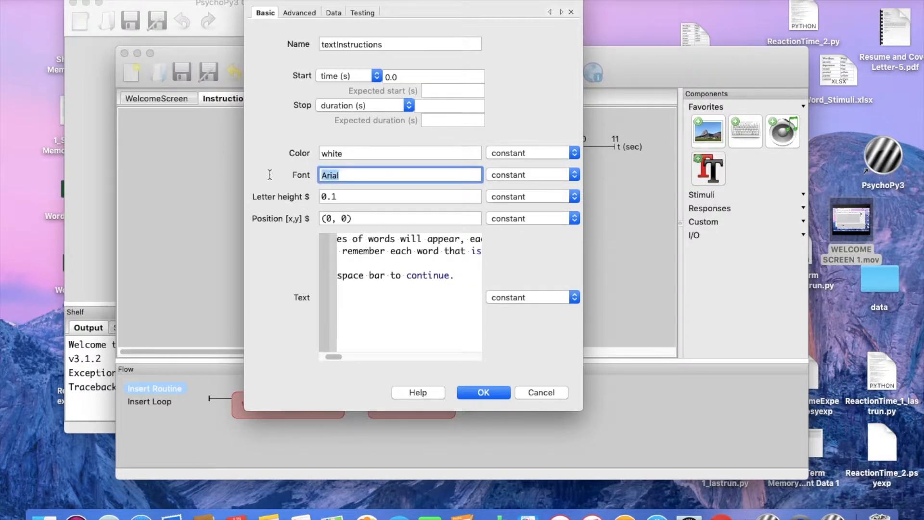
{"action": "left_click", "coordinate": [351, 175]}
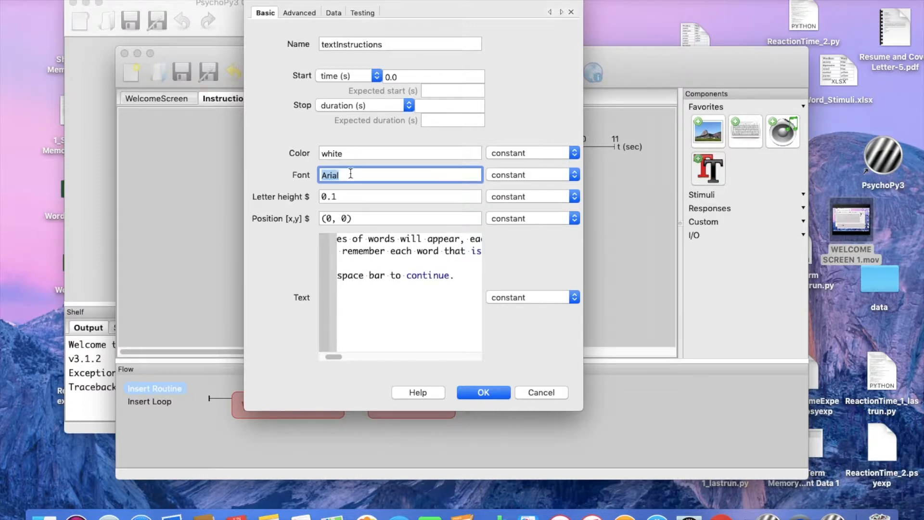
{"action": "type", "text": "Times Ne"}
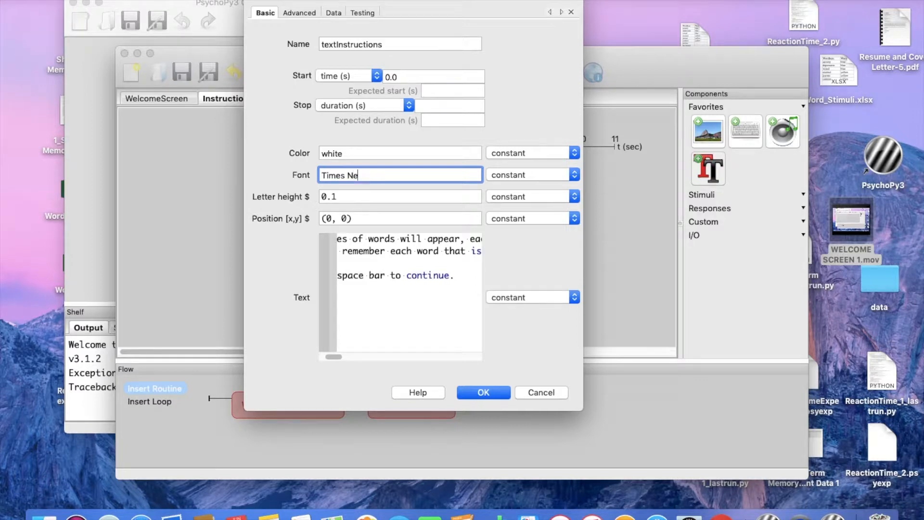
{"action": "type", "text": "w Roman"}
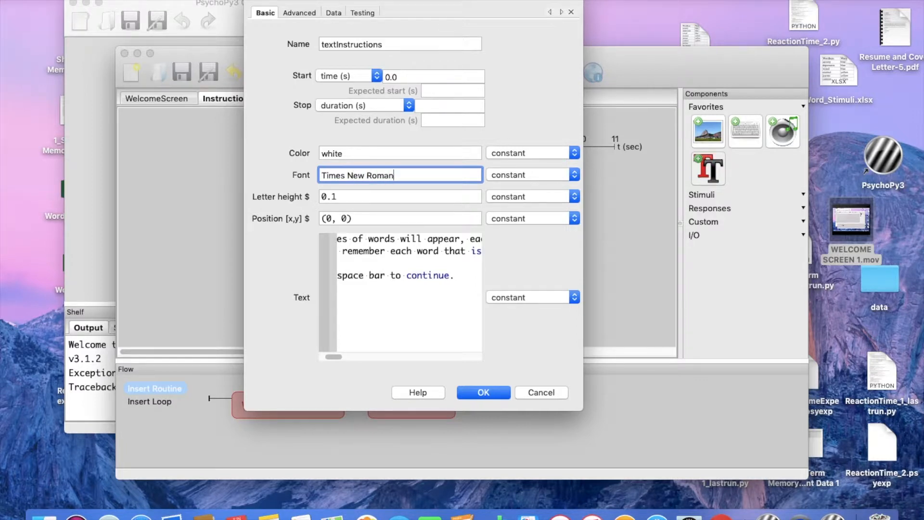
{"action": "mouse_move", "coordinate": [356, 288]}
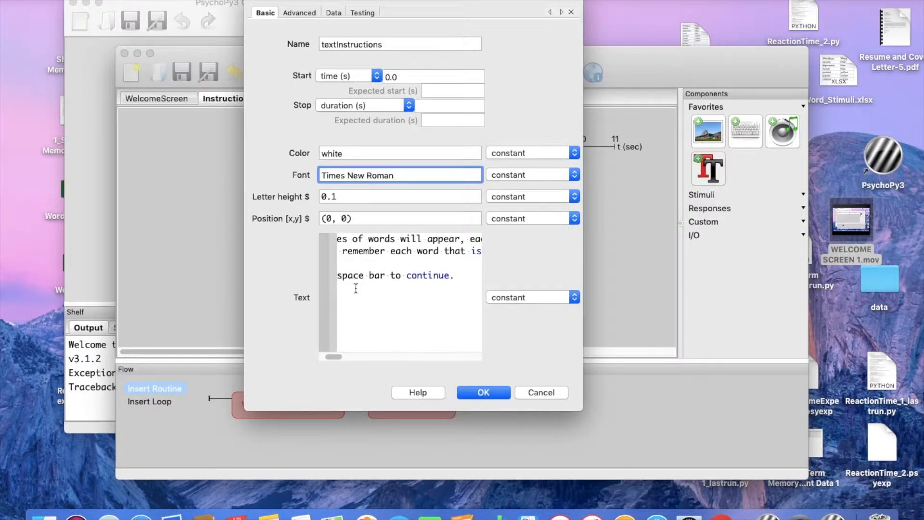
{"action": "scroll", "scroll_direction": "left", "scroll_amount": 3}
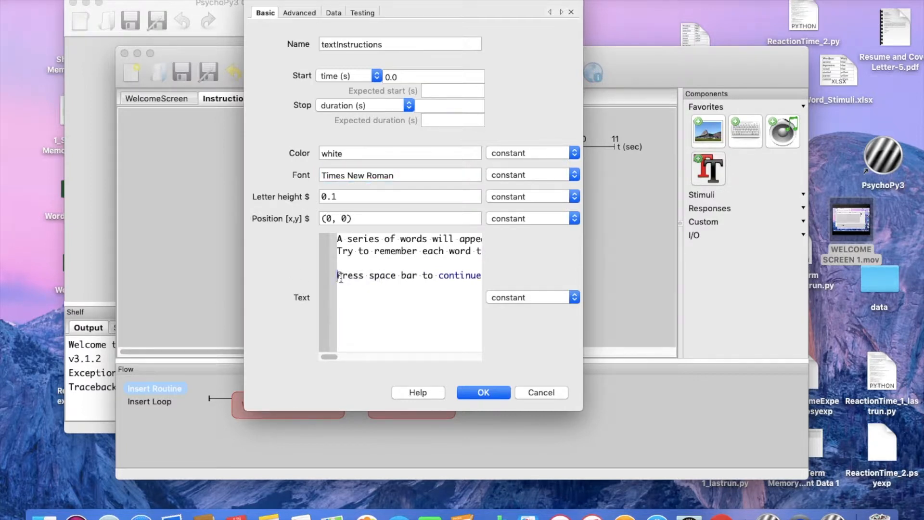
{"action": "left_click", "coordinate": [483, 393]}
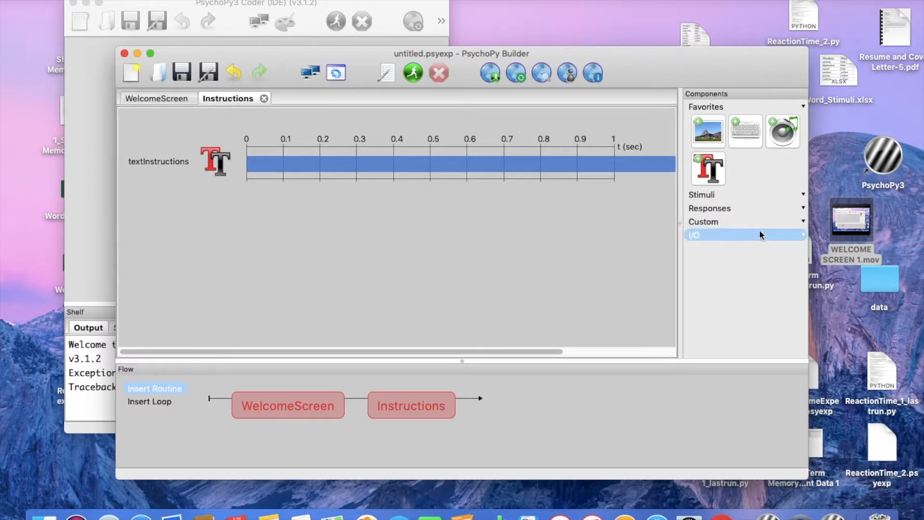
- Add a keyInstructions keyboard component allowing only 'space', then start a test run
{"action": "left_click", "coordinate": [744, 131]}
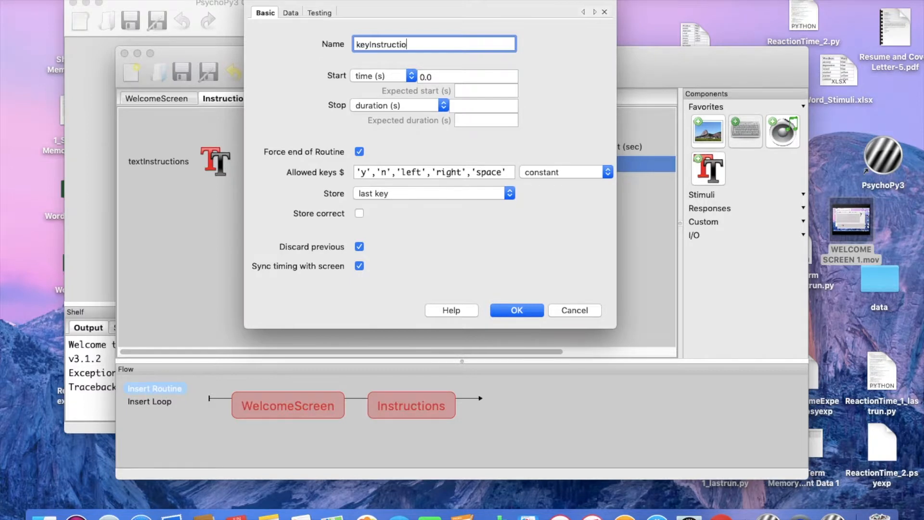
{"action": "type", "text": "ns"}
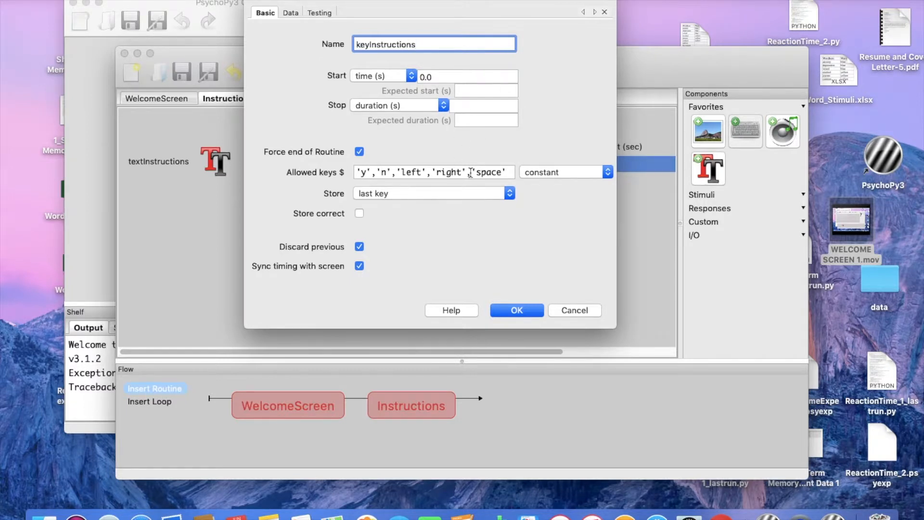
{"action": "type", "text": "'space'"}
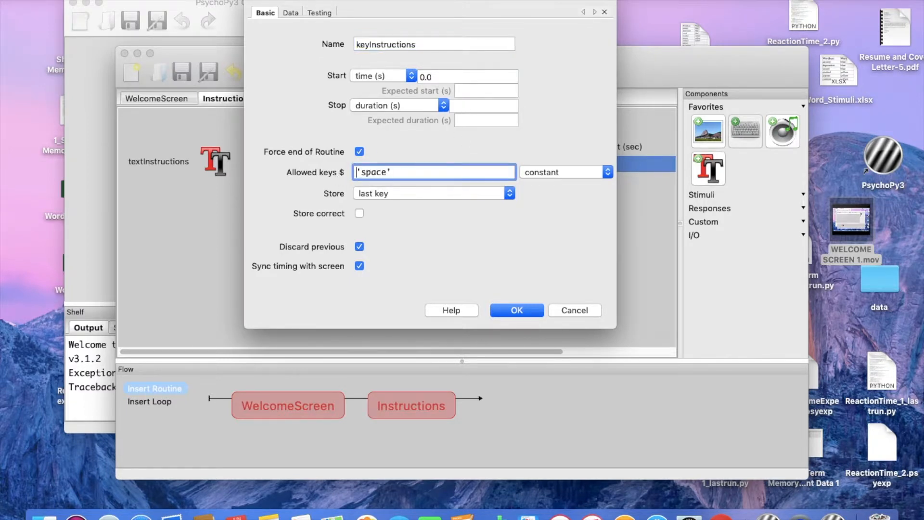
{"action": "left_click", "coordinate": [516, 310]}
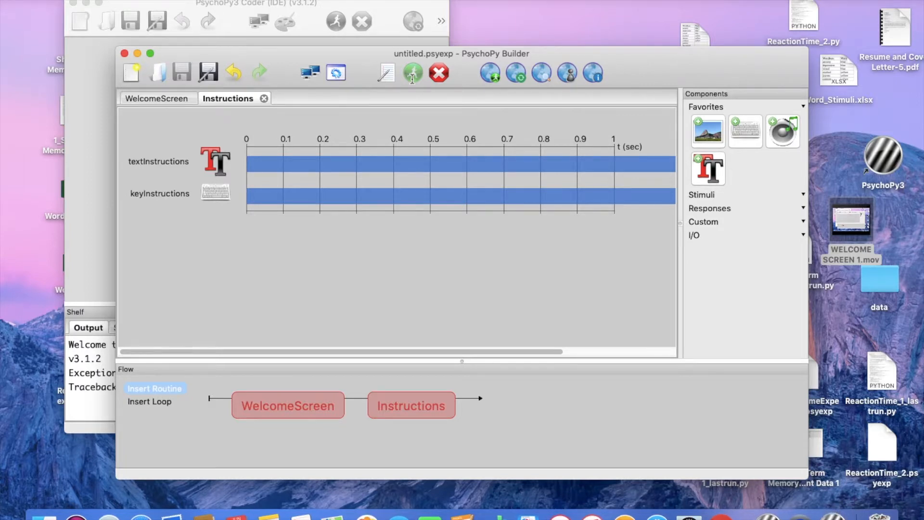
{"action": "left_click", "coordinate": [412, 72]}
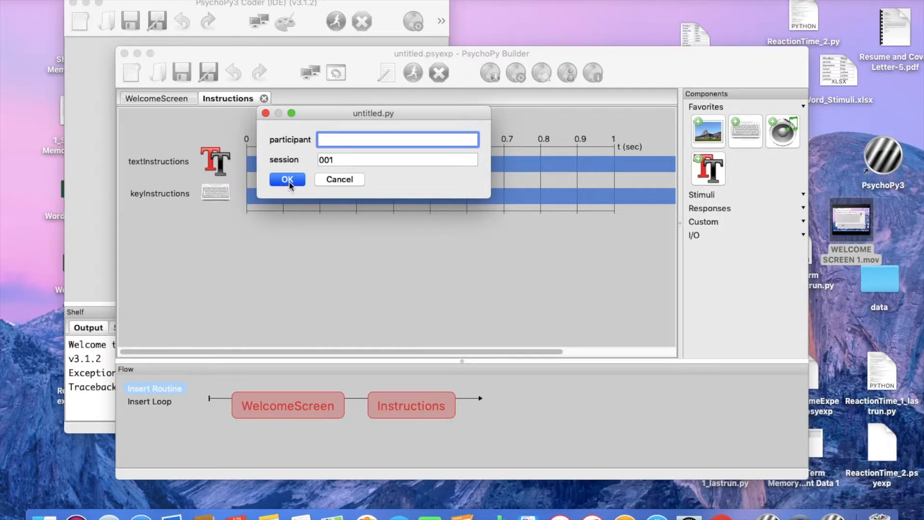
{"action": "left_click", "coordinate": [287, 179]}
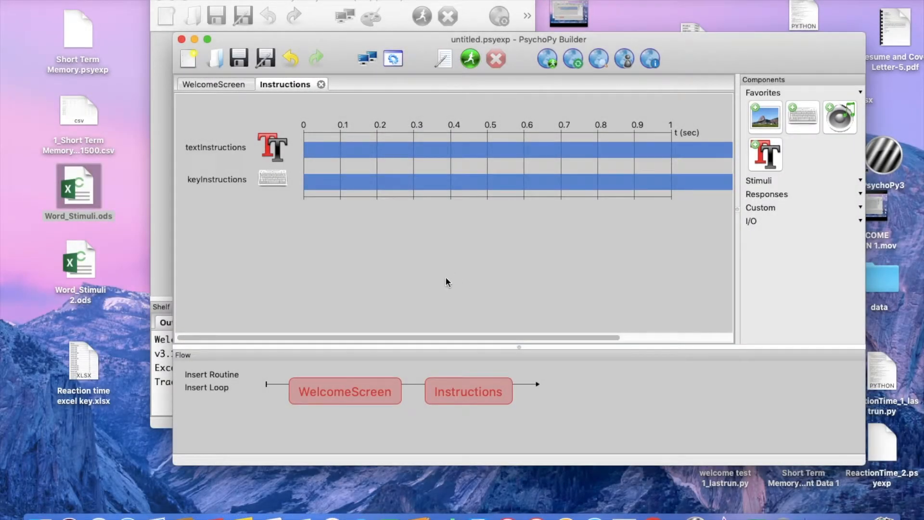
{"action": "mouse_move", "coordinate": [456, 404]}
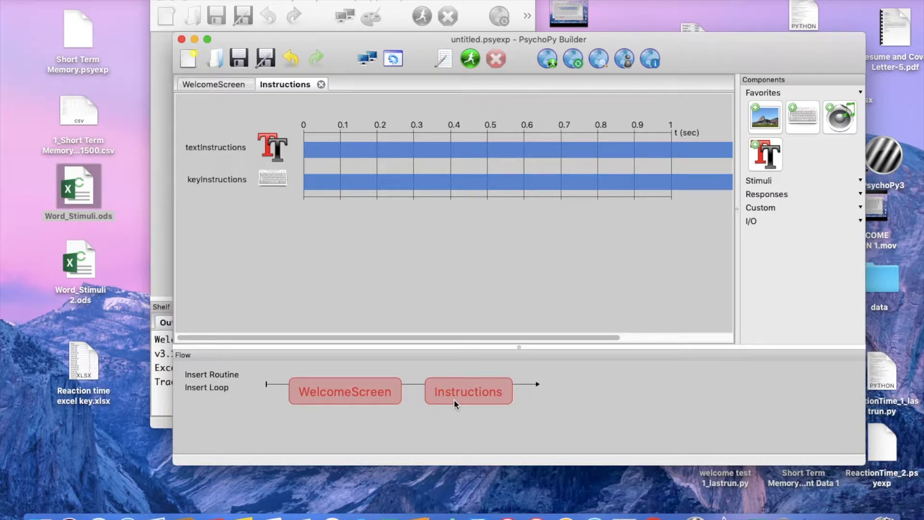
{"action": "mouse_move", "coordinate": [586, 250]}
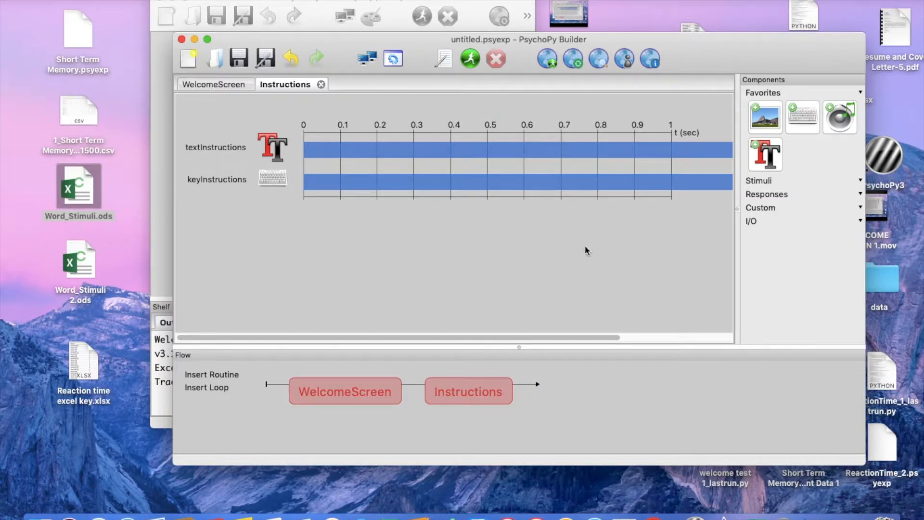
{"action": "mouse_move", "coordinate": [319, 379]}
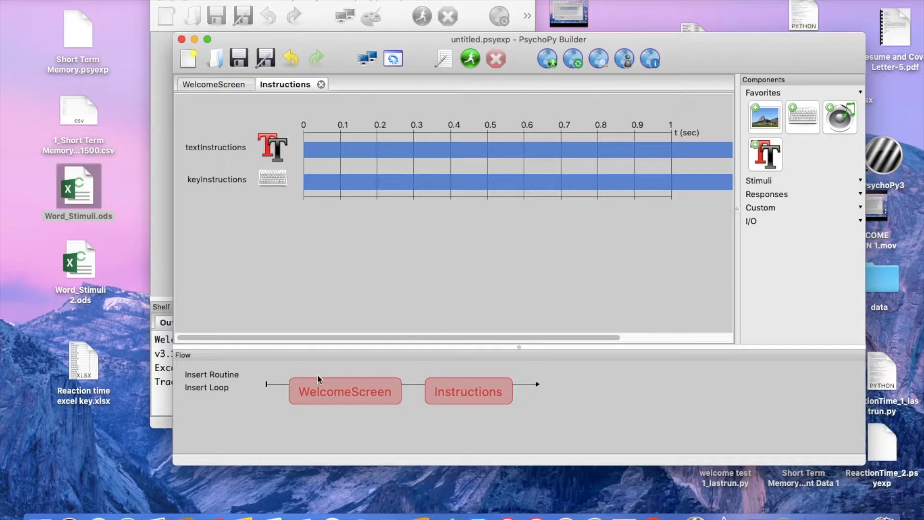
- Insert a new routine named StudyTrials after Instructions in the flow
{"action": "left_click", "coordinate": [211, 375]}
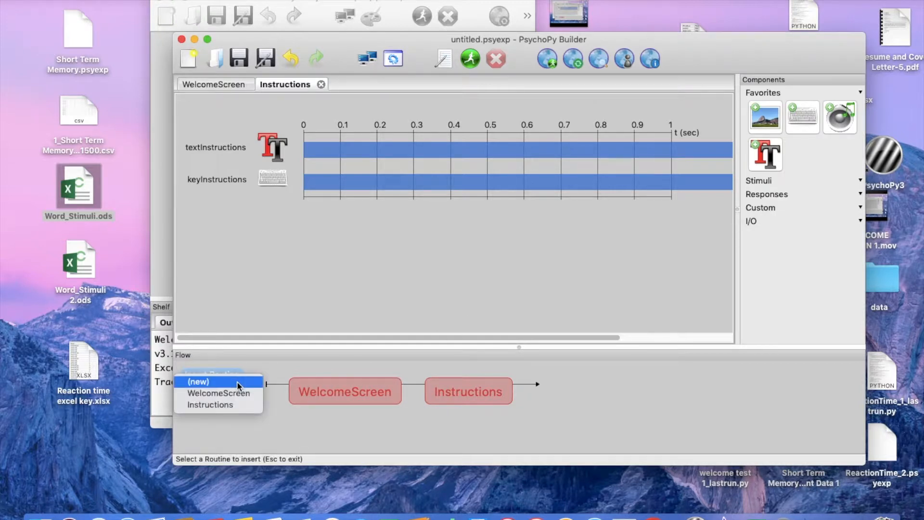
{"action": "left_click", "coordinate": [199, 381]}
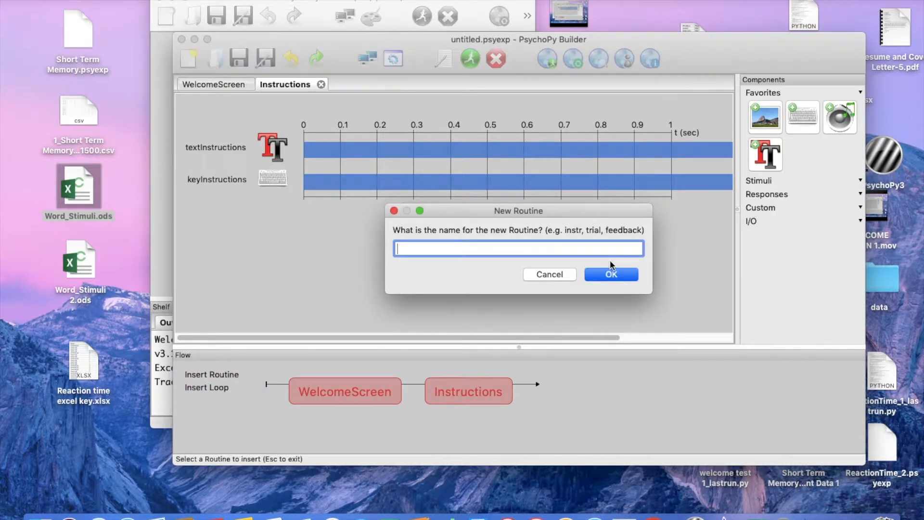
{"action": "type", "text": "StudyT"}
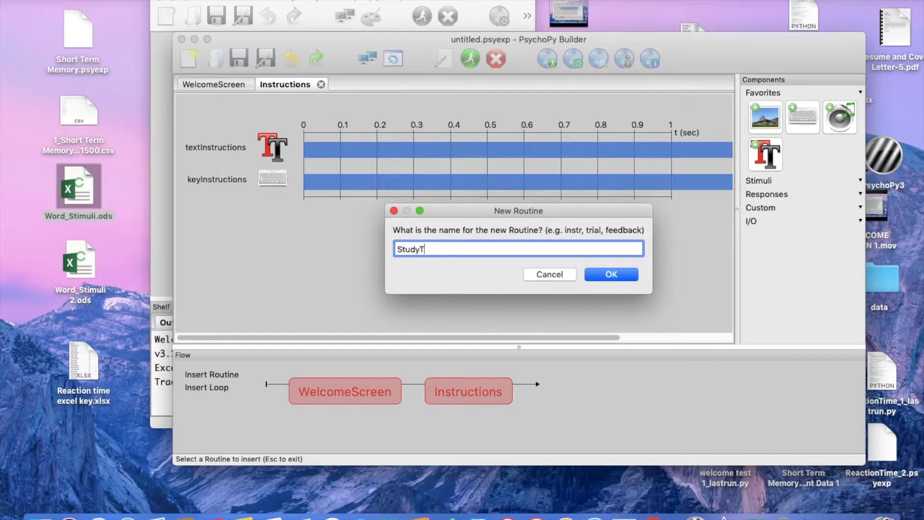
{"action": "type", "text": "rials"}
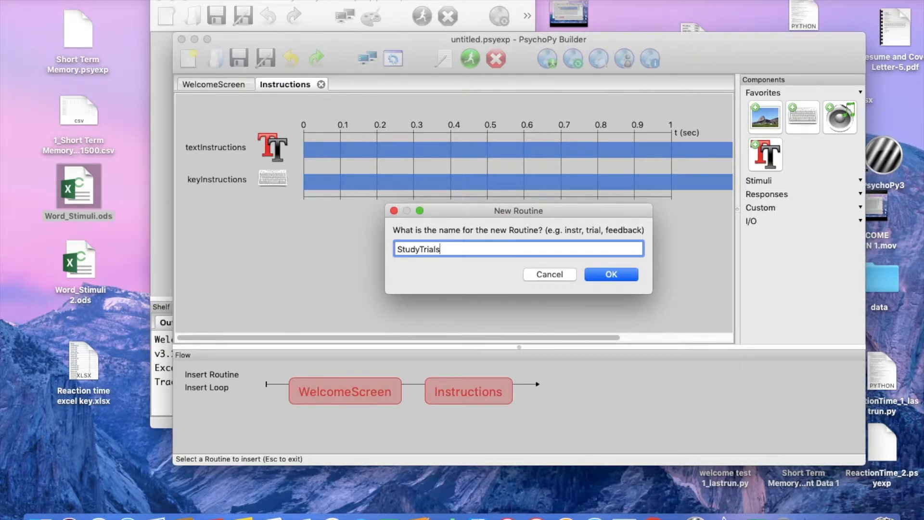
{"action": "left_click", "coordinate": [611, 275]}
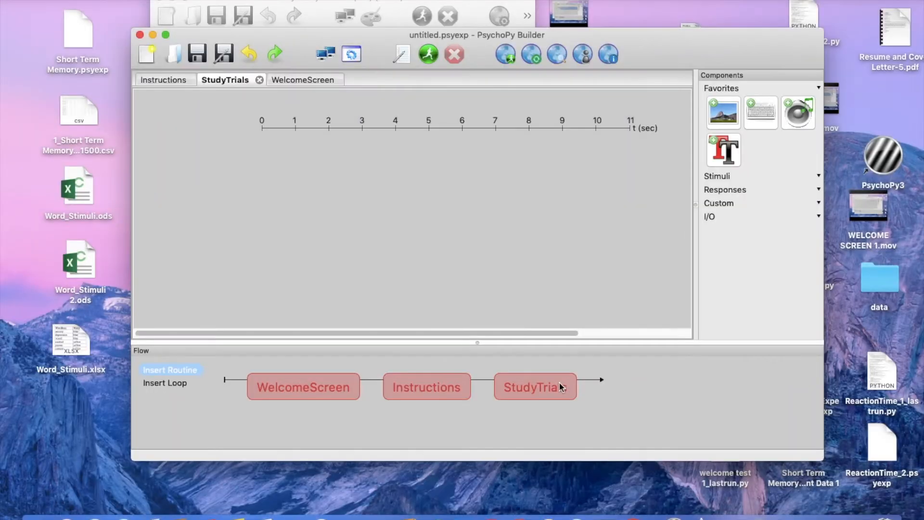
- Add a text component to StudyTrials with a 2-second duration and colour $WordColor set every repeat
{"action": "left_click", "coordinate": [723, 150]}
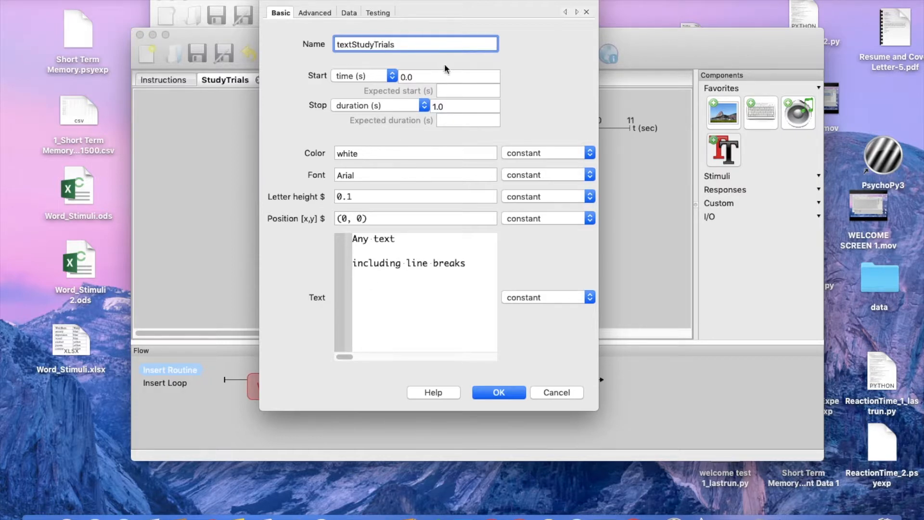
{"action": "left_click", "coordinate": [465, 106]}
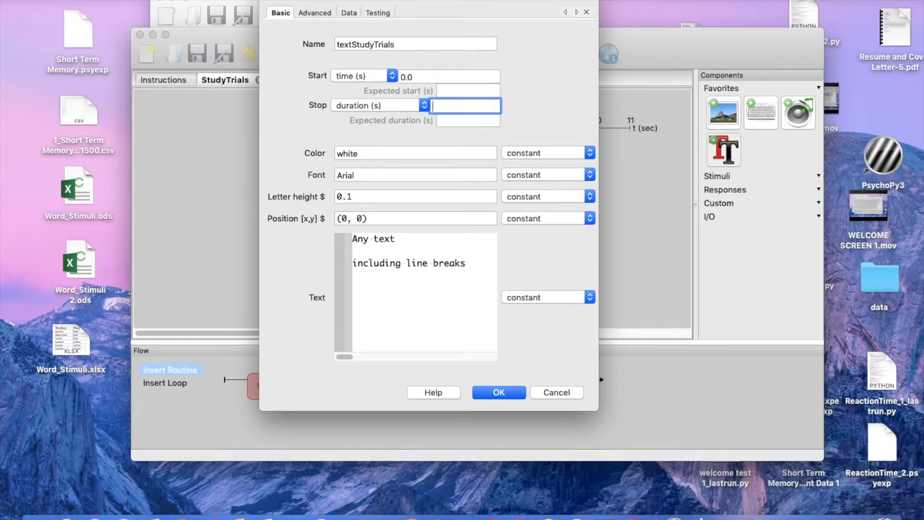
{"action": "type", "text": "2.0"}
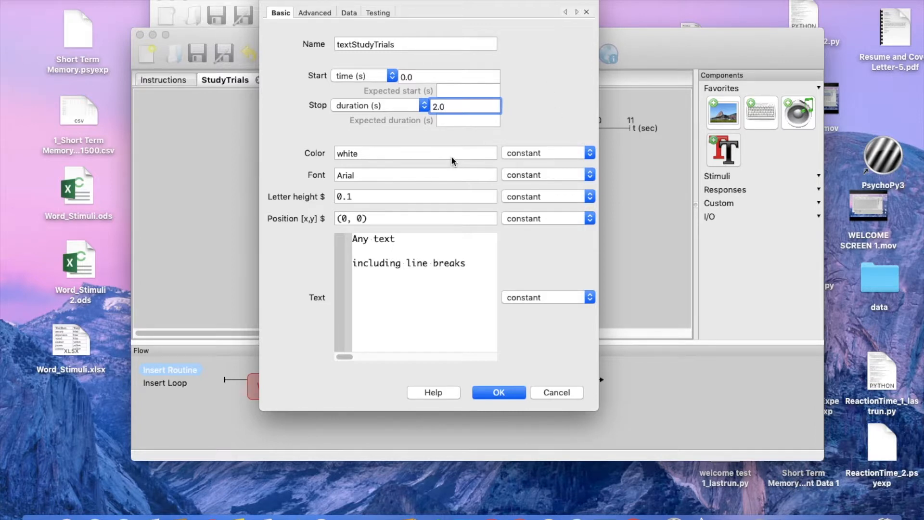
{"action": "triple_click", "coordinate": [414, 154]}
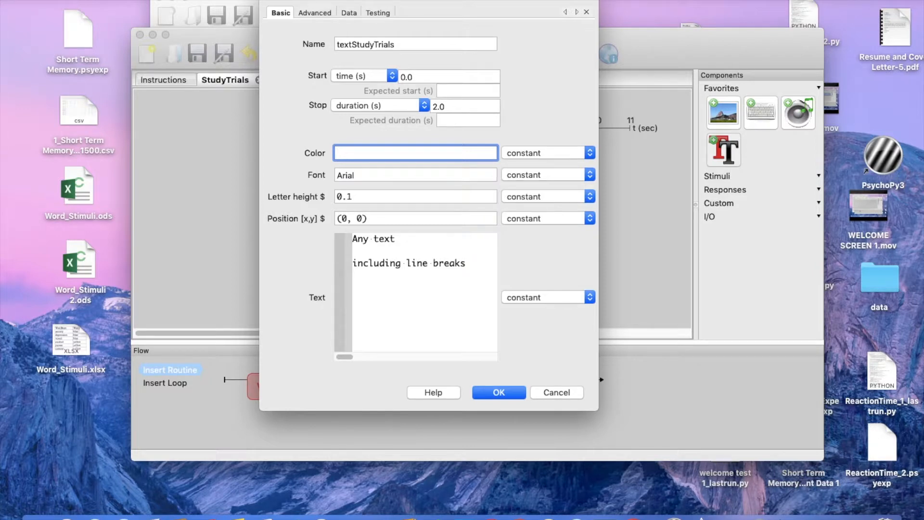
{"action": "type", "text": "$"}
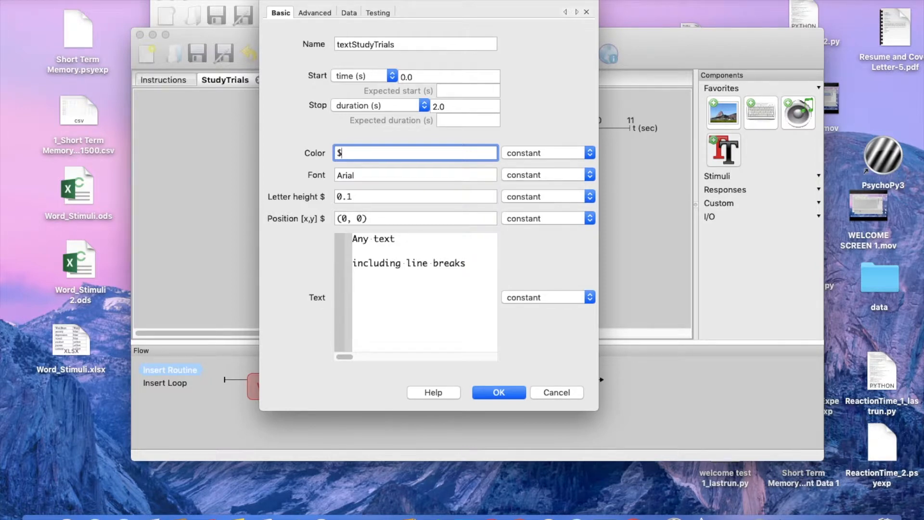
{"action": "type", "text": "Wor"}
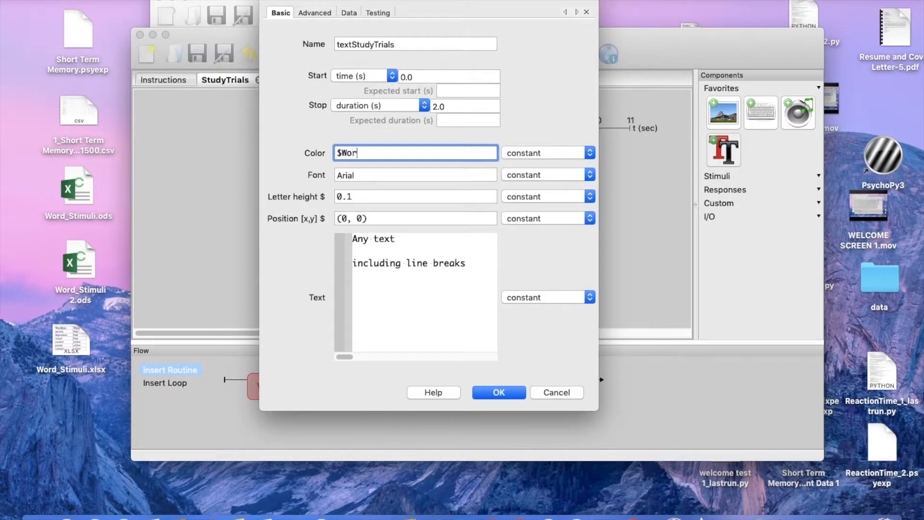
{"action": "type", "text": "dColor"}
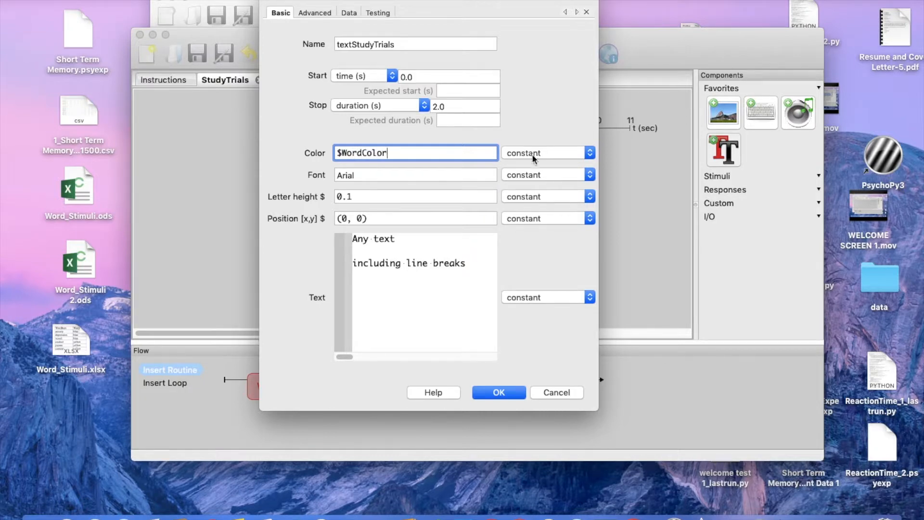
{"action": "left_click", "coordinate": [587, 153]}
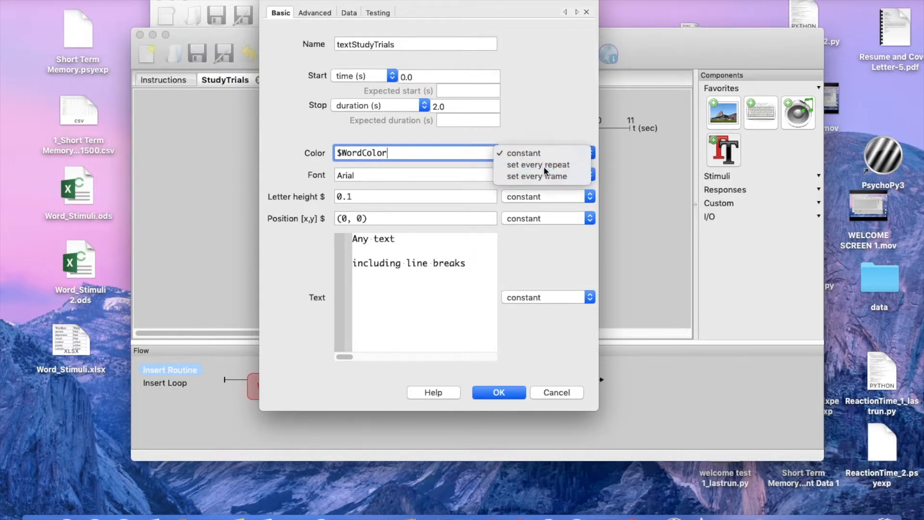
{"action": "left_click", "coordinate": [537, 165]}
{"action": "type", "text": "$"}
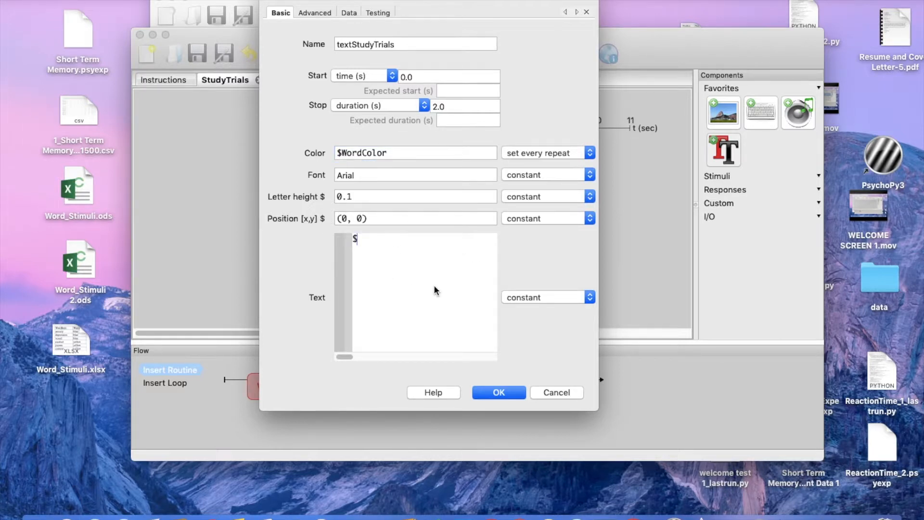
- Set the displayed text to $WordItem updated every repeat and save the component
{"action": "type", "text": "WordItem"}
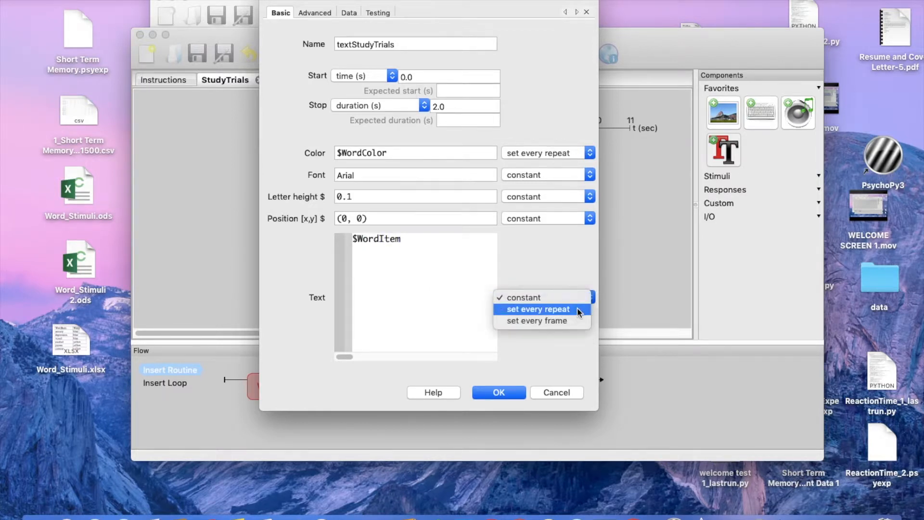
{"action": "left_click", "coordinate": [538, 309]}
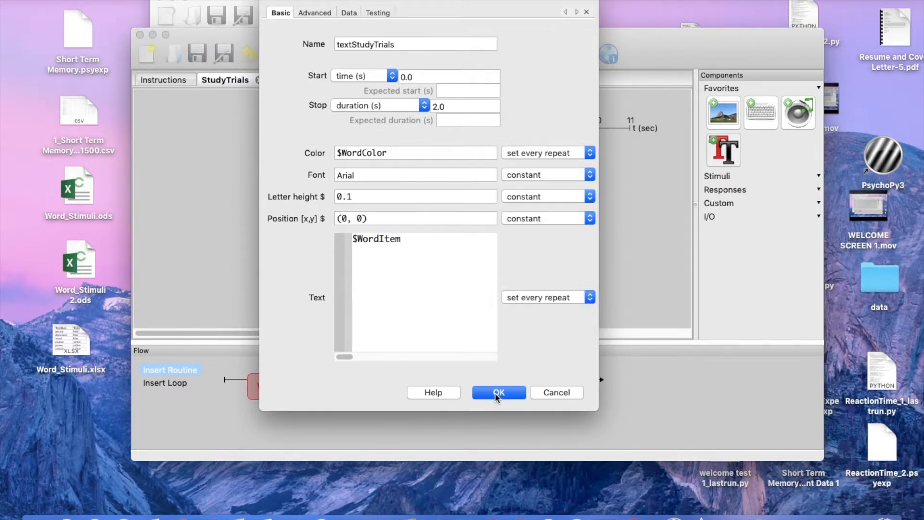
{"action": "left_click", "coordinate": [498, 393]}
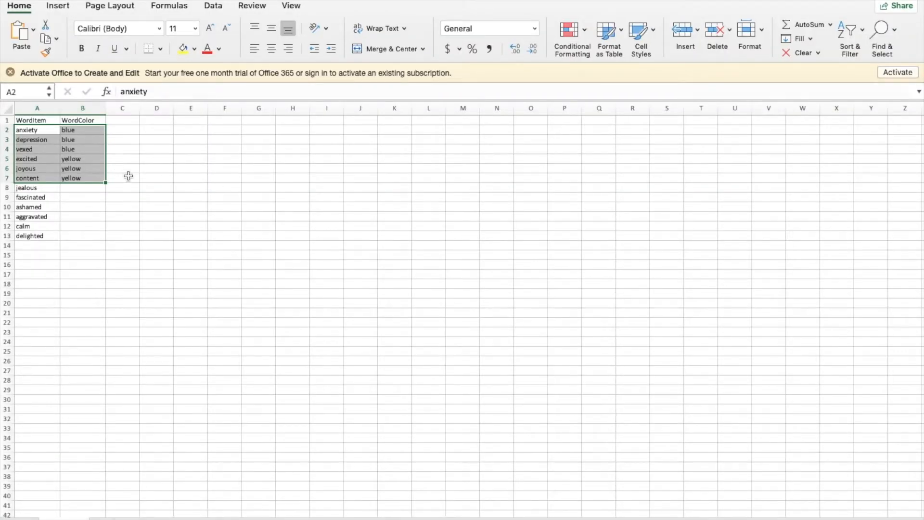
{"action": "left_click", "coordinate": [122, 177]}
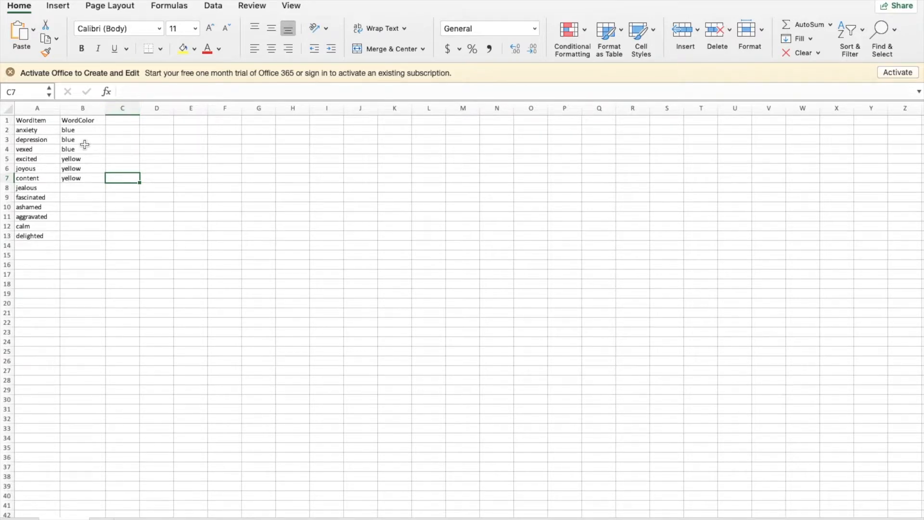
{"action": "mouse_move", "coordinate": [46, 130]}
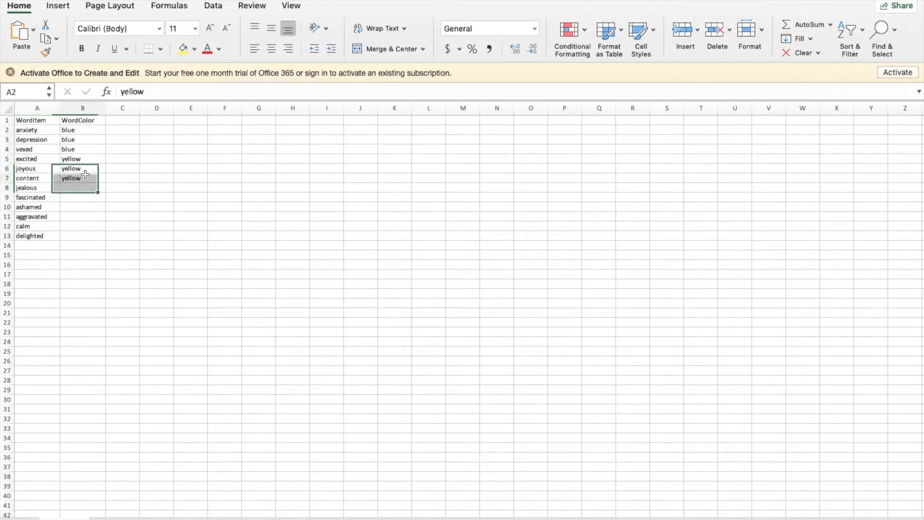
{"action": "left_click", "coordinate": [37, 139]}
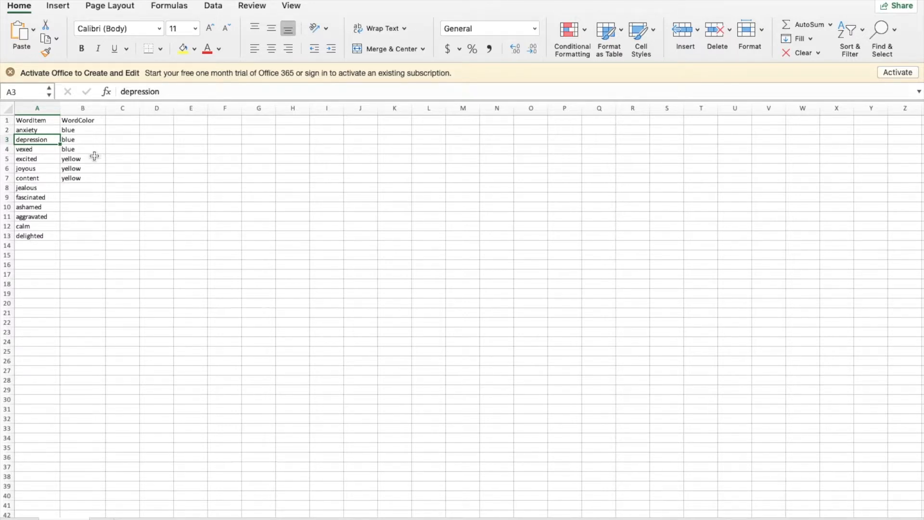
{"action": "mouse_move", "coordinate": [94, 165]}
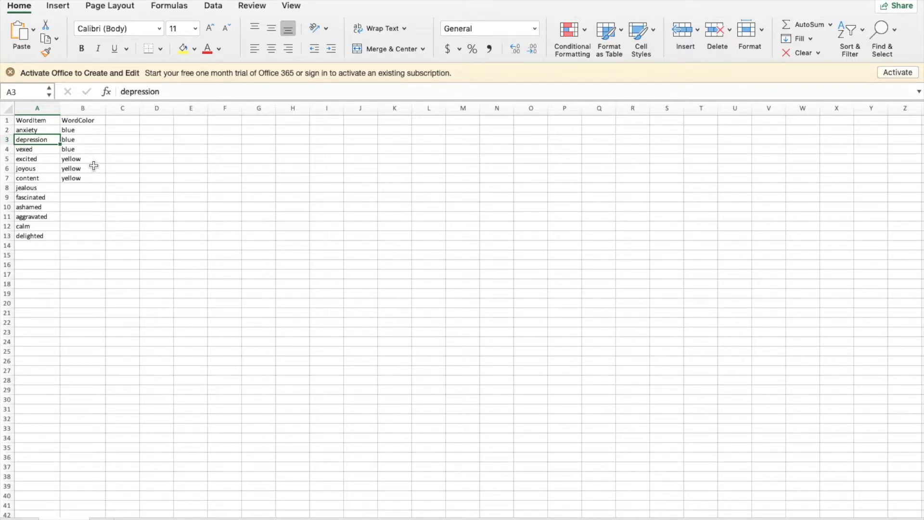
{"action": "left_click", "coordinate": [37, 188]}
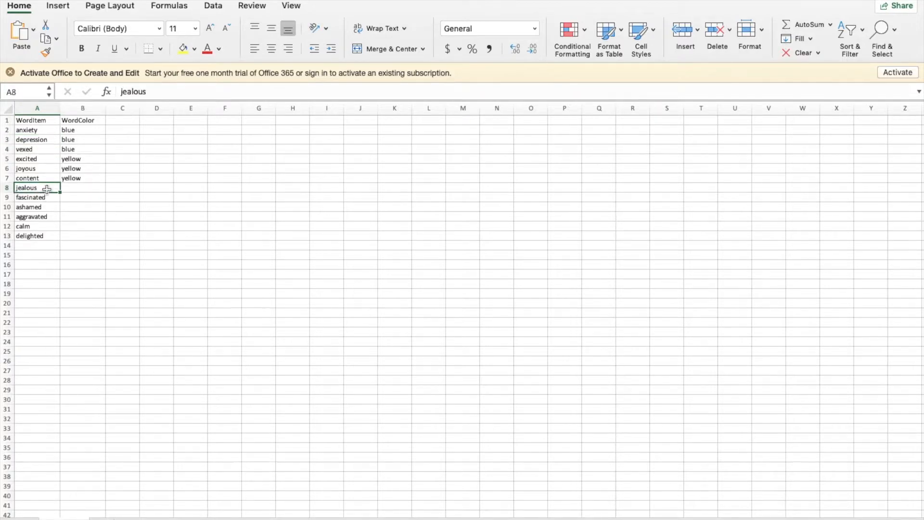
{"action": "mouse_move", "coordinate": [77, 226]}
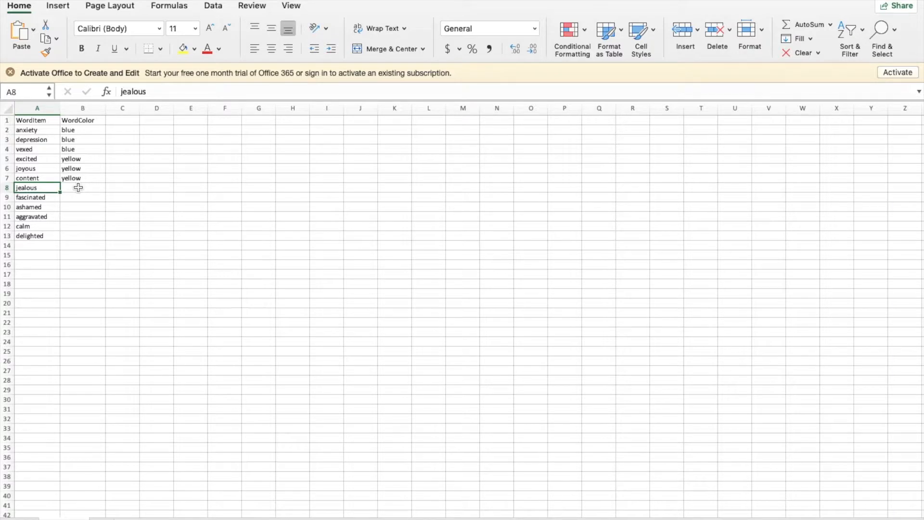
{"action": "left_click", "coordinate": [81, 188]}
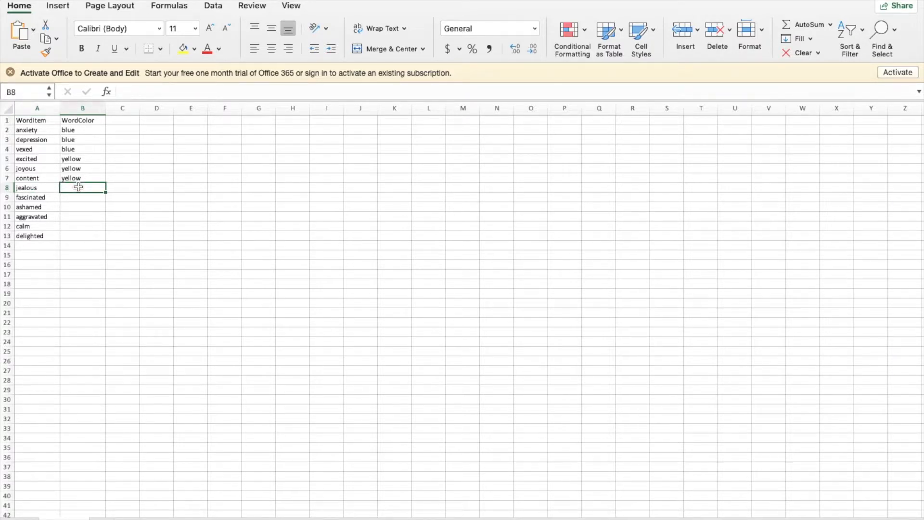
{"action": "left_click", "coordinate": [122, 217]}
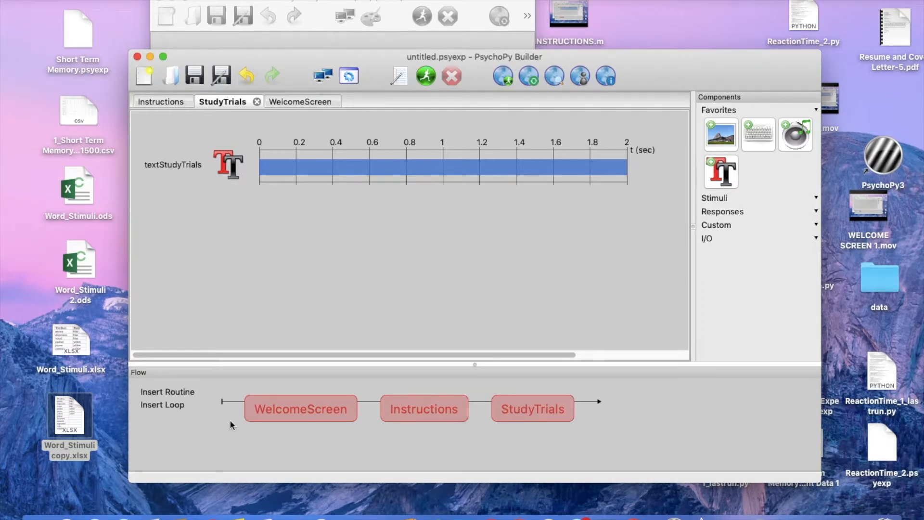
- Wrap StudyTrials in a trials loop with nReps 1, rows 0:6 and conditions file Word_Stimuli copy.xlsx
{"action": "left_click", "coordinate": [162, 405]}
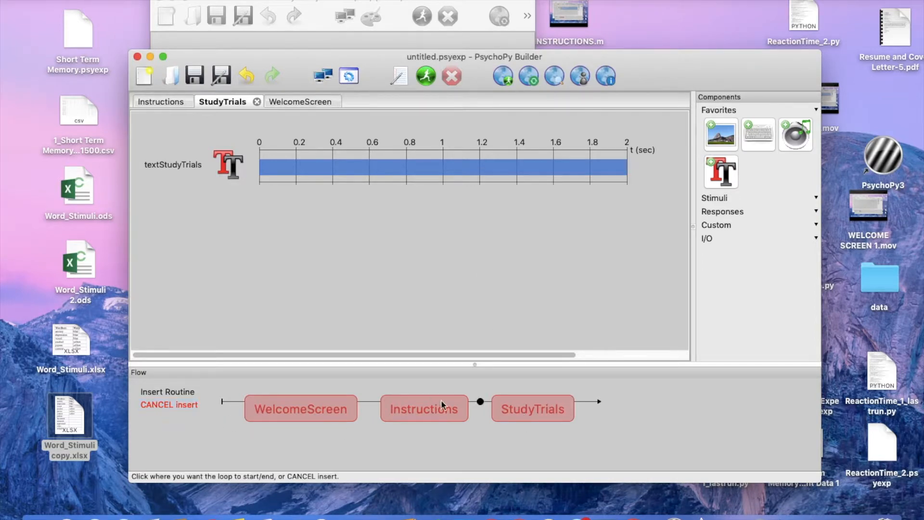
{"action": "mouse_move", "coordinate": [482, 406]}
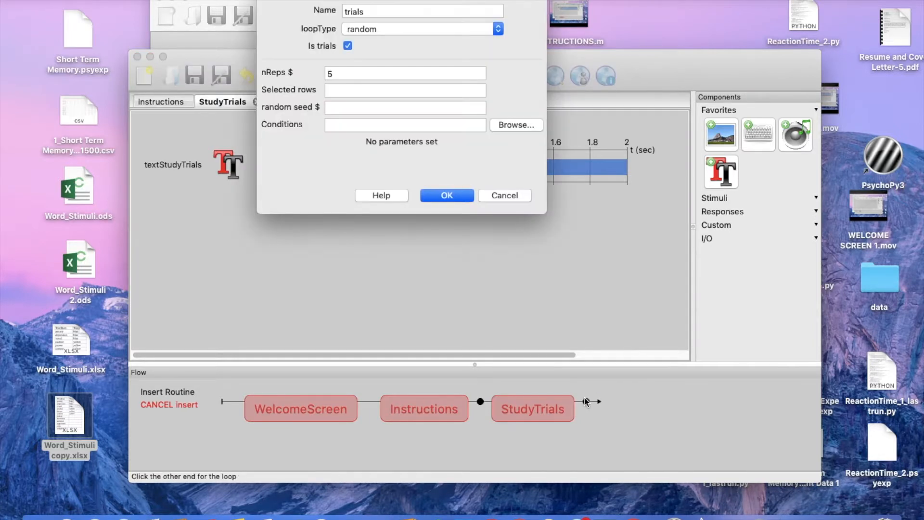
{"action": "left_click", "coordinate": [405, 73]}
{"action": "type", "text": "1"}
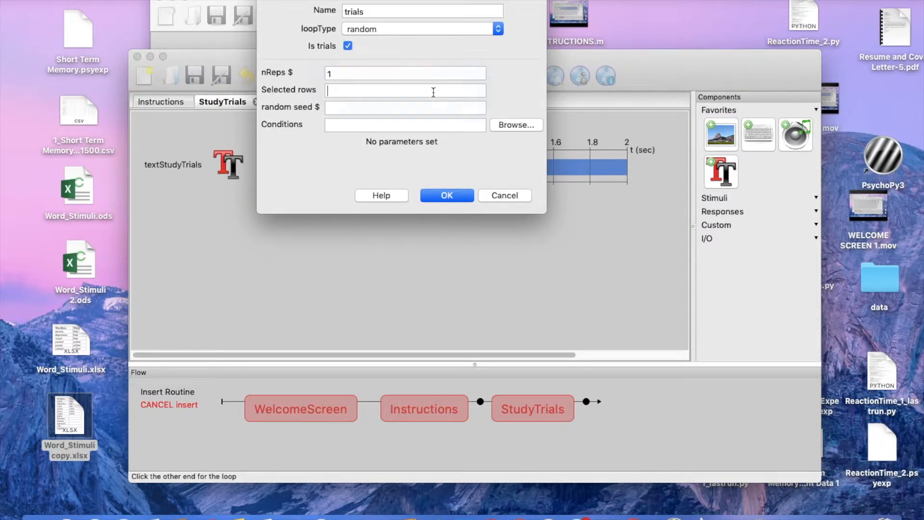
{"action": "left_click", "coordinate": [406, 91]}
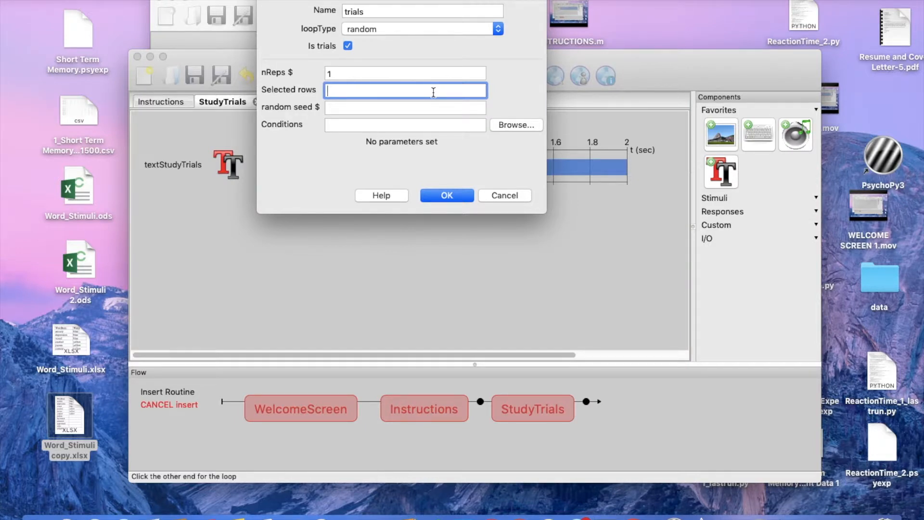
{"action": "type", "text": "0:"}
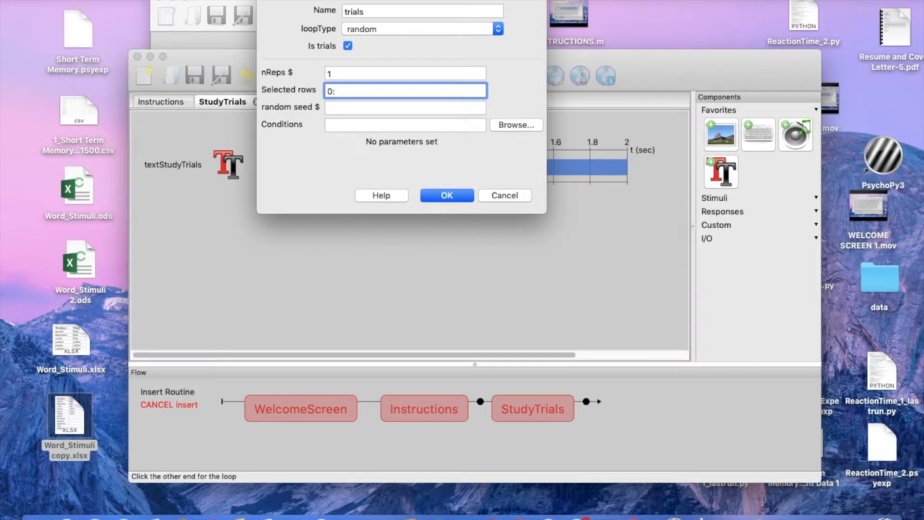
{"action": "type", "text": "6"}
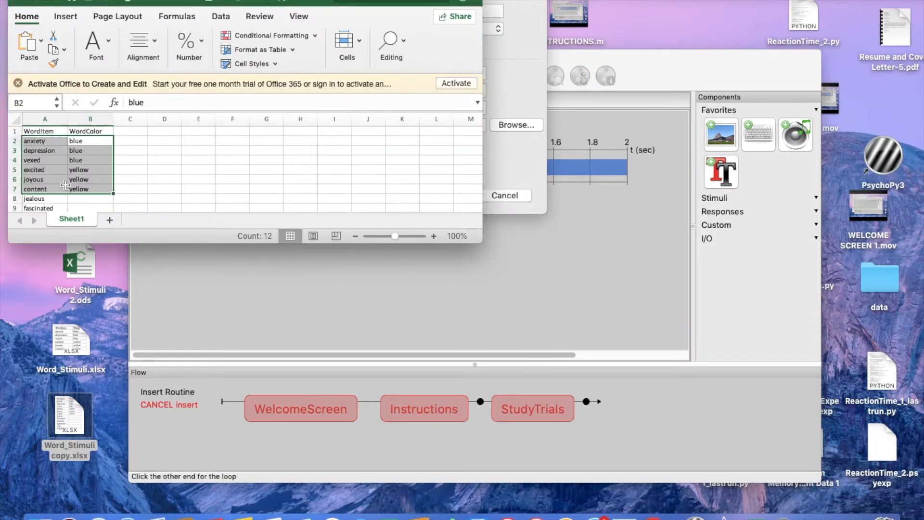
{"action": "left_click", "coordinate": [199, 140]}
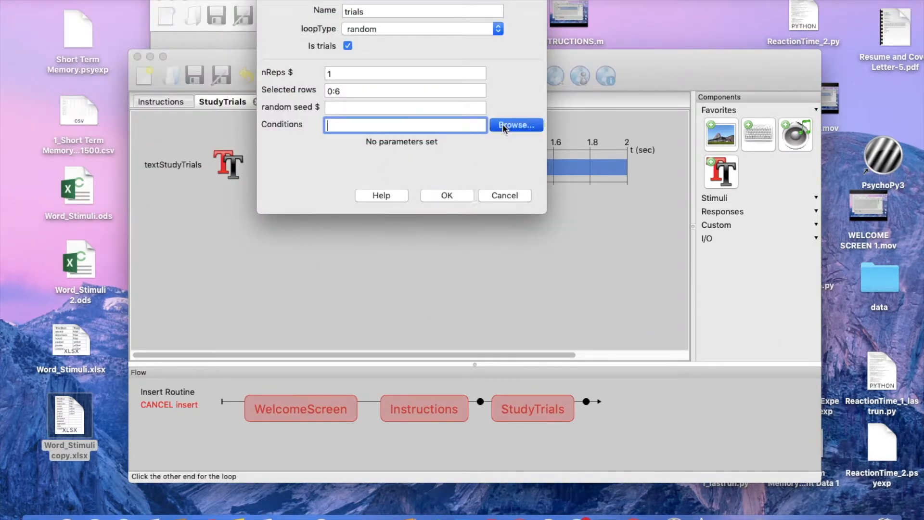
{"action": "left_click", "coordinate": [515, 125]}
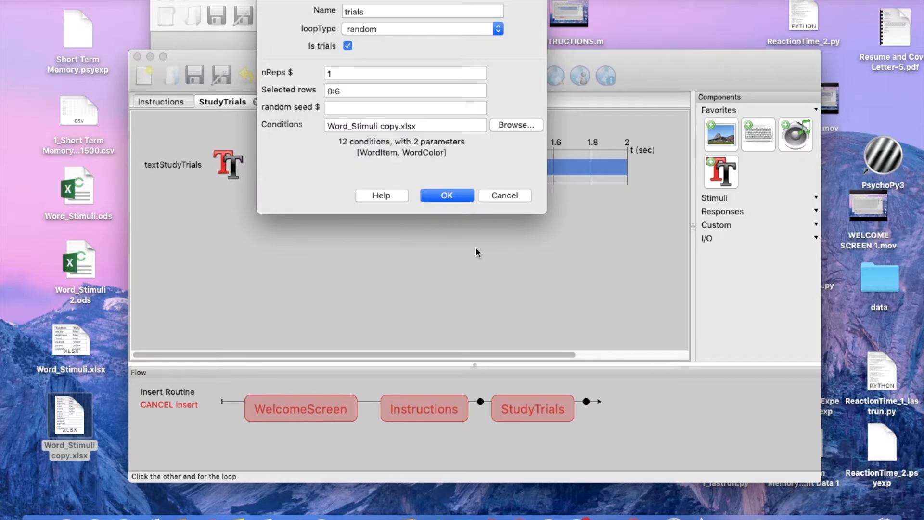
{"action": "mouse_move", "coordinate": [353, 151]}
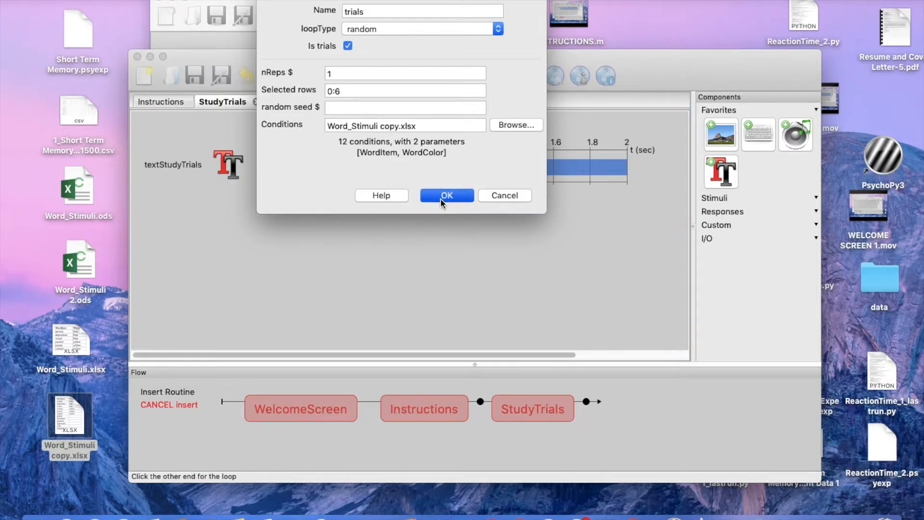
{"action": "left_click", "coordinate": [446, 196]}
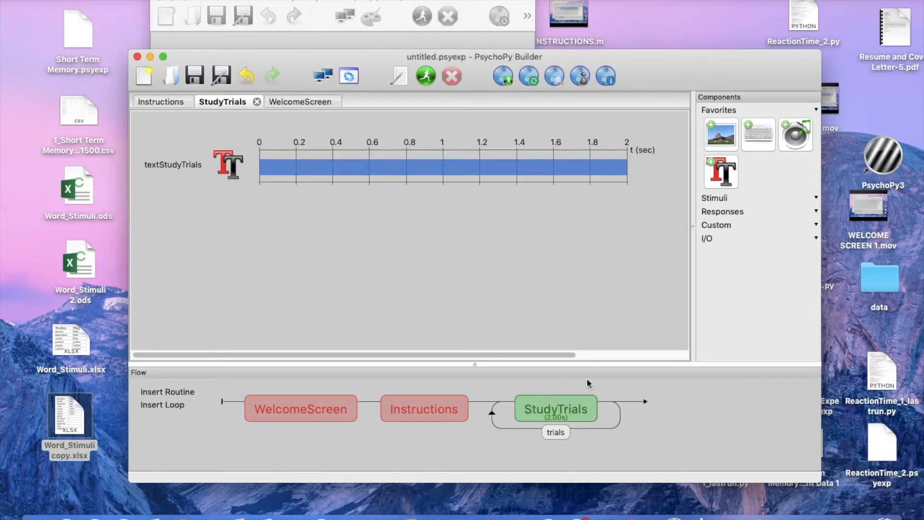
{"action": "mouse_move", "coordinate": [550, 435]}
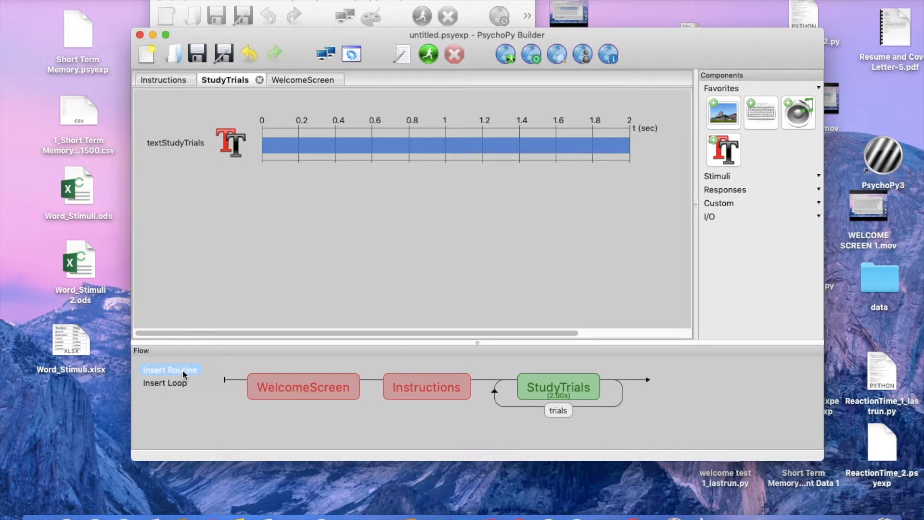
- Create a new BlankScreen routine and place it right after StudyTrials inside the trials loop
{"action": "left_click", "coordinate": [171, 369]}
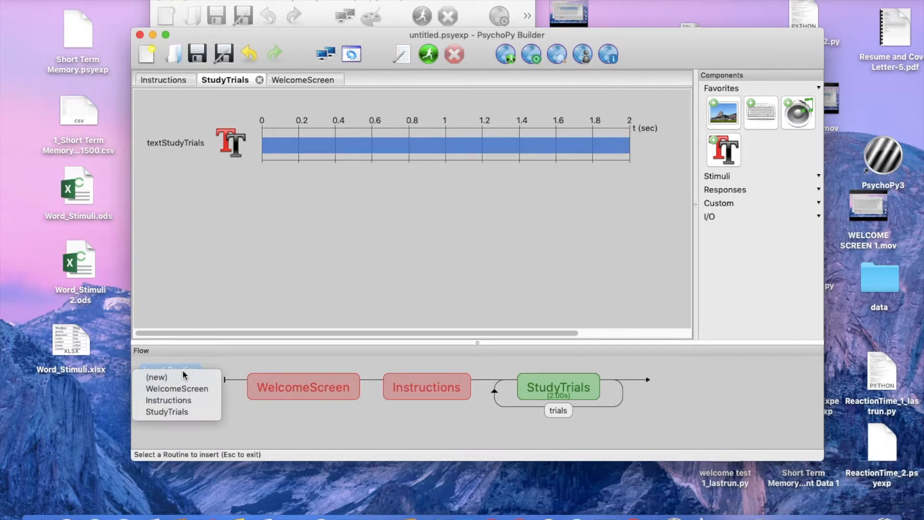
{"action": "left_click", "coordinate": [156, 377]}
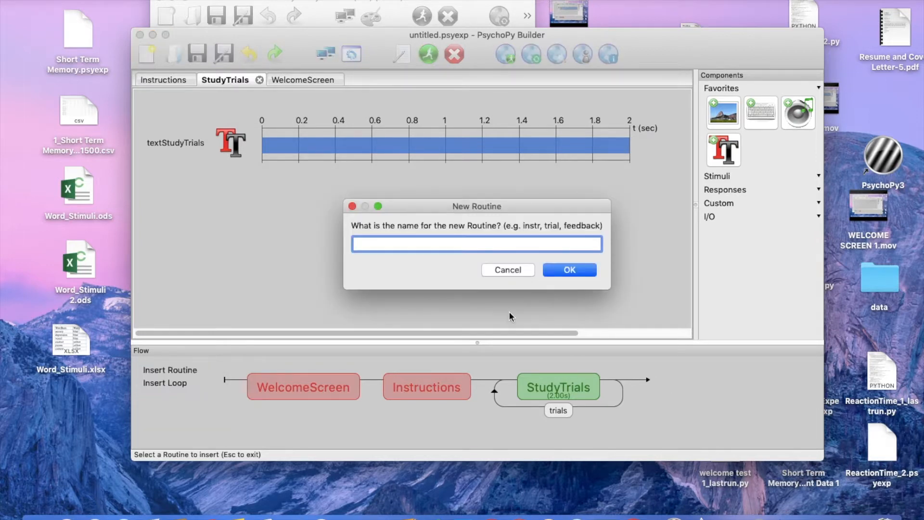
{"action": "type", "text": "Blank"}
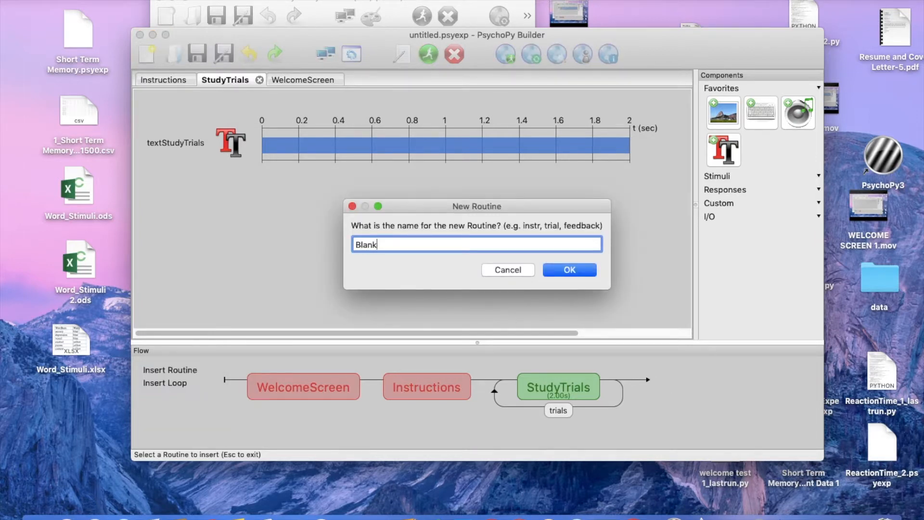
{"action": "left_click", "coordinate": [568, 270]}
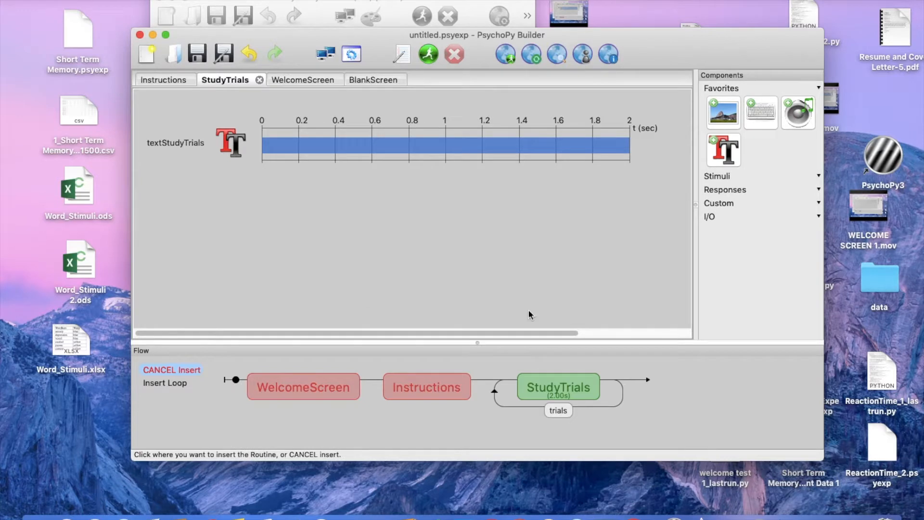
{"action": "mouse_move", "coordinate": [635, 379]}
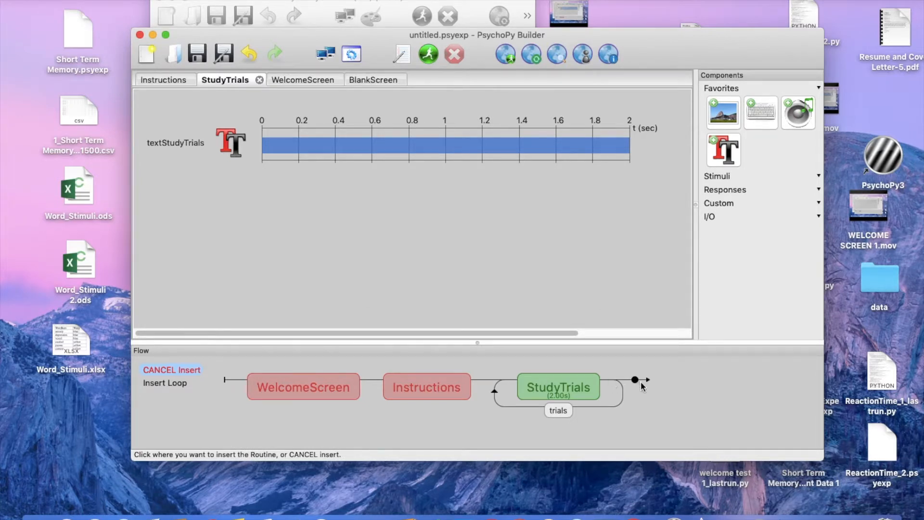
{"action": "left_click", "coordinate": [642, 379]}
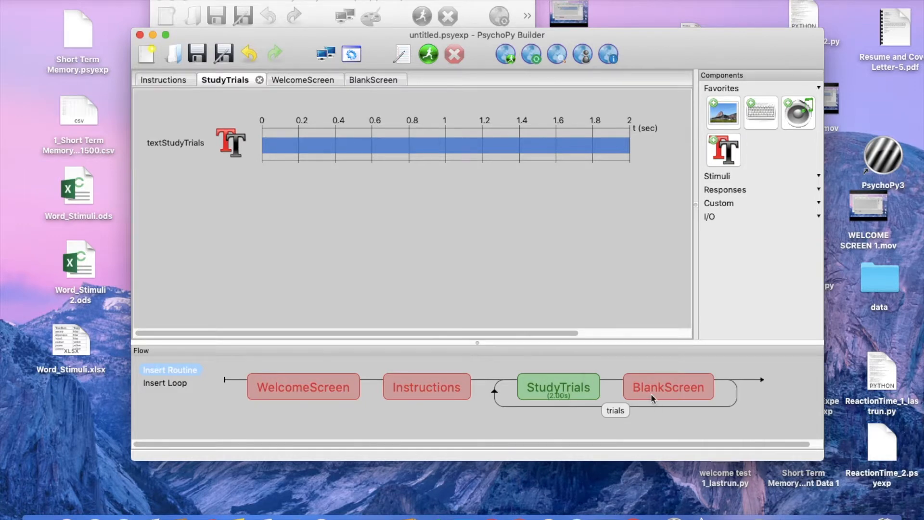
{"action": "mouse_move", "coordinate": [636, 390]}
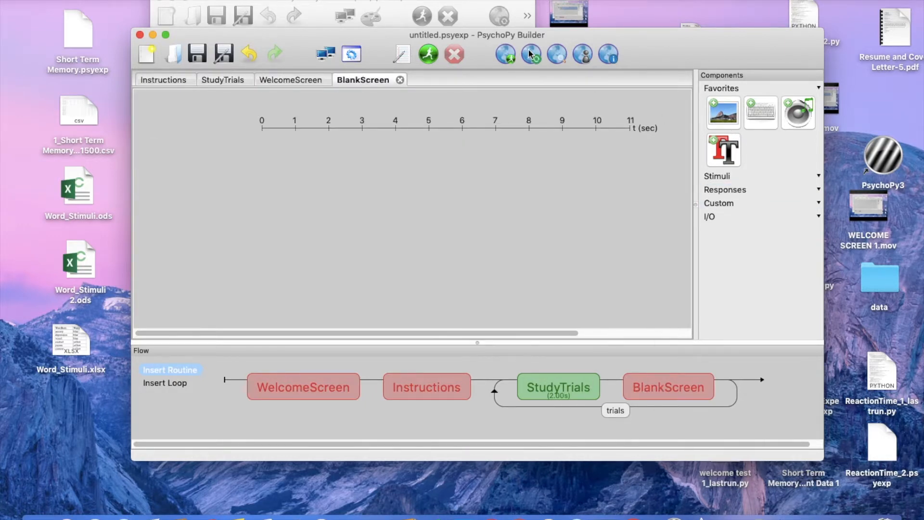
{"action": "left_click", "coordinate": [723, 150]}
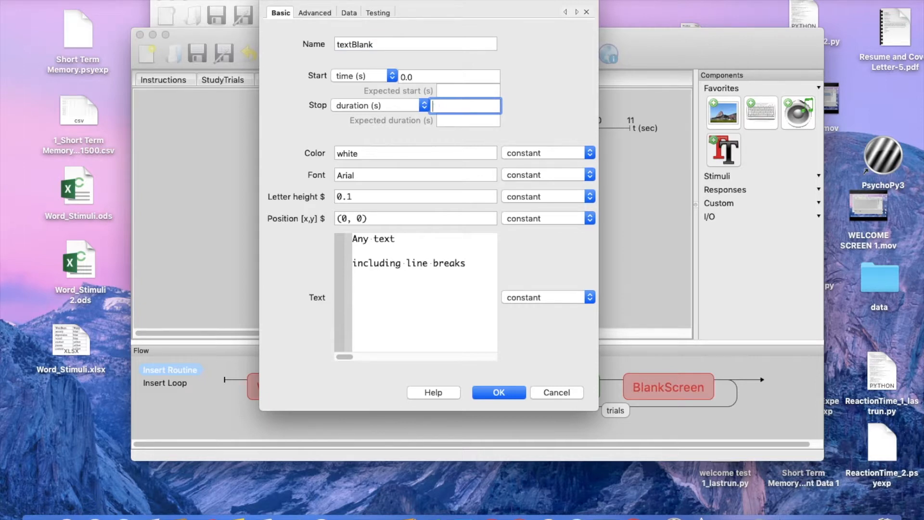
- Give textBlank a 0.5 s duration with empty text, confirm it, and start a test run
{"action": "type", "text": "0.5"}
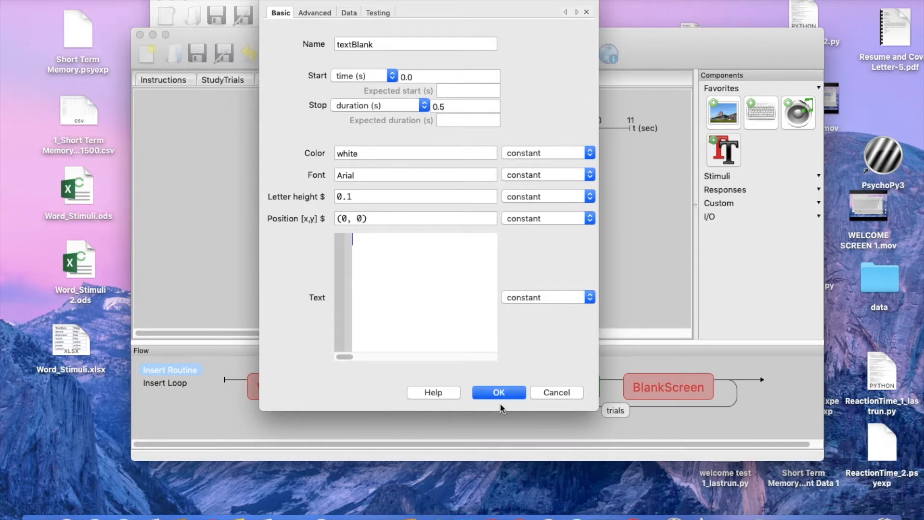
{"action": "left_click", "coordinate": [498, 393]}
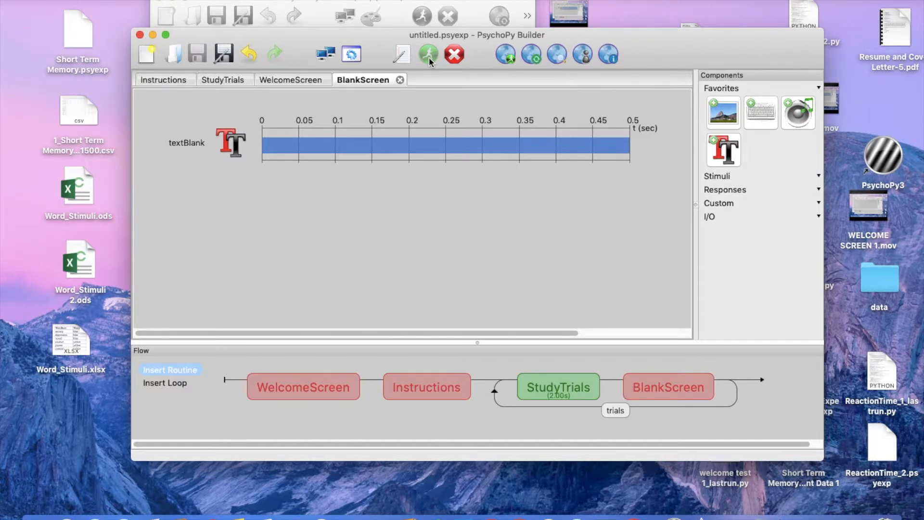
{"action": "left_click", "coordinate": [428, 54]}
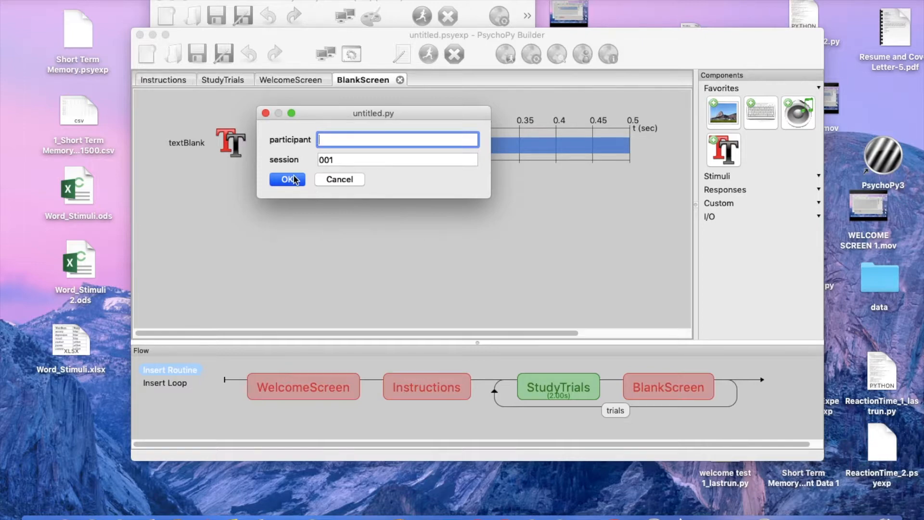
- Run the experiment with the default participant info
{"action": "left_click", "coordinate": [287, 179]}
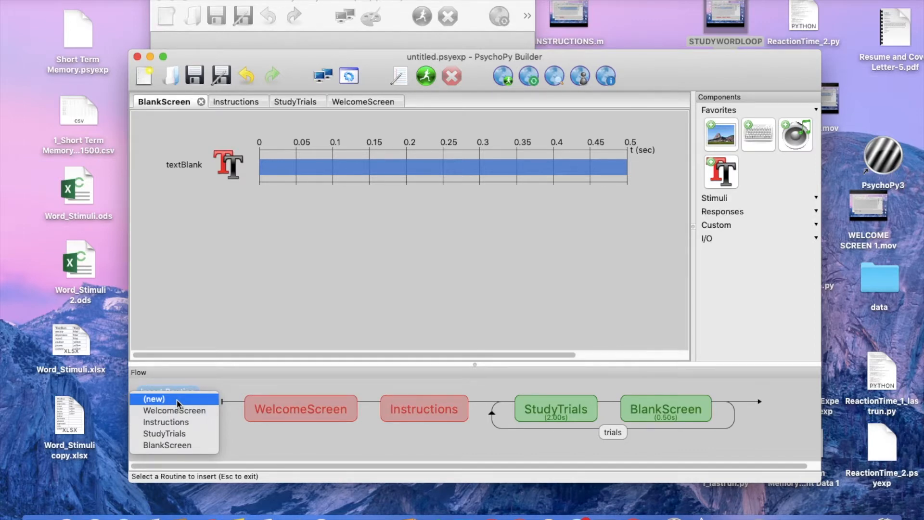
- Create a new WaitScreen routine at the end of the flow and open it for editing
{"action": "left_click", "coordinate": [154, 399]}
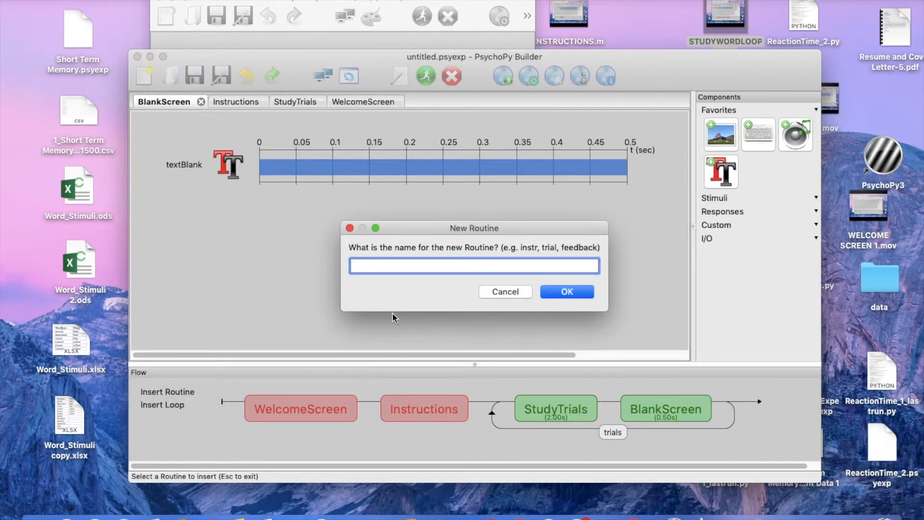
{"action": "type", "text": "WaitSc"}
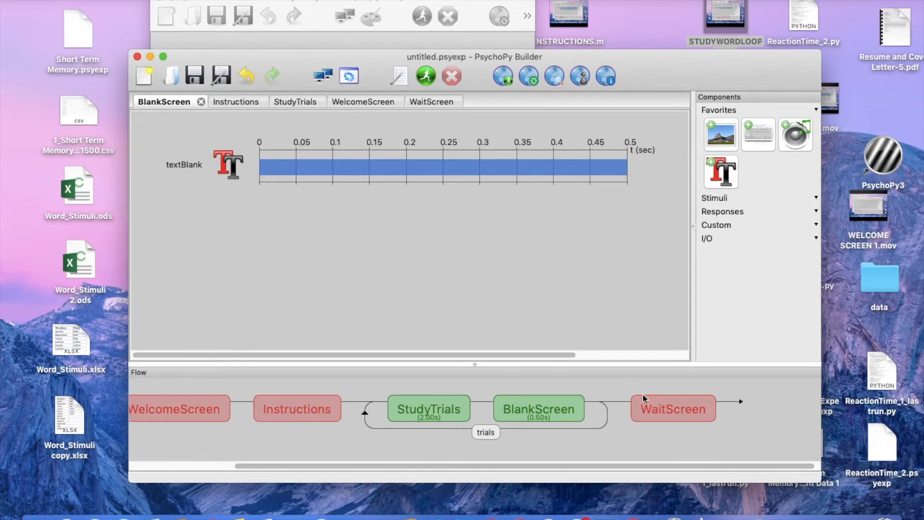
{"action": "left_click", "coordinate": [421, 101]}
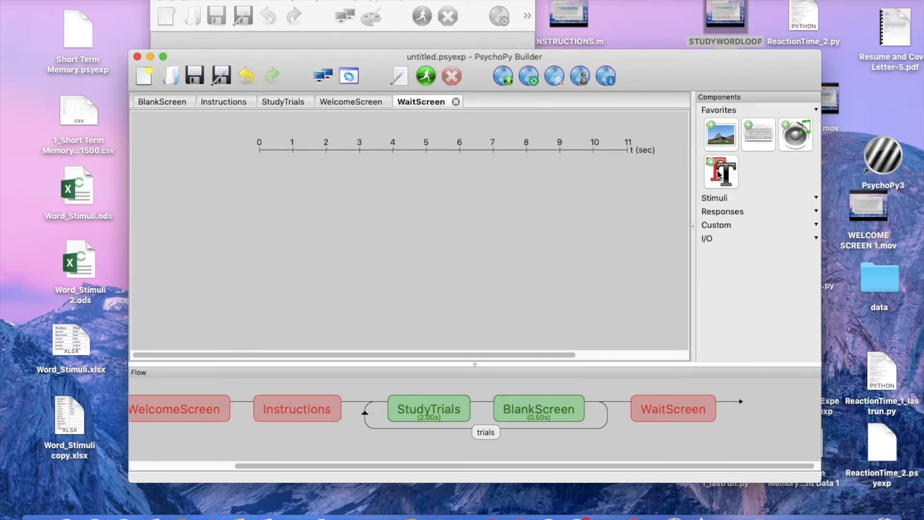
- Add textWaitScreen reading "Please notify researcher." with no fixed duration
{"action": "left_click", "coordinate": [720, 172]}
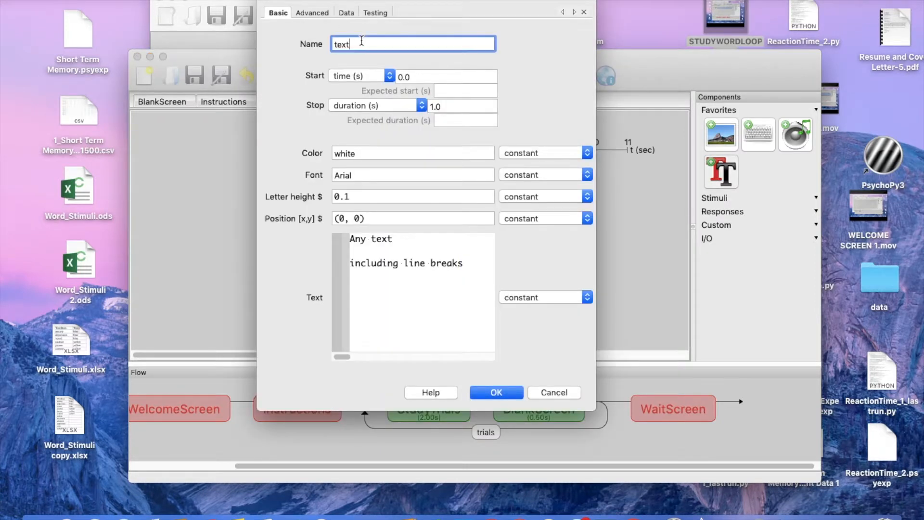
{"action": "type", "text": "WaitScreen"}
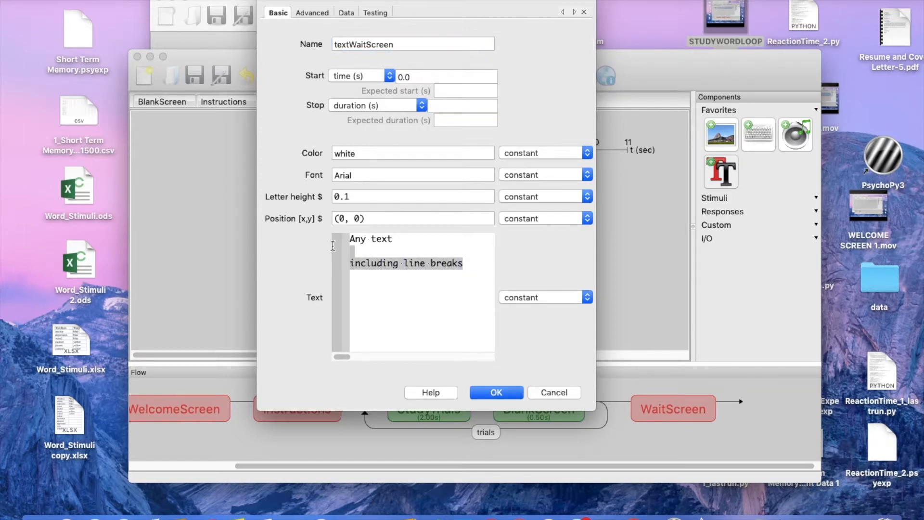
{"action": "type", "text": "Please noti"}
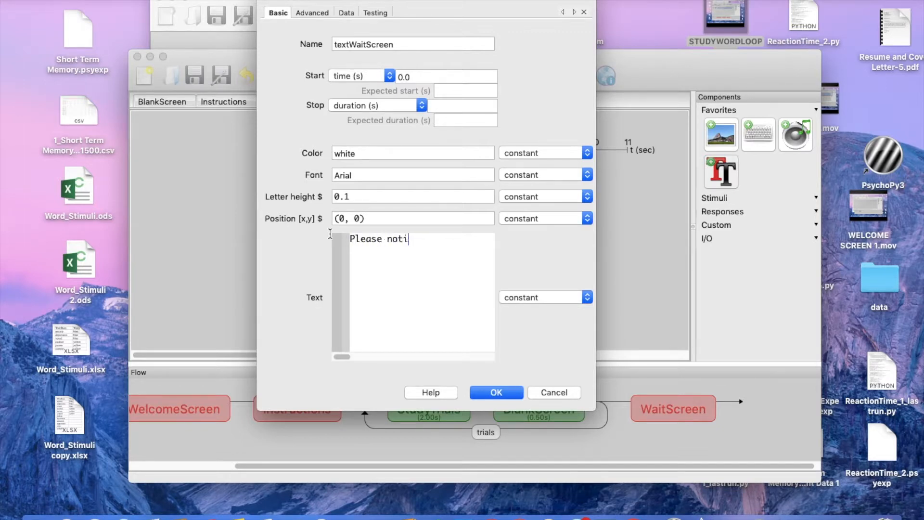
{"action": "type", "text": "fy researcher."}
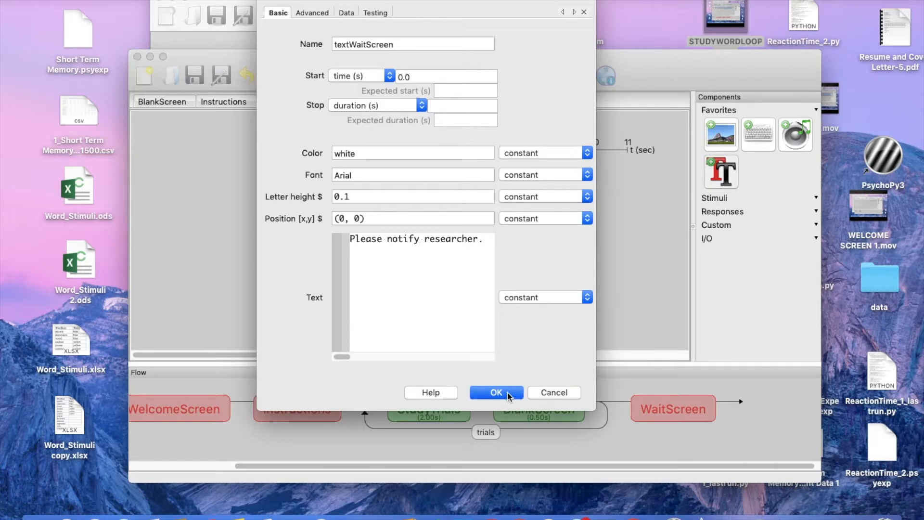
{"action": "left_click", "coordinate": [495, 392]}
{"action": "type", "text": "'"}
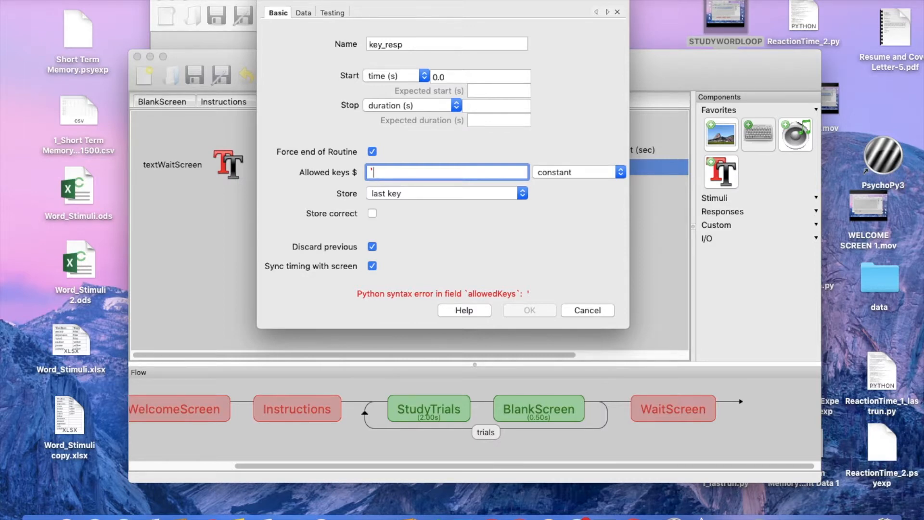
- Restrict keyWaitScreen's allowed keys to '1' only and confirm the keyboard response
{"action": "type", "text": "1',"}
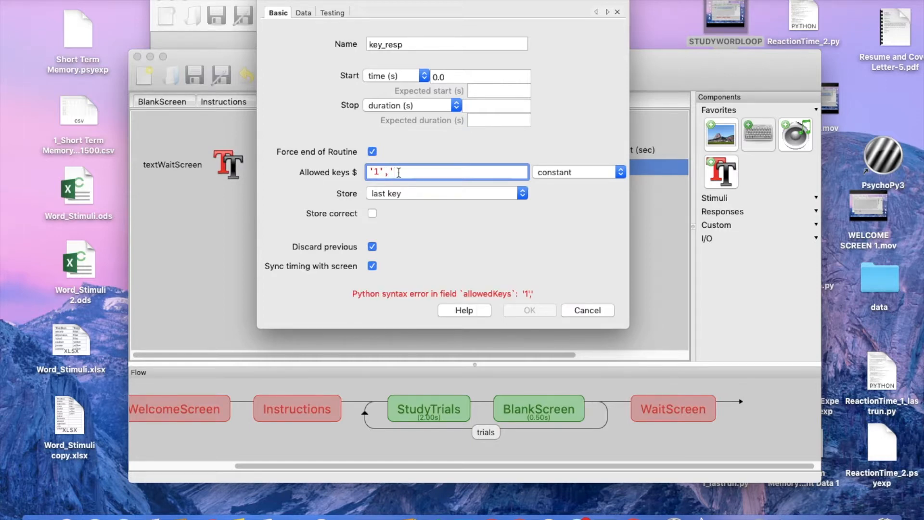
{"action": "type", "text": "2"}
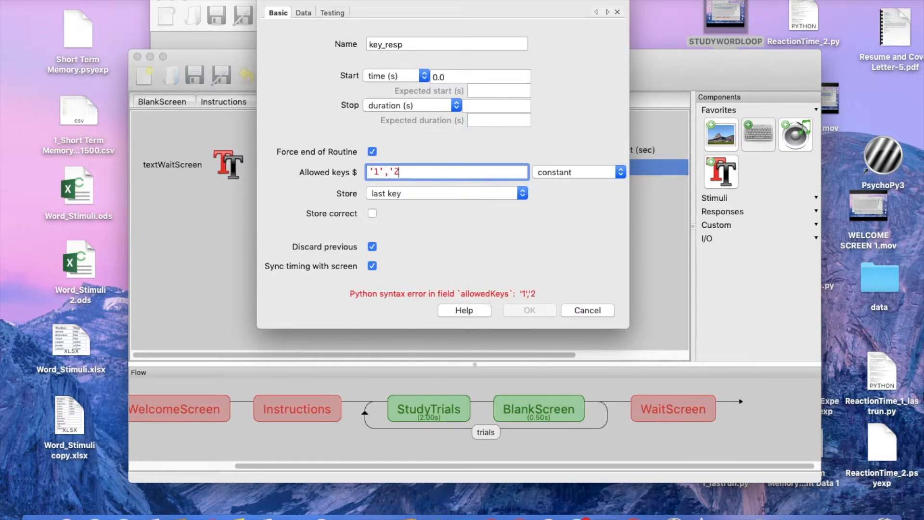
{"action": "key", "text": "Backspace"}
{"action": "type", "text": "WaitSc"}
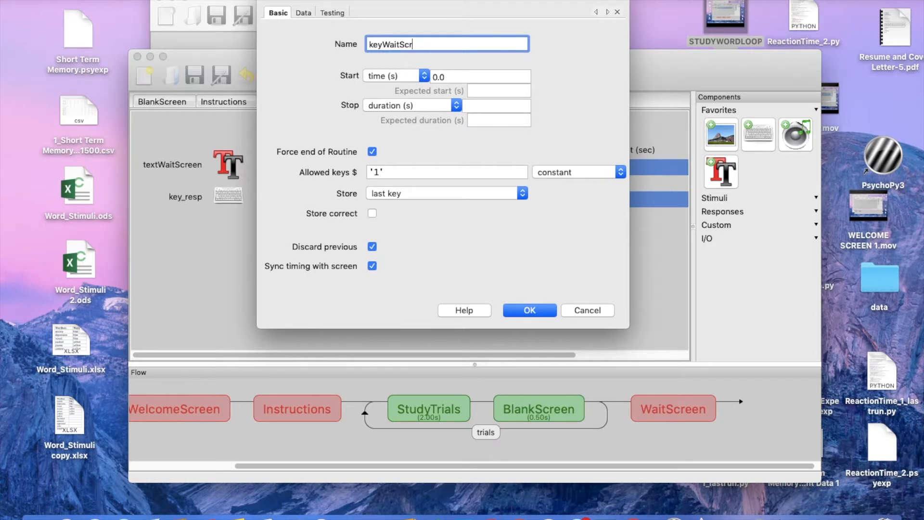
{"action": "left_click", "coordinate": [528, 310]}
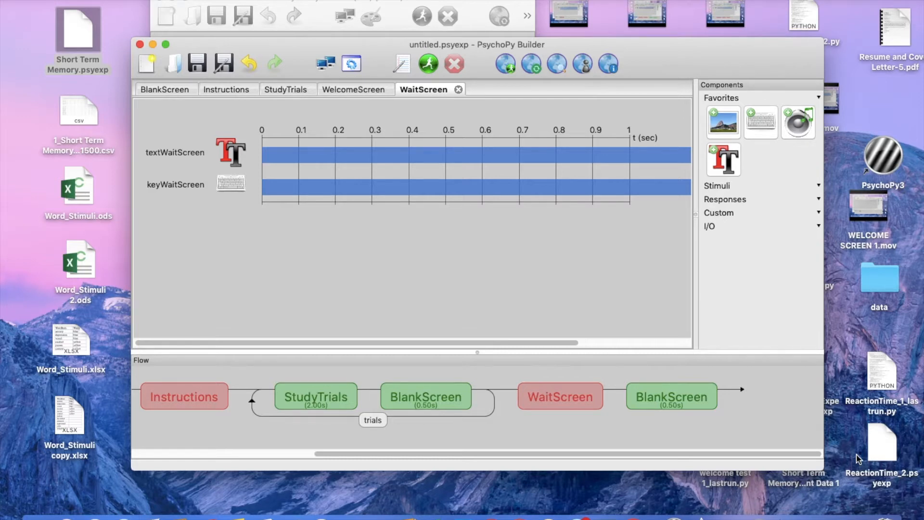
- Create a new Y_N_Screen routine and add it to the end of the flow
{"action": "scroll", "scroll_direction": "left", "scroll_amount": 3}
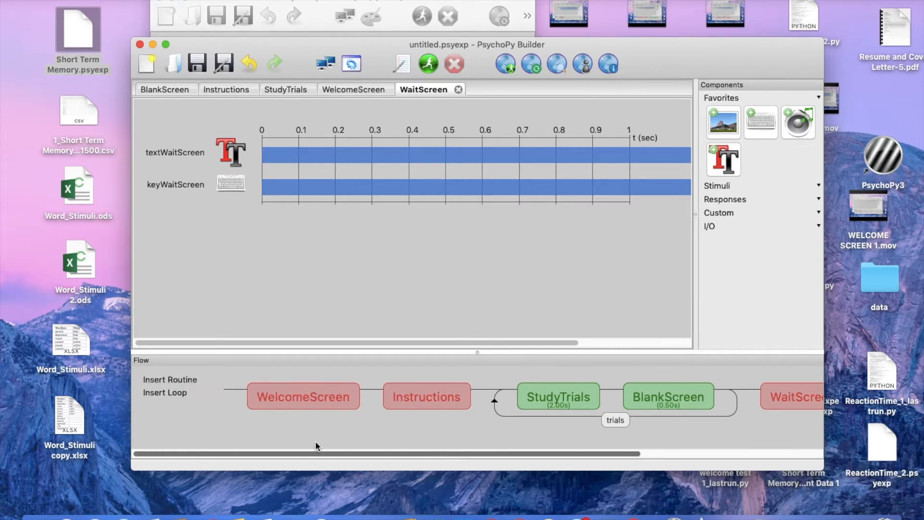
{"action": "left_click", "coordinate": [170, 379]}
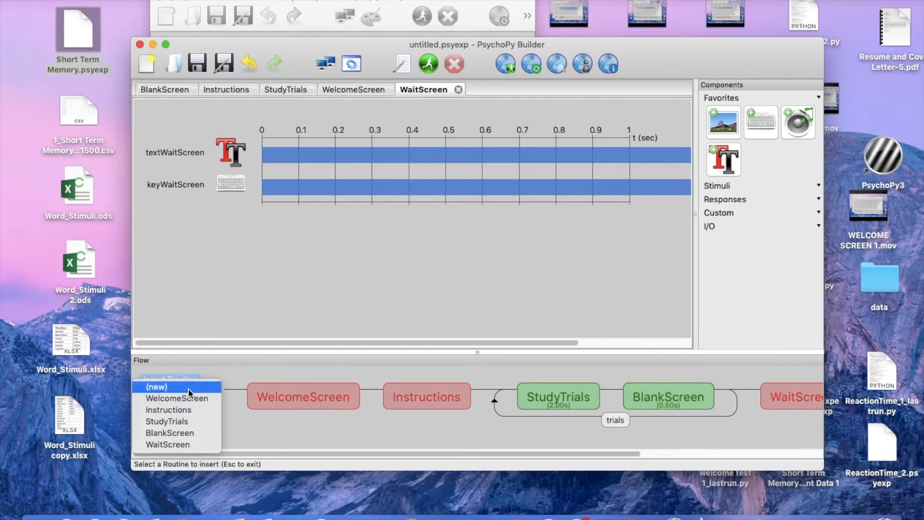
{"action": "left_click", "coordinate": [155, 387]}
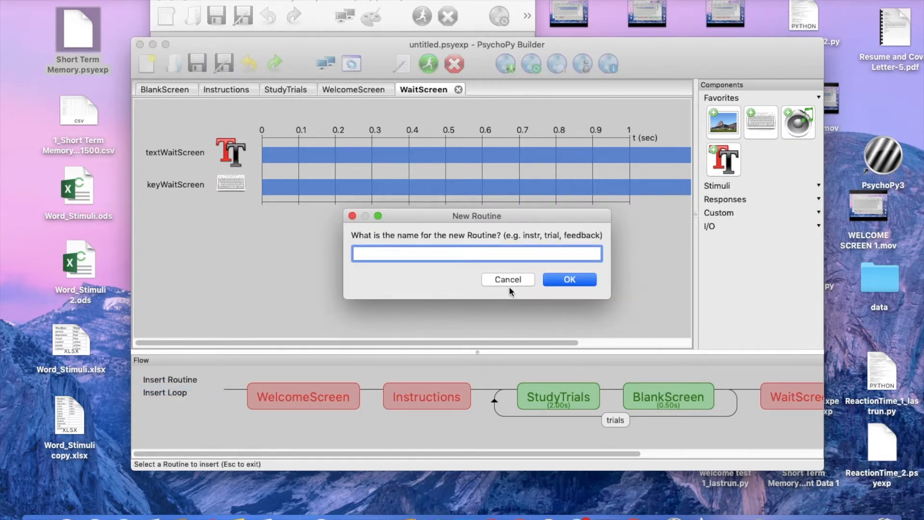
{"action": "type", "text": "Y_N"}
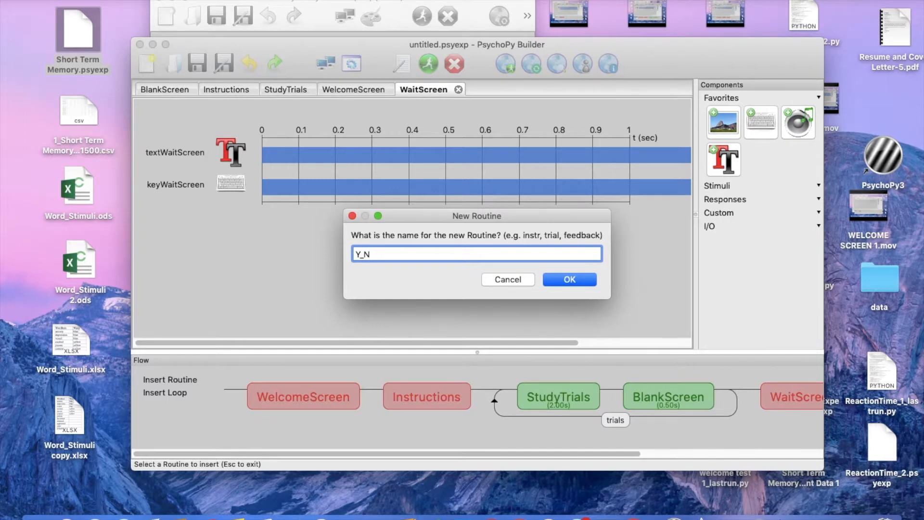
{"action": "type", "text": "Screen"}
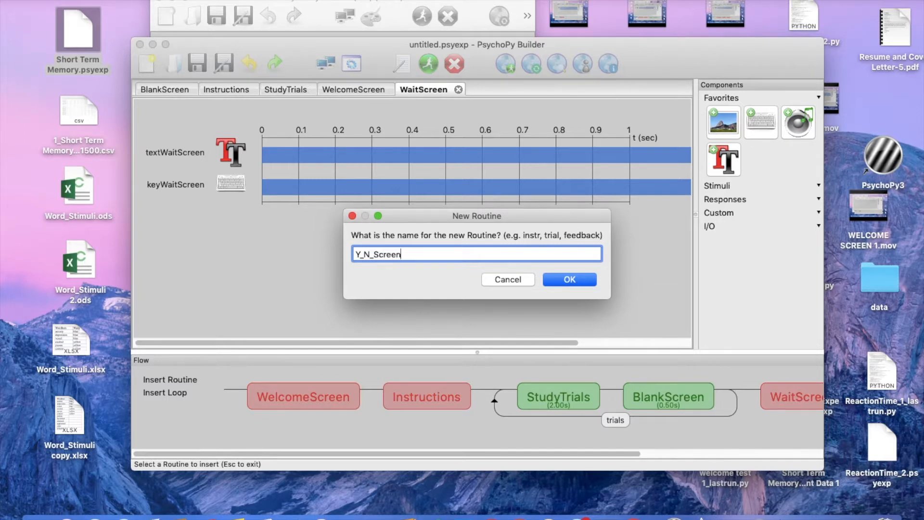
{"action": "left_click", "coordinate": [568, 279]}
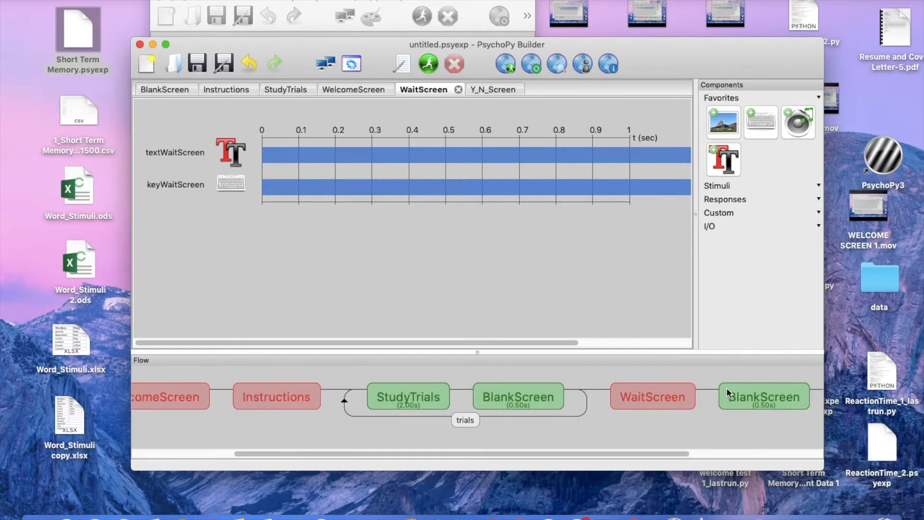
{"action": "scroll", "scroll_direction": "right", "scroll_amount": 3}
{"action": "type", "text": "textY_"}
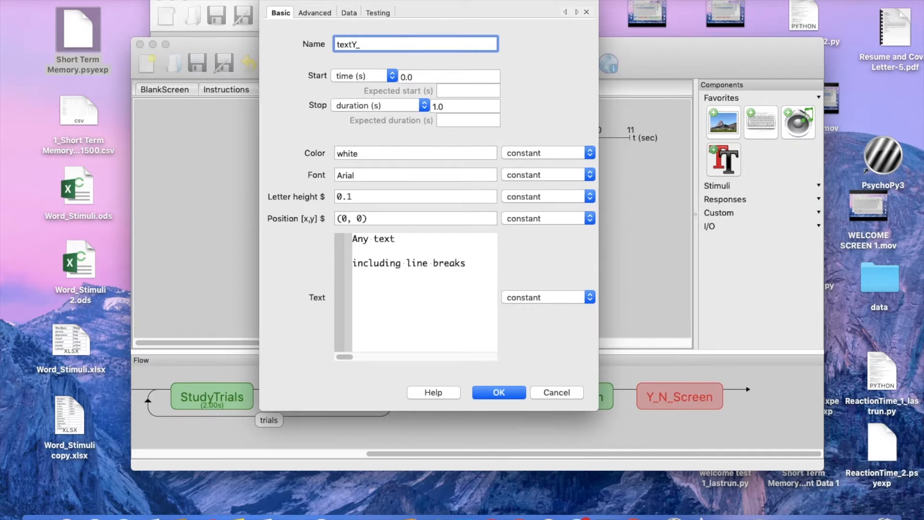
- Name the component textY_N_Screen and write the recall prompt asking to press 'Y' for yes
{"action": "type", "text": "N_Sc"}
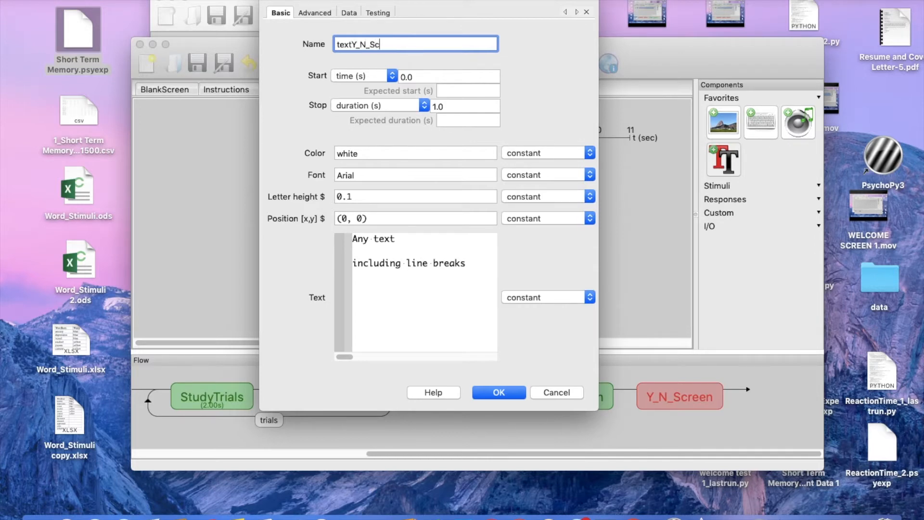
{"action": "type", "text": "reen"}
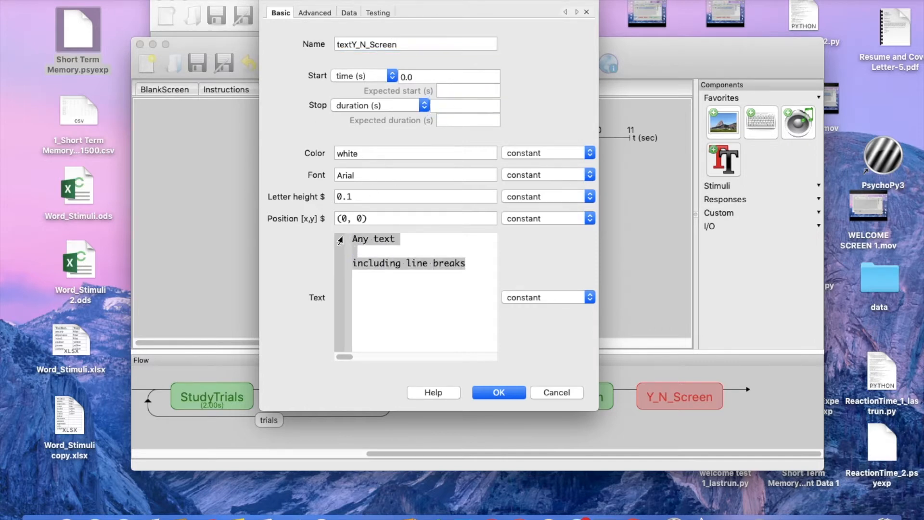
{"action": "left_click", "coordinate": [413, 250]}
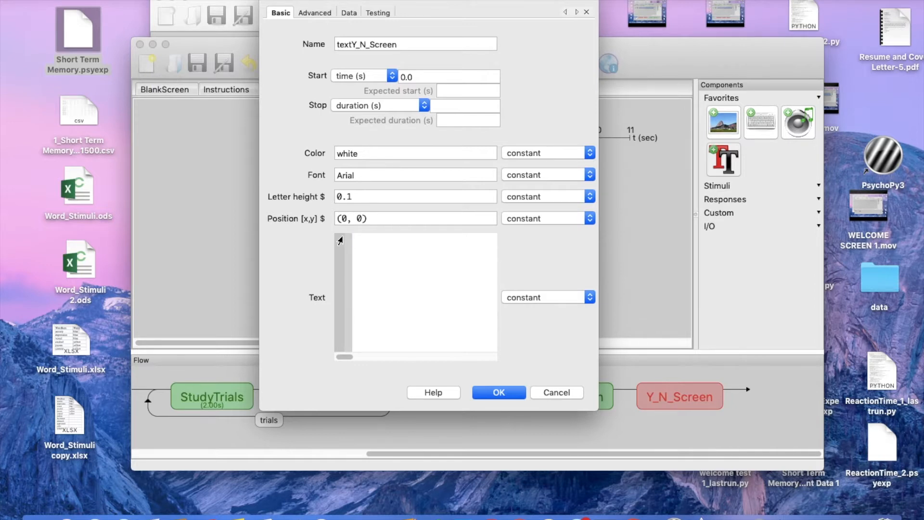
{"action": "type", "text": "are testing your recall."}
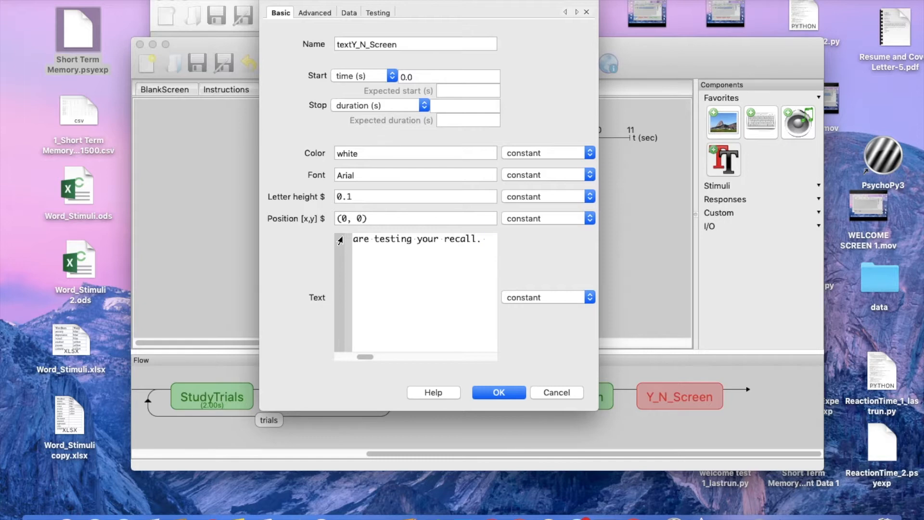
{"action": "type", "text": "P"}
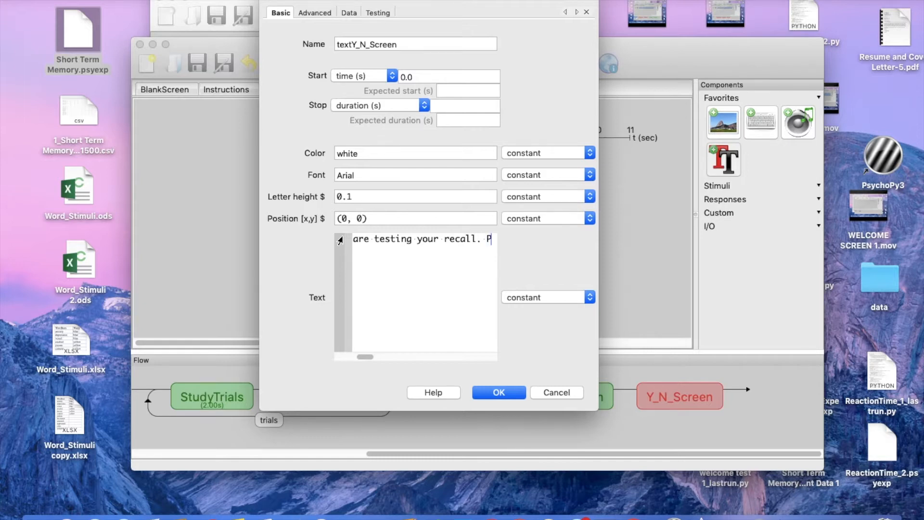
{"action": "type", "text": "ress either"}
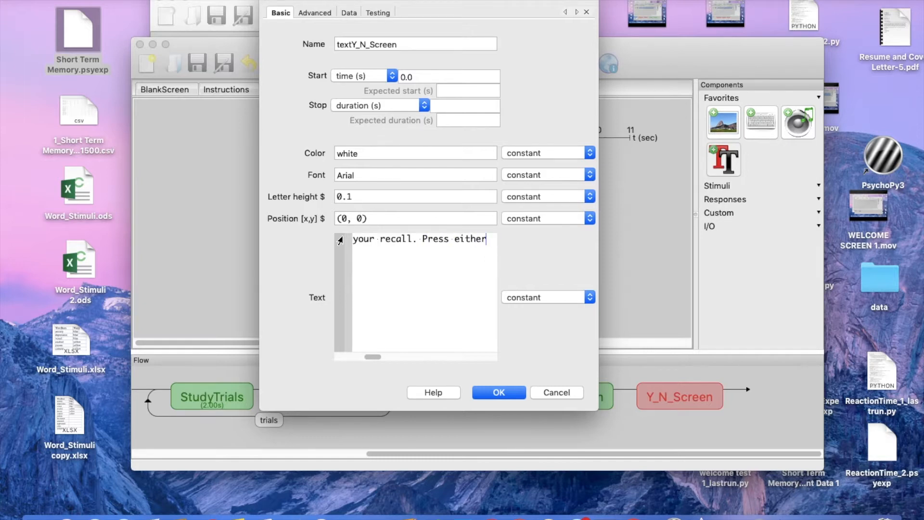
{"action": "type", "text": "'Y' for ye"}
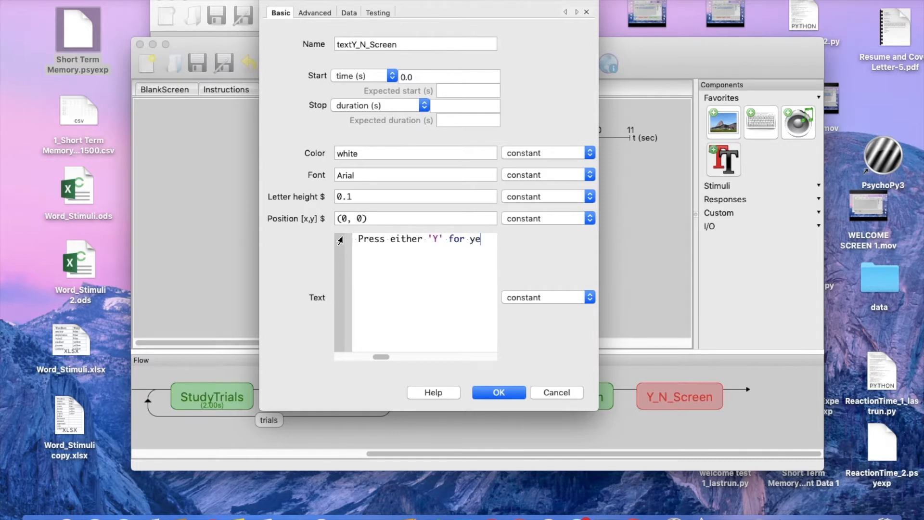
{"action": "type", "text": "s, '"}
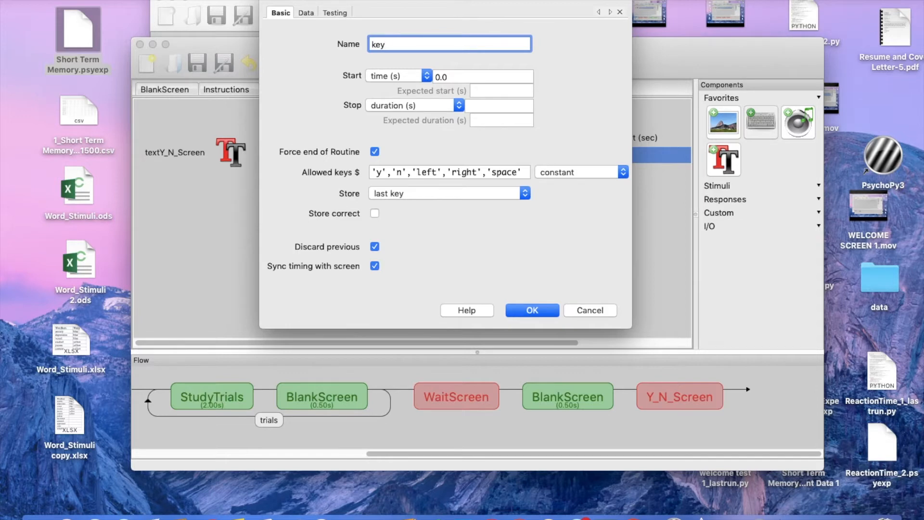
- Add a keyY_N keyboard response, check its allowed keys, and confirm it
{"action": "type", "text": "Y_N"}
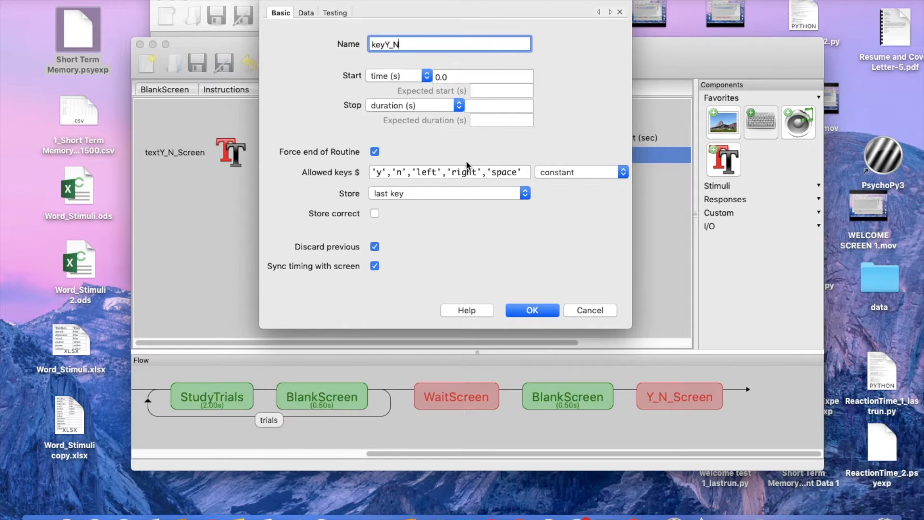
{"action": "left_click", "coordinate": [448, 171]}
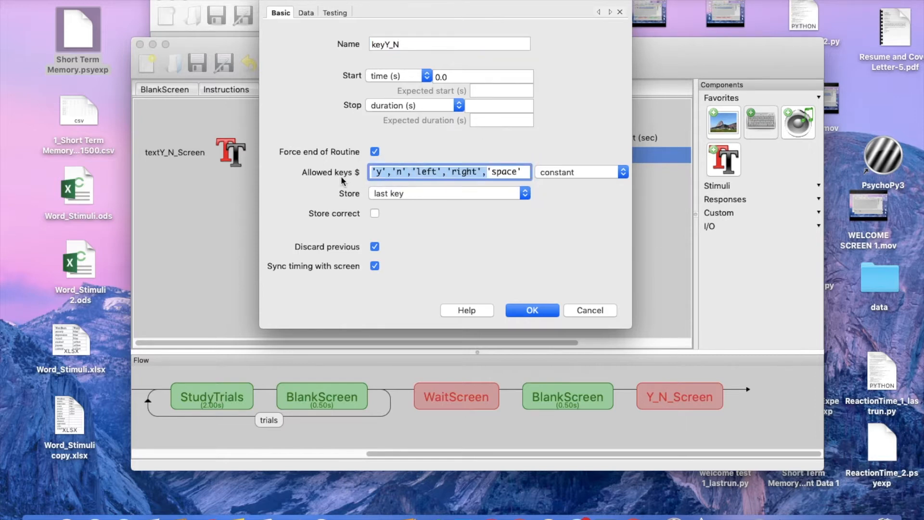
{"action": "left_click", "coordinate": [532, 310]}
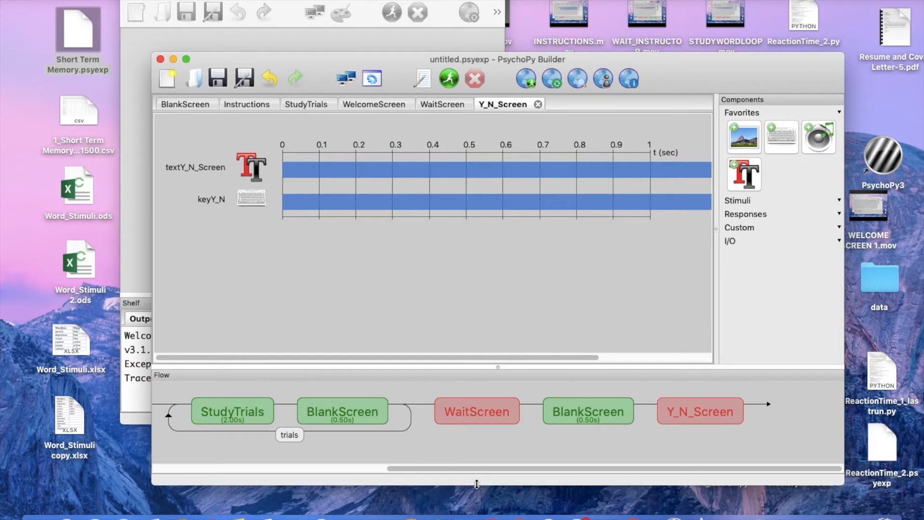
- Create a new TestTrials routine at the end of the flow
{"action": "scroll", "scroll_direction": "left", "scroll_amount": 3}
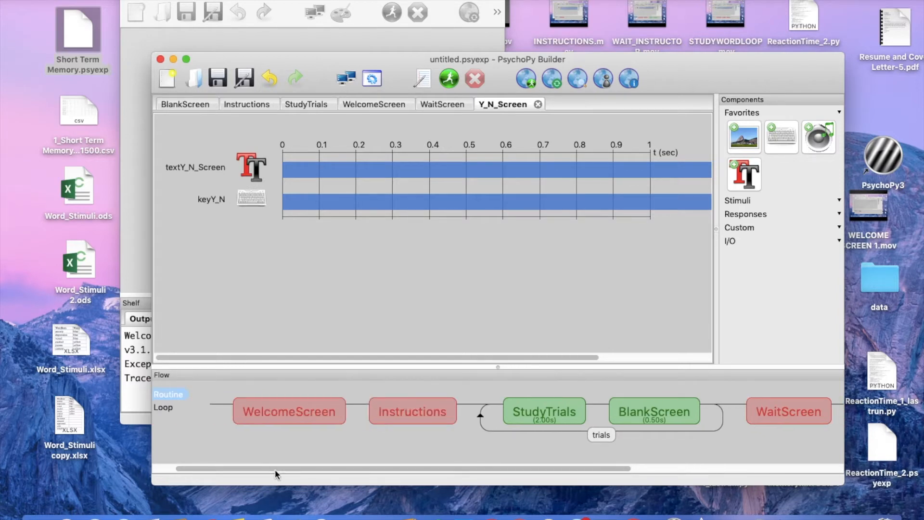
{"action": "left_click", "coordinate": [169, 395]}
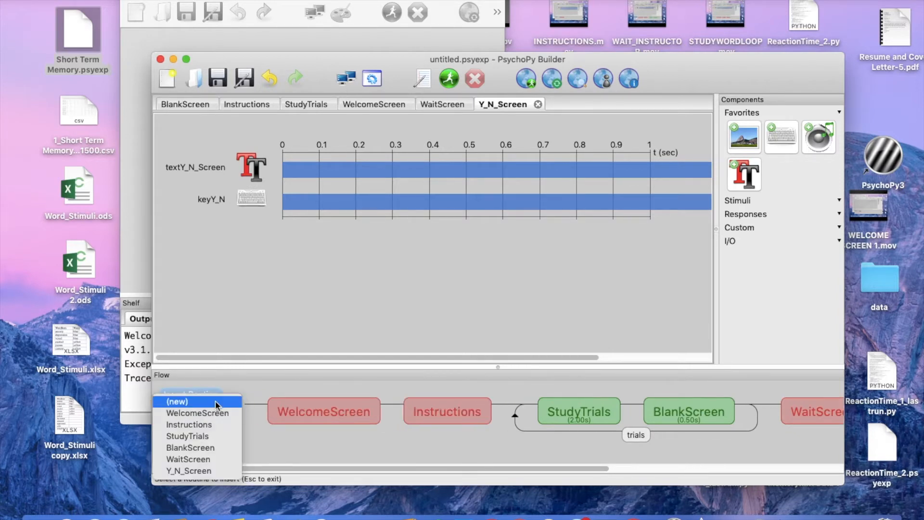
{"action": "left_click", "coordinate": [178, 401]}
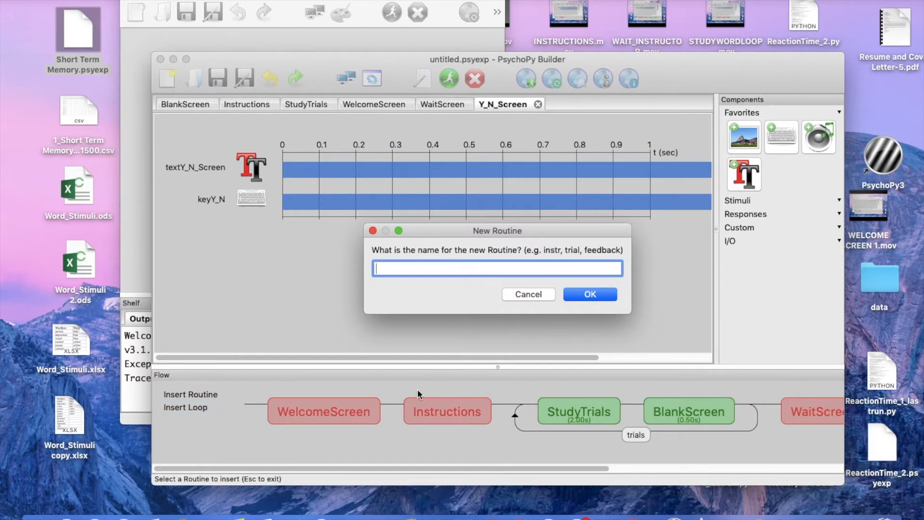
{"action": "type", "text": "TestTir"}
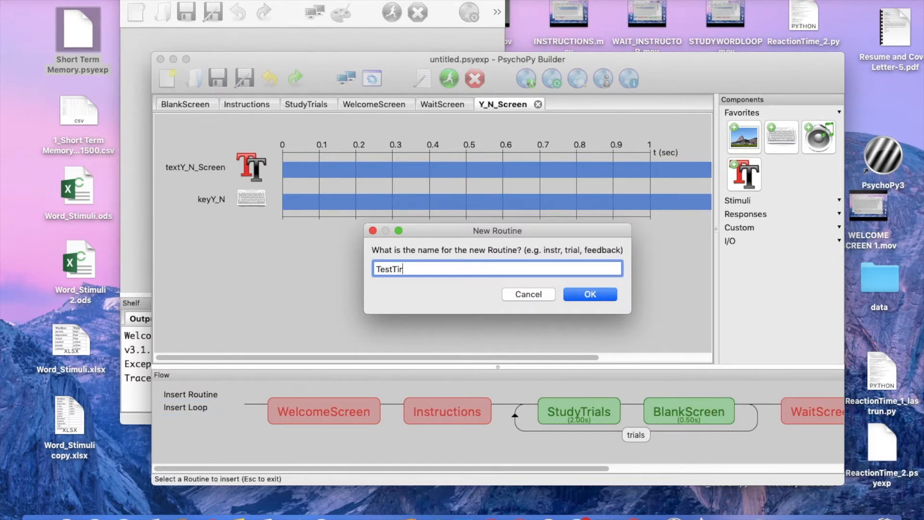
{"action": "left_click", "coordinate": [589, 294]}
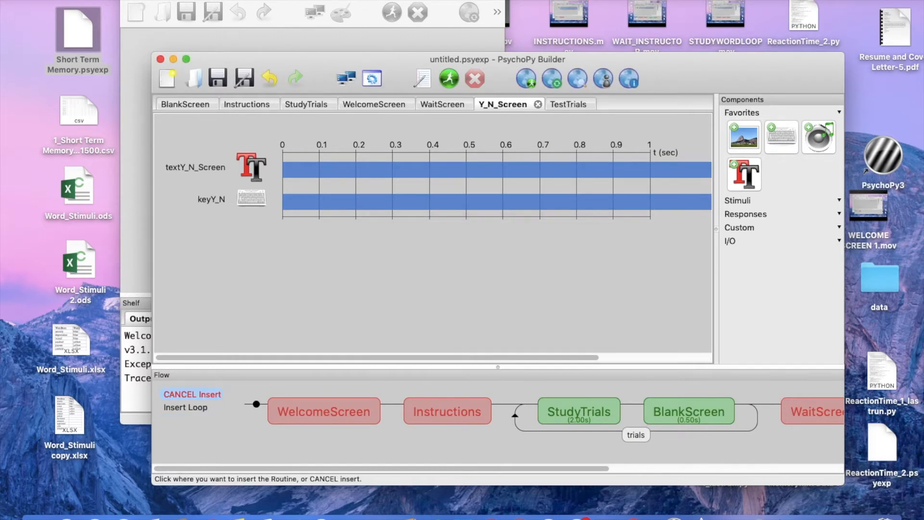
{"action": "scroll", "scroll_direction": "right", "scroll_amount": 3}
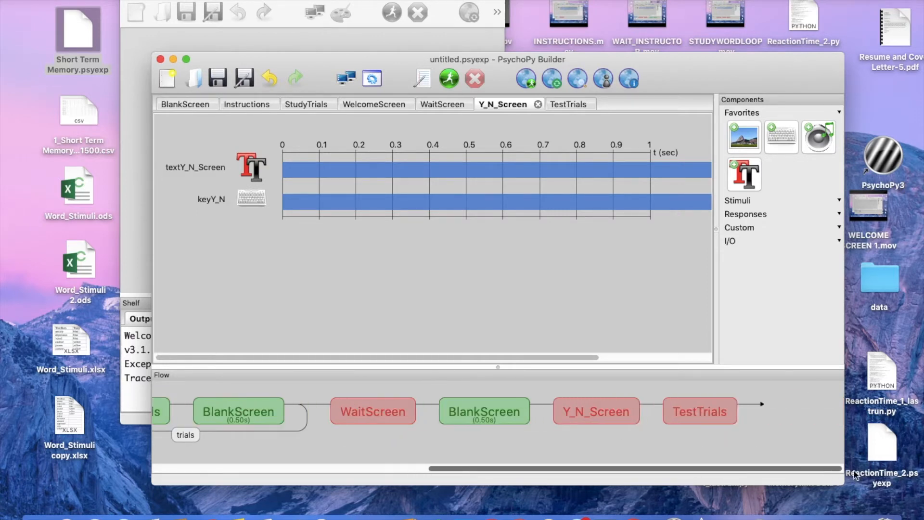
{"action": "mouse_move", "coordinate": [656, 435]}
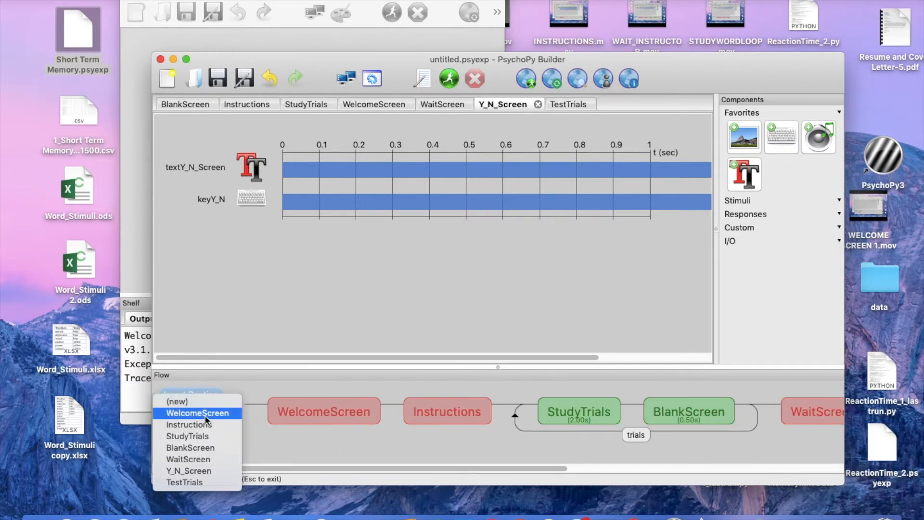
- Insert BlankScreen routines after WelcomeScreen and before TestTrials, then open TestTrials for editing
{"action": "left_click", "coordinate": [197, 413]}
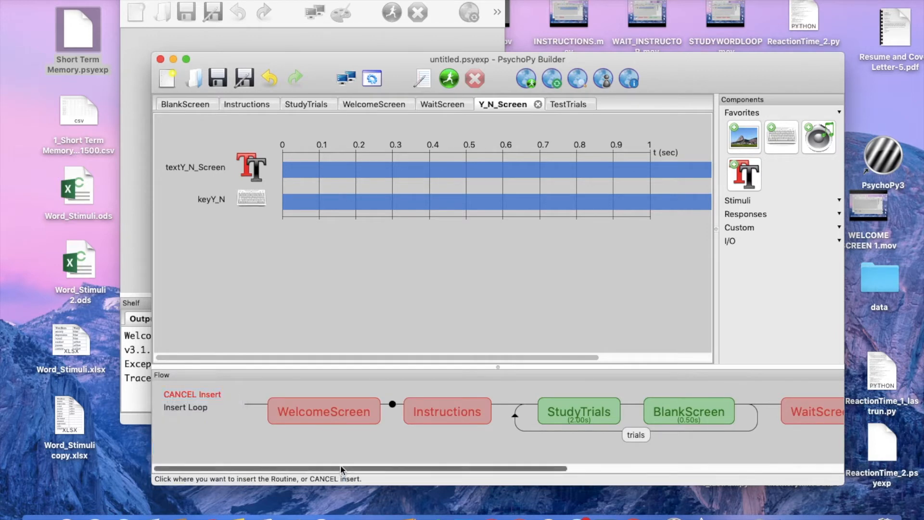
{"action": "scroll", "scroll_direction": "right", "scroll_amount": 3}
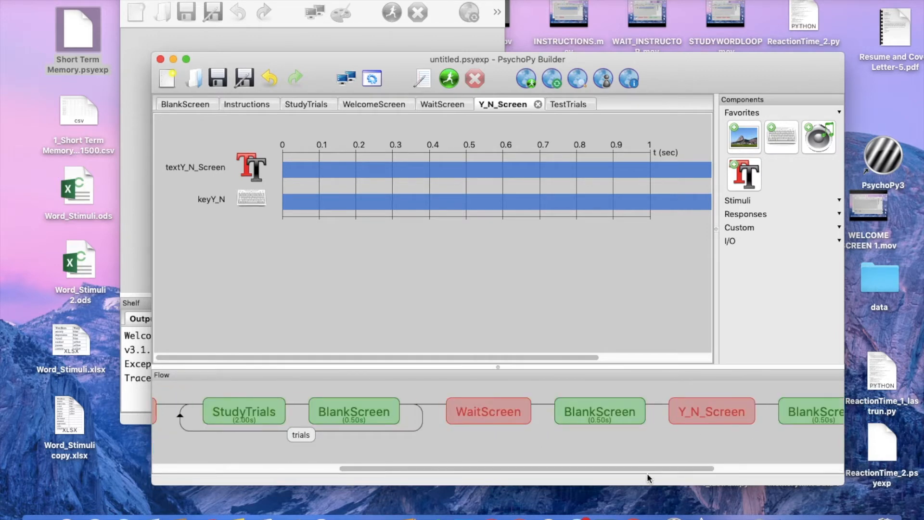
{"action": "scroll", "scroll_direction": "left", "scroll_amount": 3}
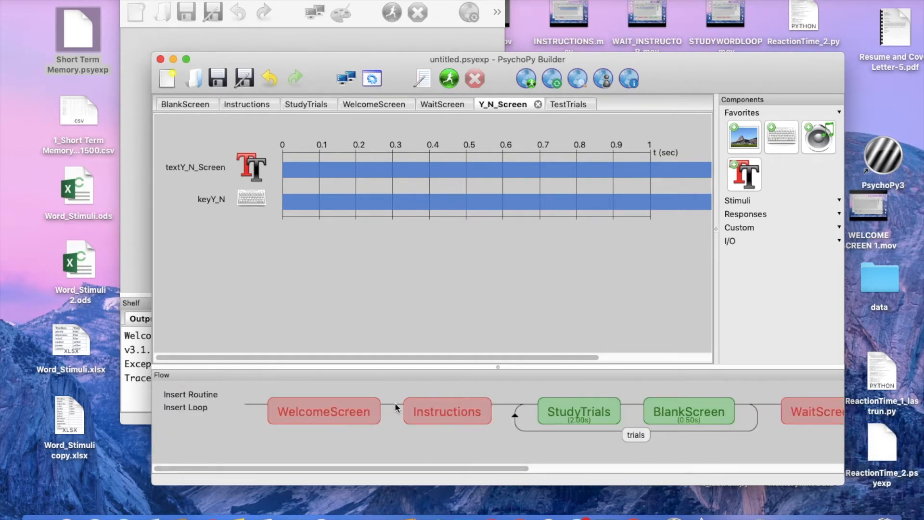
{"action": "left_click", "coordinate": [191, 395]}
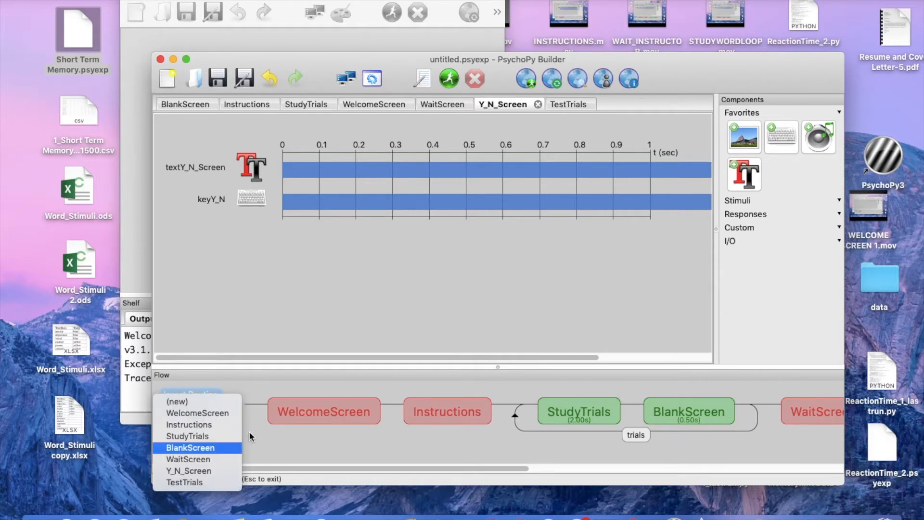
{"action": "left_click", "coordinate": [190, 447]}
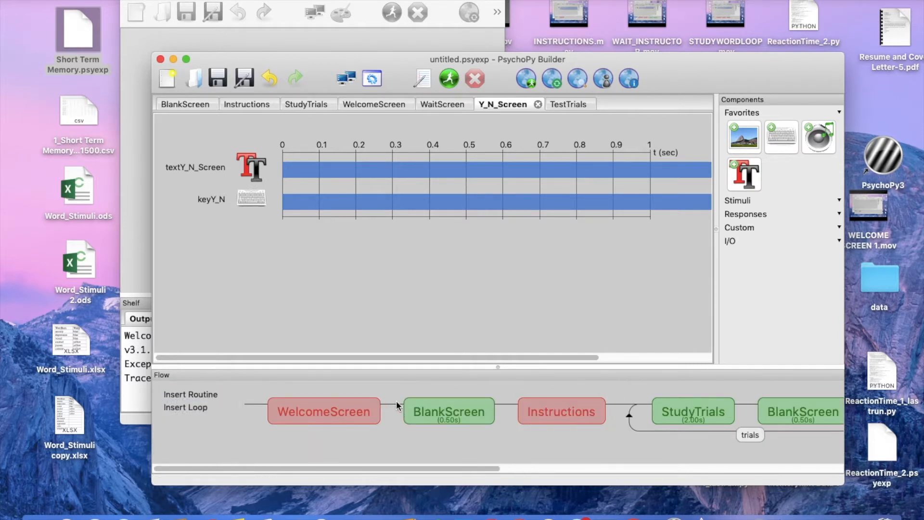
{"action": "scroll", "scroll_direction": "right", "scroll_amount": 3}
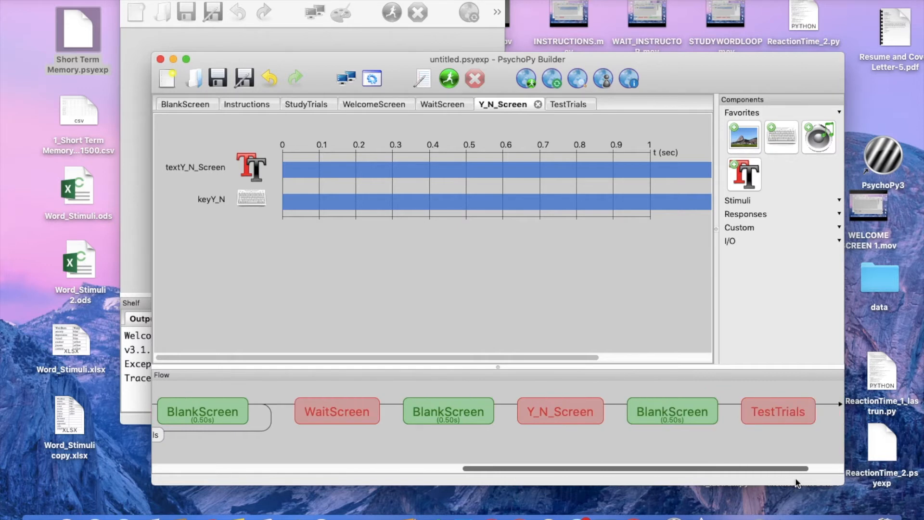
{"action": "left_click", "coordinate": [566, 104]}
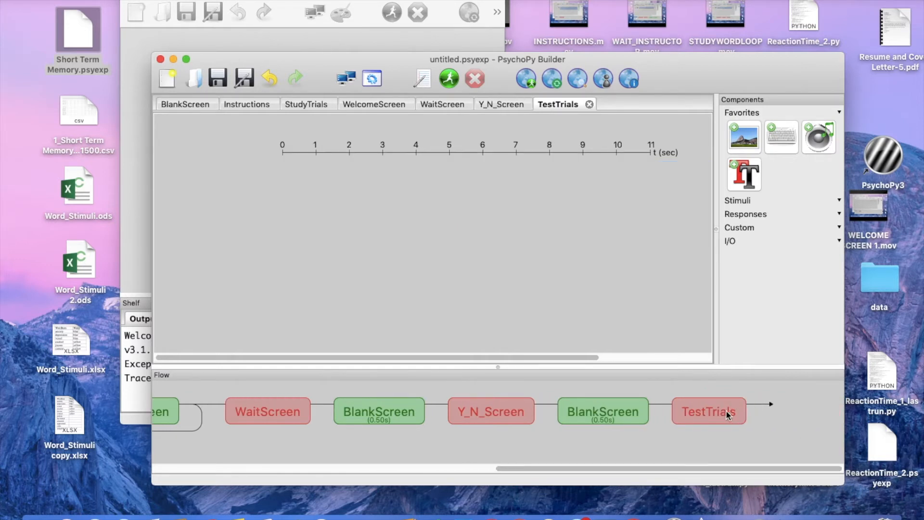
{"action": "mouse_move", "coordinate": [744, 171]}
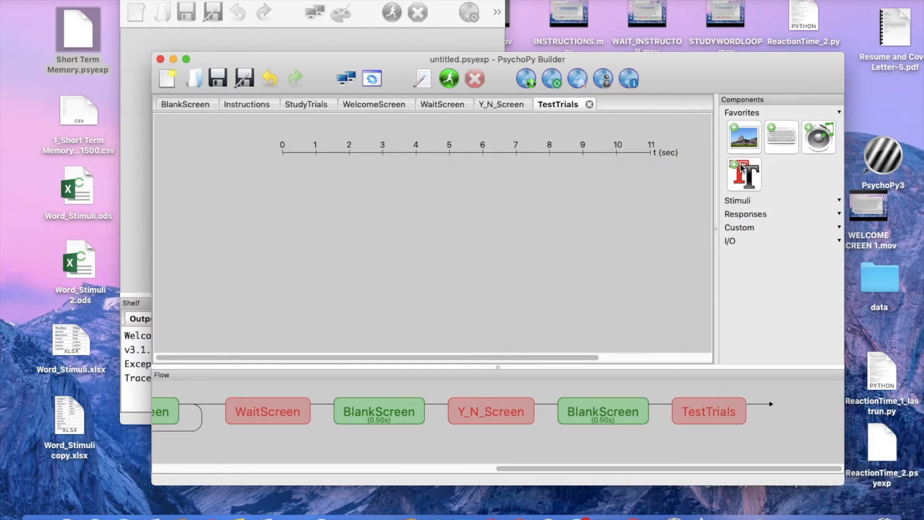
- Add a text component to TestTrials displaying $WordItem, set to update every repeat
{"action": "left_click", "coordinate": [744, 174]}
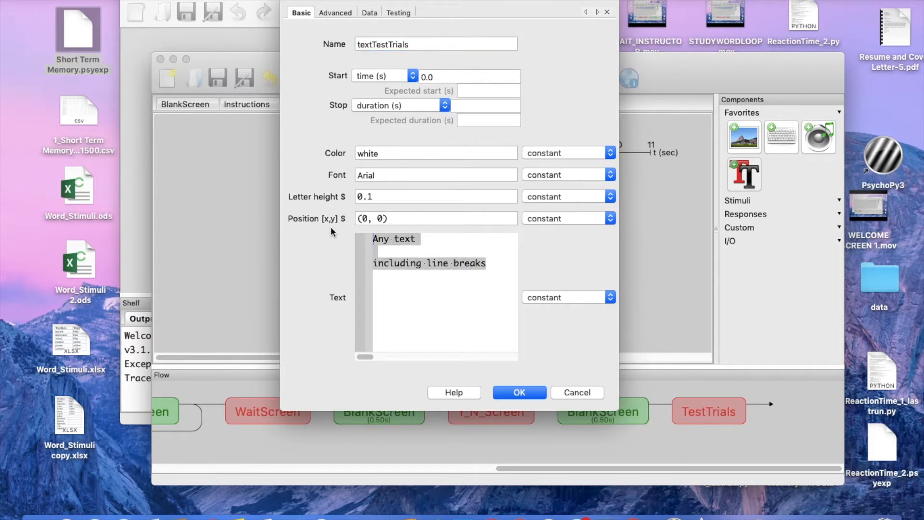
{"action": "type", "text": "$W"}
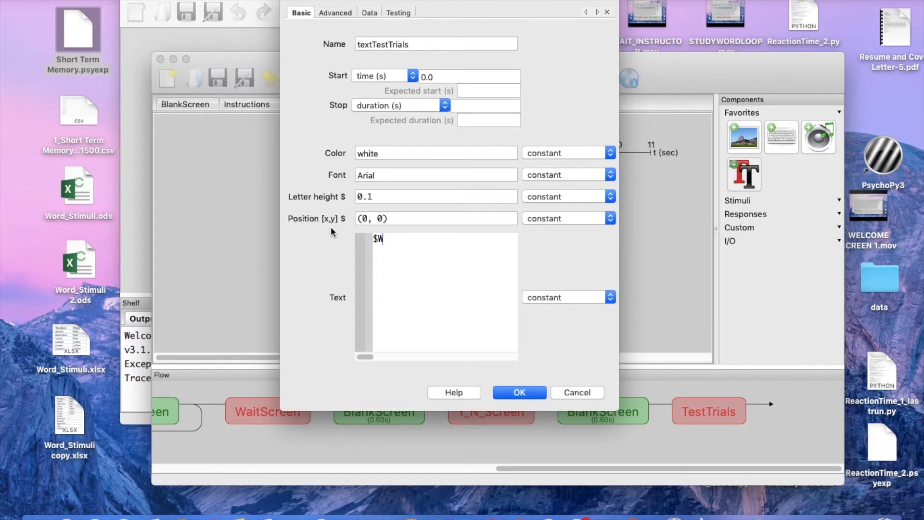
{"action": "type", "text": "ordIt"}
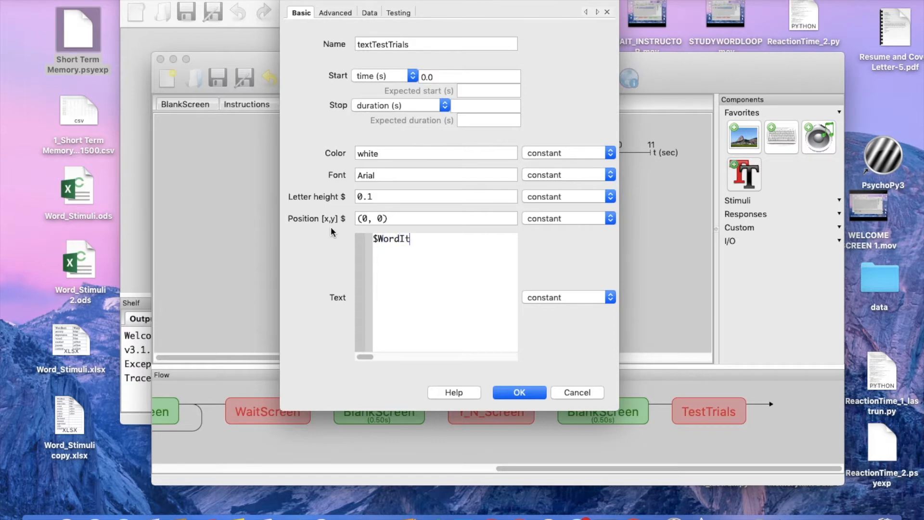
{"action": "key", "text": "Backspace"}
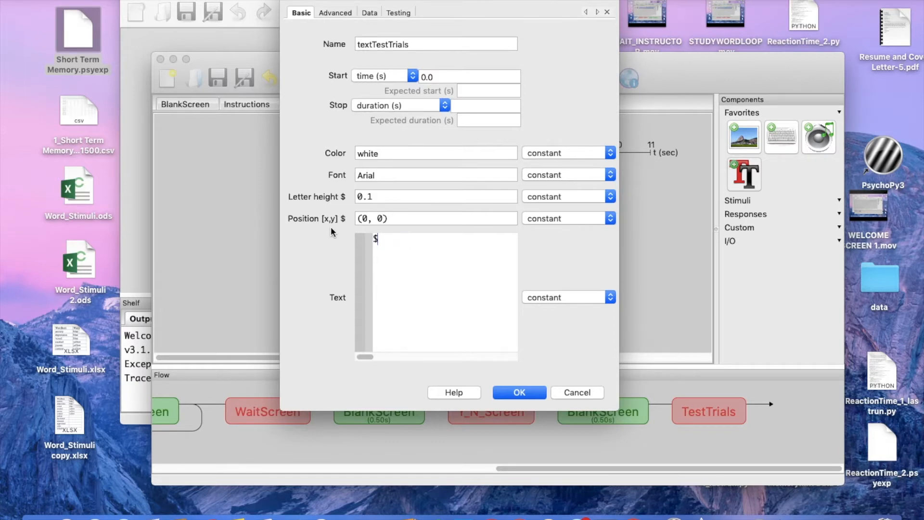
{"action": "type", "text": "WordITem"}
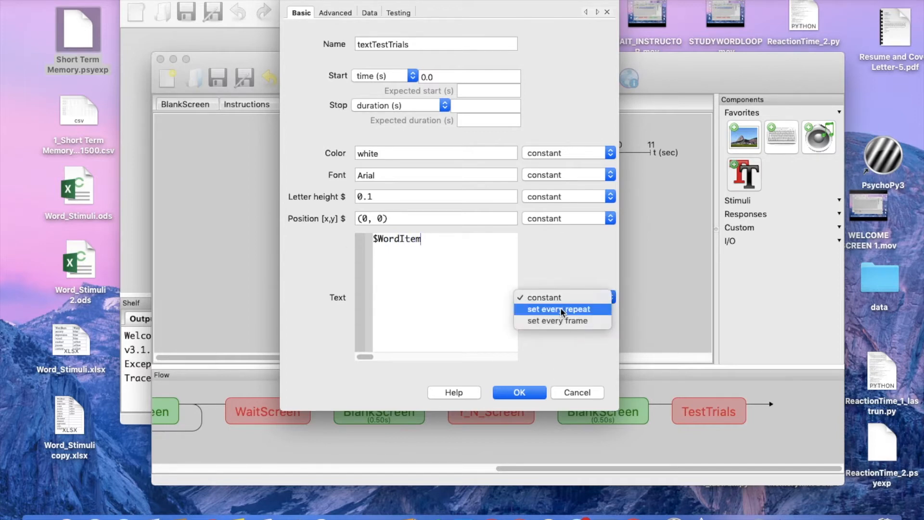
{"action": "left_click", "coordinate": [559, 309]}
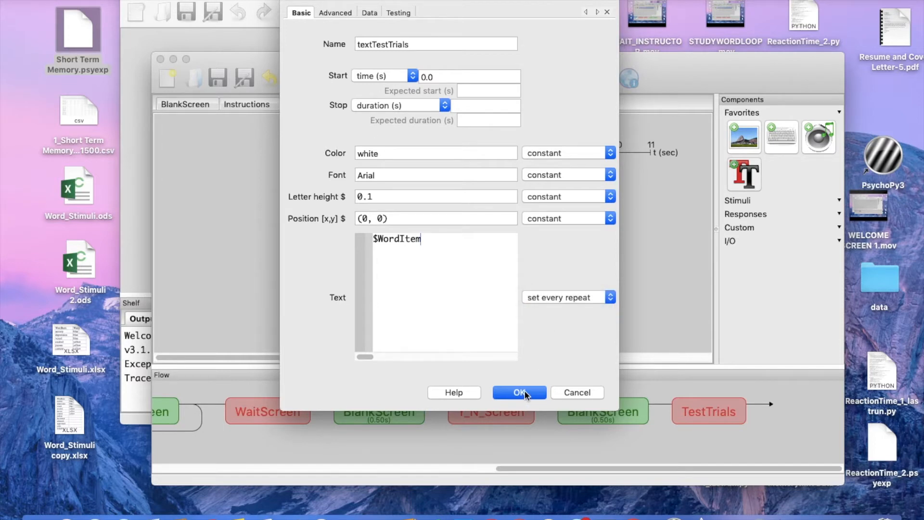
{"action": "left_click", "coordinate": [519, 392]}
{"action": "type", "text": "'y','"}
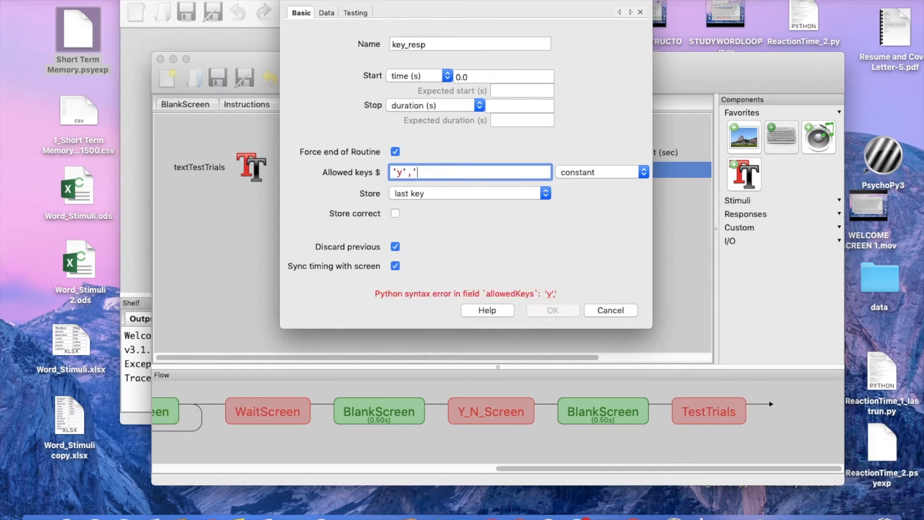
- Give key_resp allowed keys 'y','n', force end of routine, and confirm it
{"action": "type", "text": "n'"}
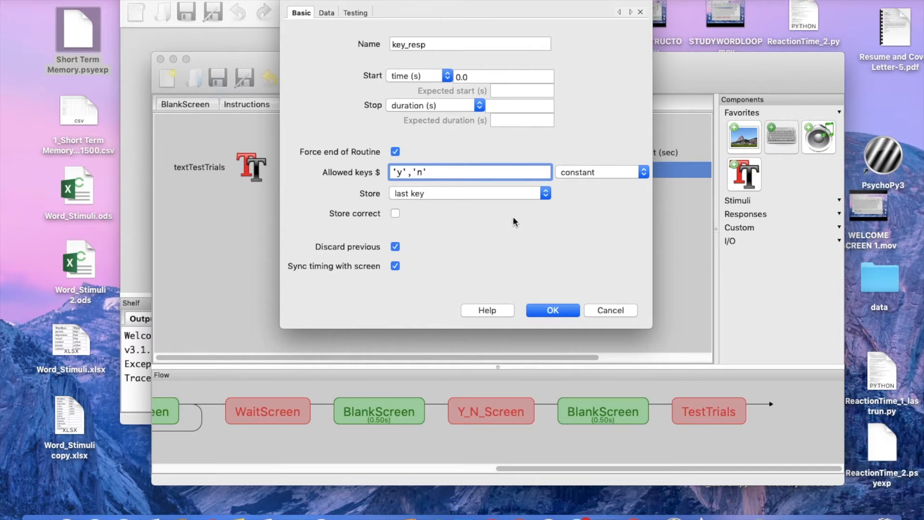
{"action": "left_click", "coordinate": [552, 310]}
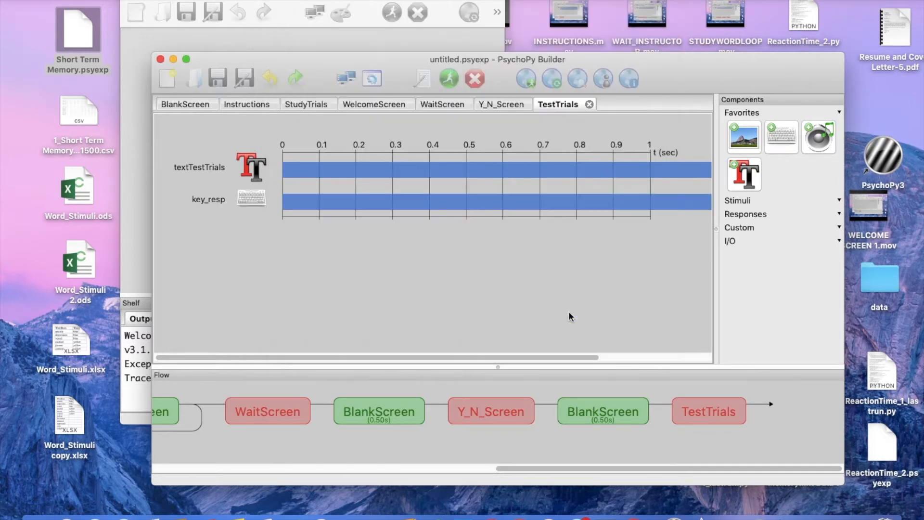
- Insert a new loop in the flow placed around the TestTrials routine
{"action": "scroll", "scroll_direction": "left", "scroll_amount": 3}
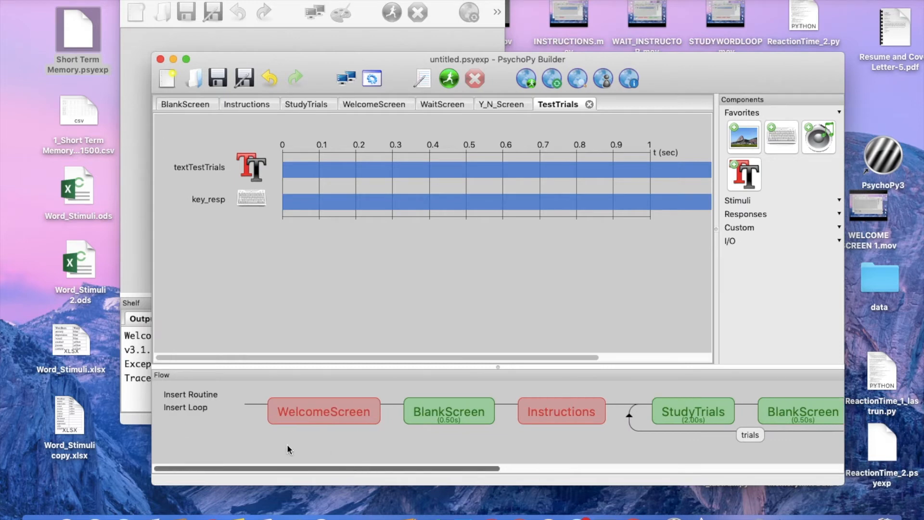
{"action": "left_click", "coordinate": [184, 407]}
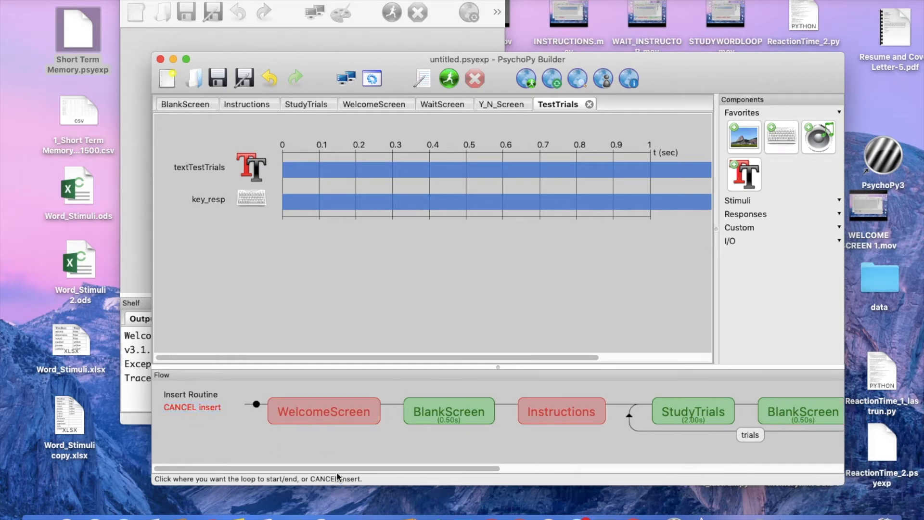
{"action": "scroll", "scroll_direction": "right", "scroll_amount": 3}
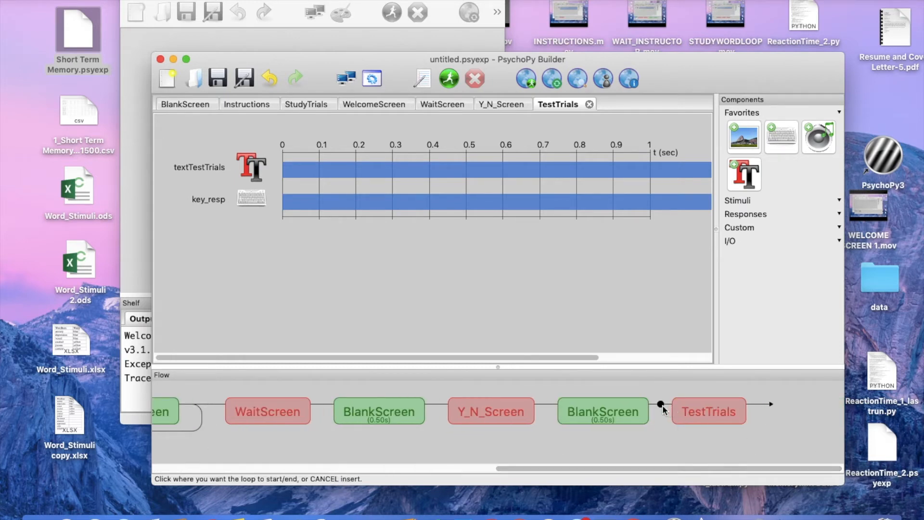
{"action": "left_click", "coordinate": [761, 405]}
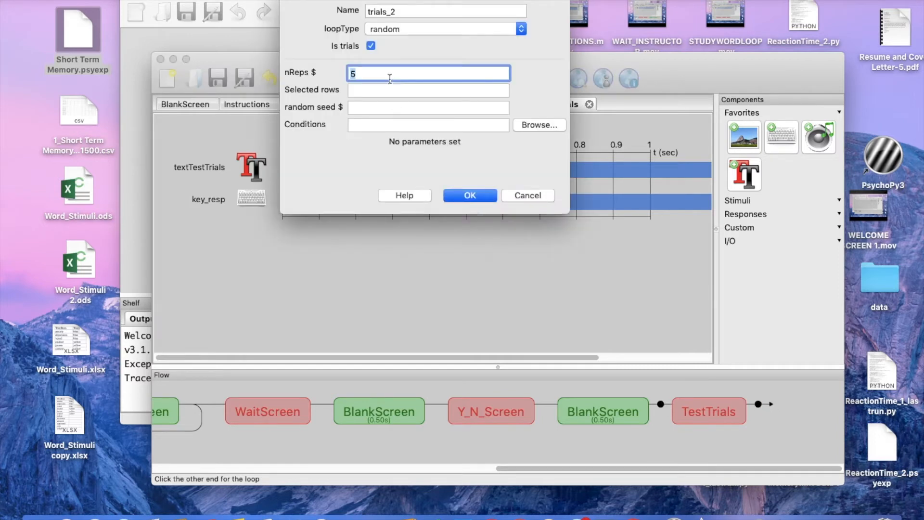
- Set trials_2 to 1 repeat with conditions from Word_Stimuli copy.xlsx and confirm
{"action": "type", "text": "1"}
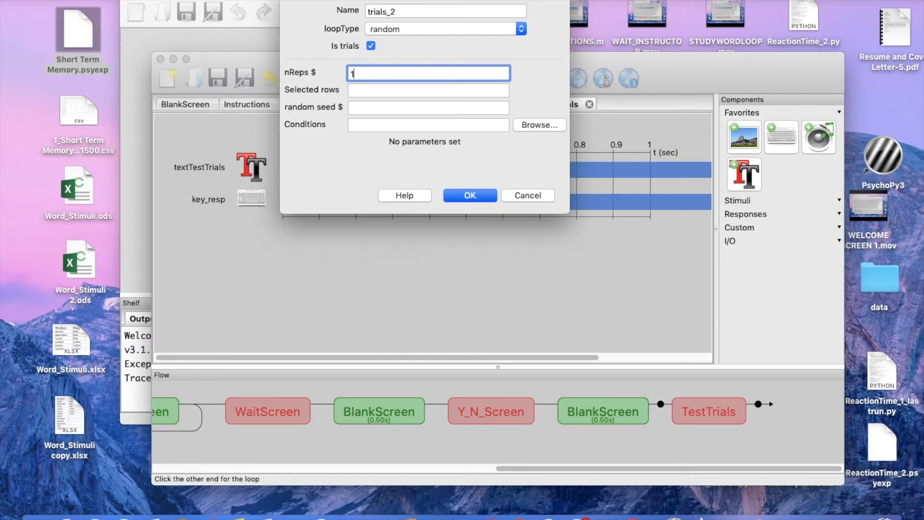
{"action": "mouse_move", "coordinate": [529, 133]}
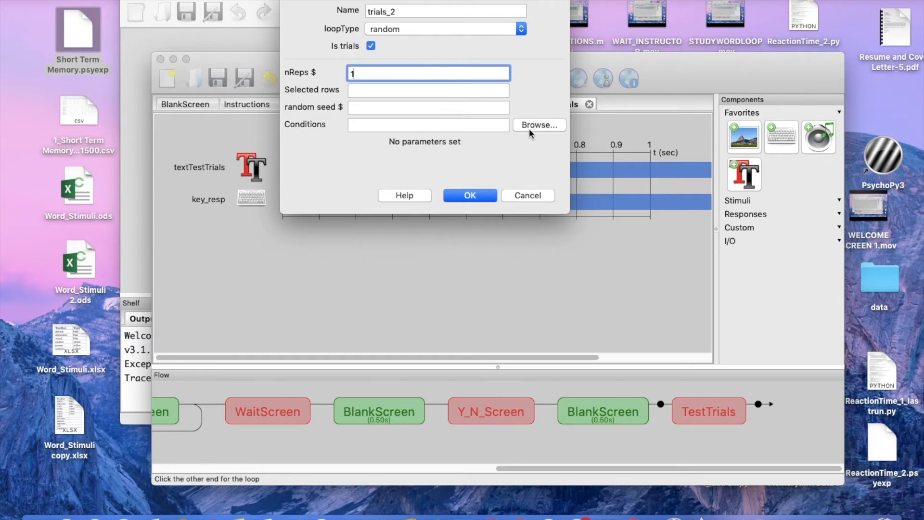
{"action": "left_click", "coordinate": [538, 124]}
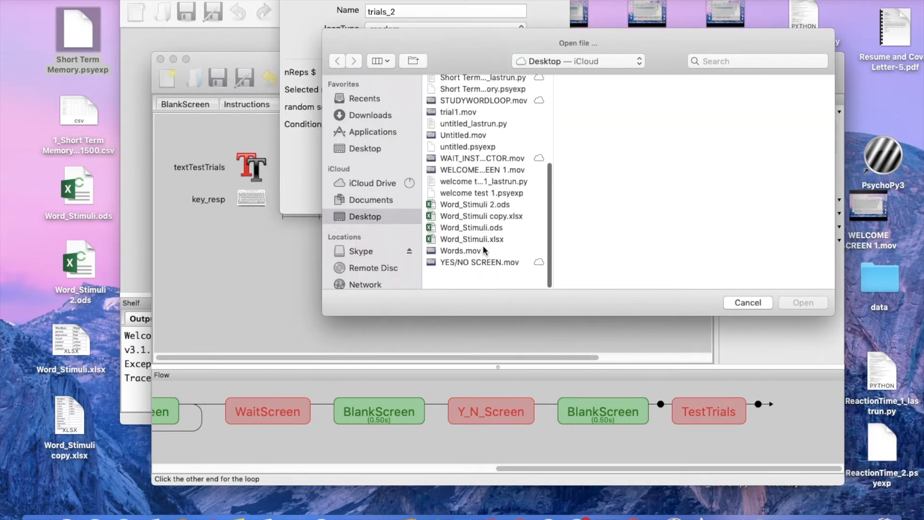
{"action": "scroll", "scroll_direction": "up", "scroll_amount": 3}
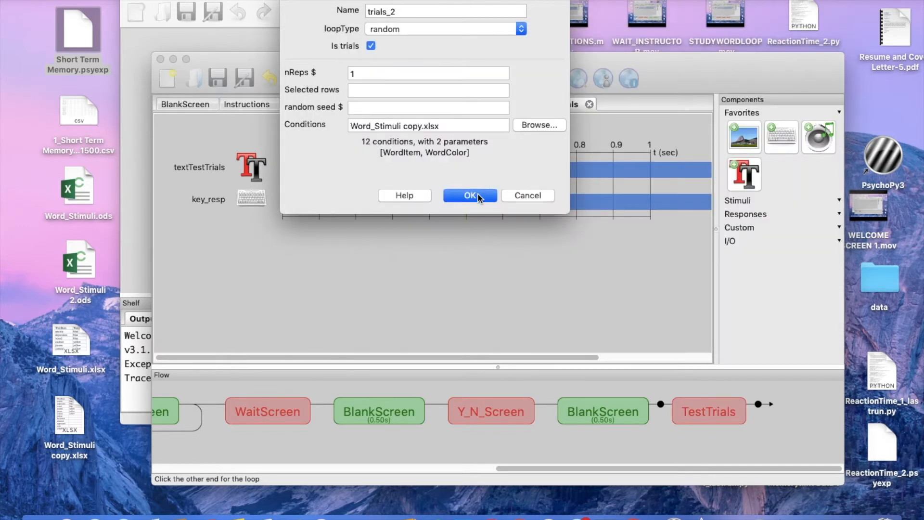
{"action": "left_click", "coordinate": [470, 195]}
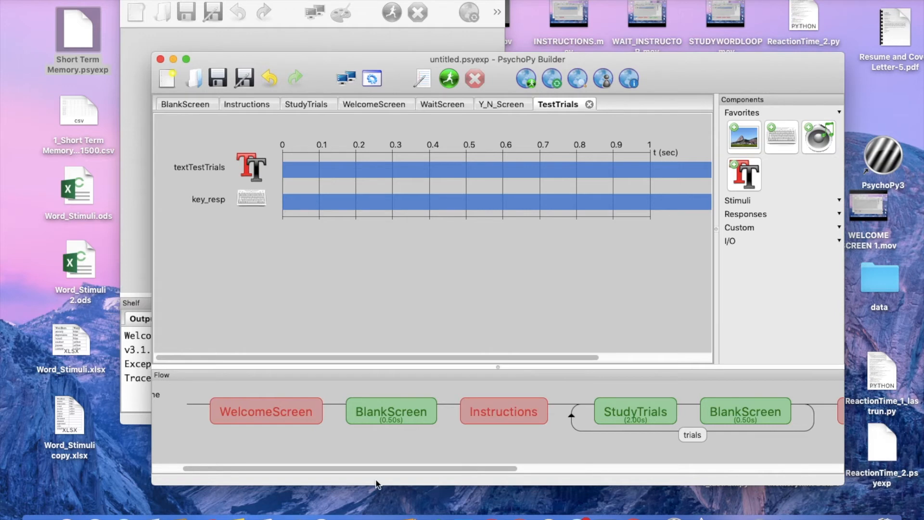
- Create a new routine named EndScreen and place it at the end of the flow
{"action": "left_click", "coordinate": [189, 394]}
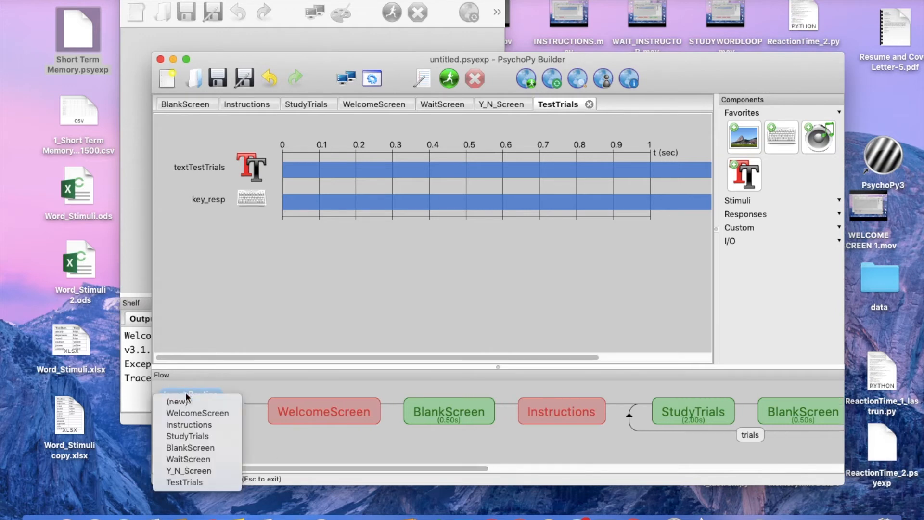
{"action": "left_click", "coordinate": [185, 483]}
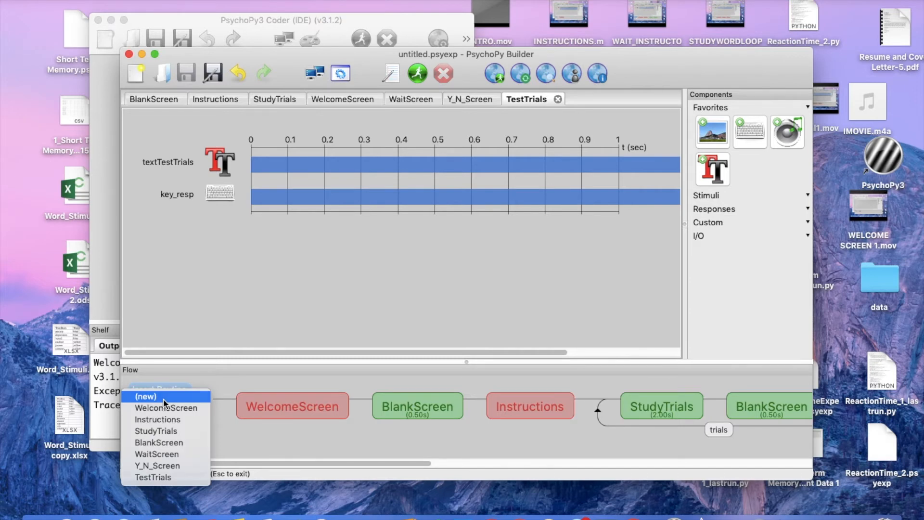
{"action": "left_click", "coordinate": [145, 396]}
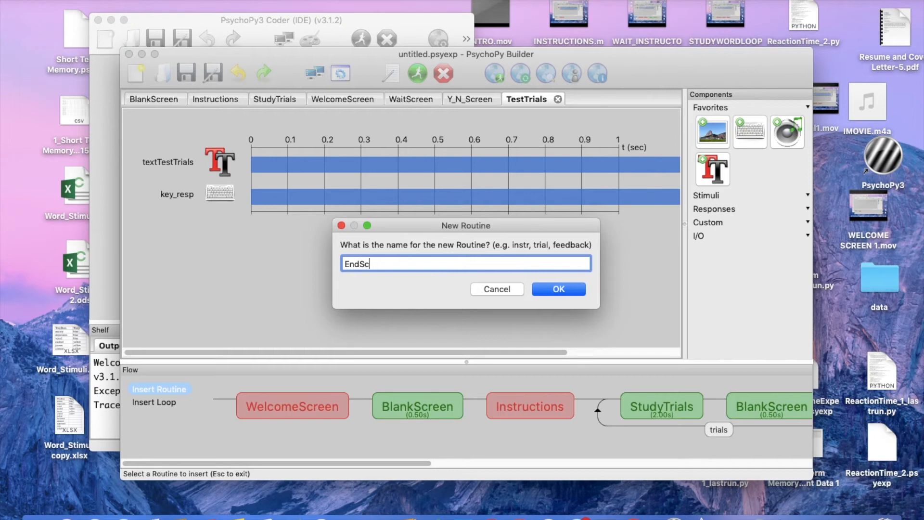
{"action": "left_click", "coordinate": [557, 289]}
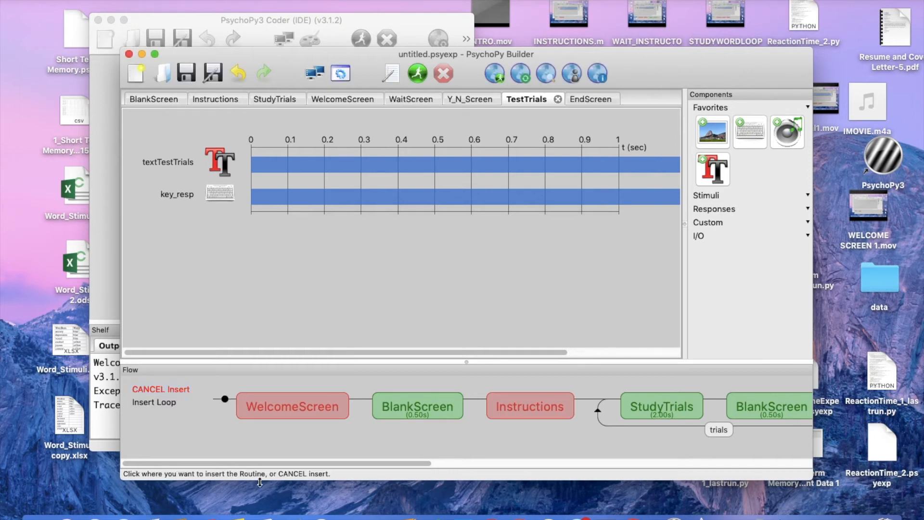
{"action": "scroll", "scroll_direction": "right", "scroll_amount": 3}
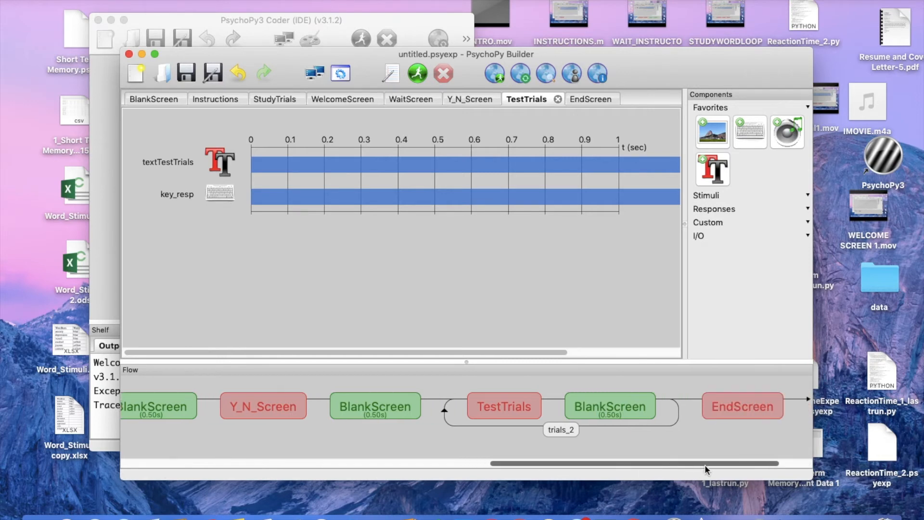
- Add a text component to EndScreen with a duration of 10 seconds
{"action": "left_click", "coordinate": [581, 98]}
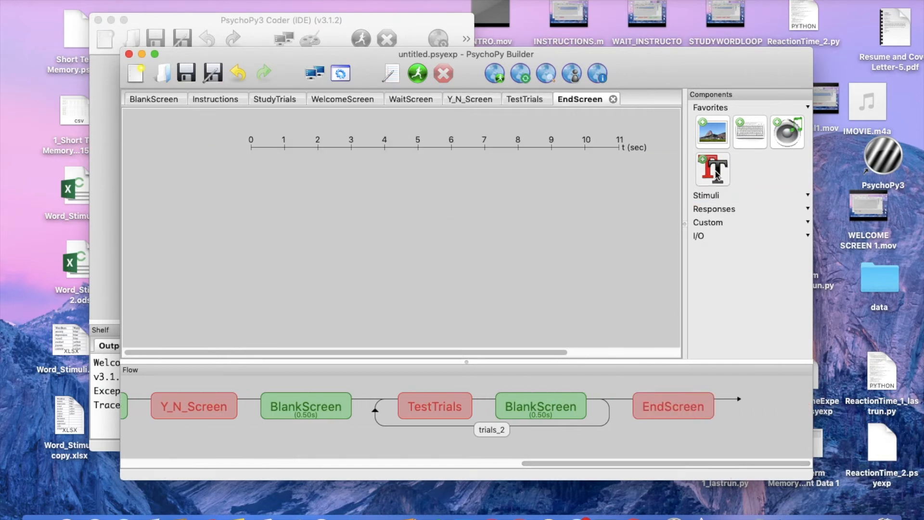
{"action": "left_click", "coordinate": [712, 169]}
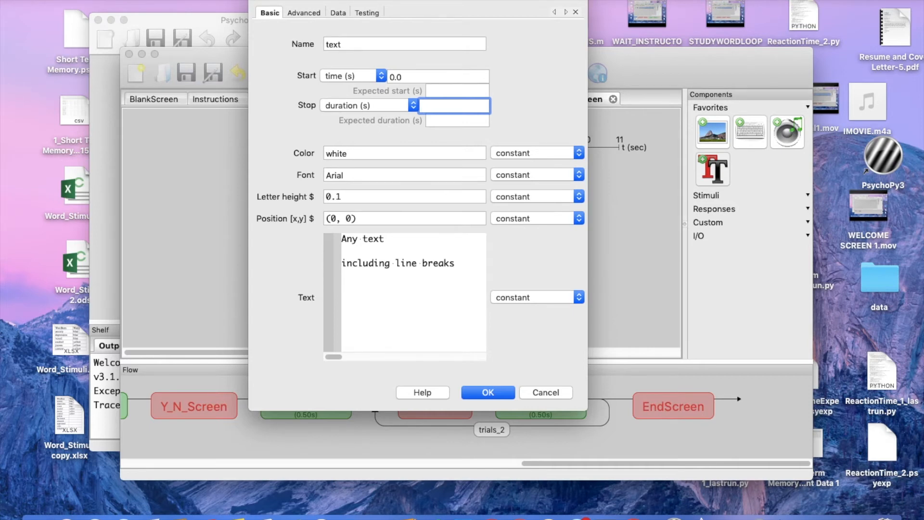
{"action": "type", "text": "10"}
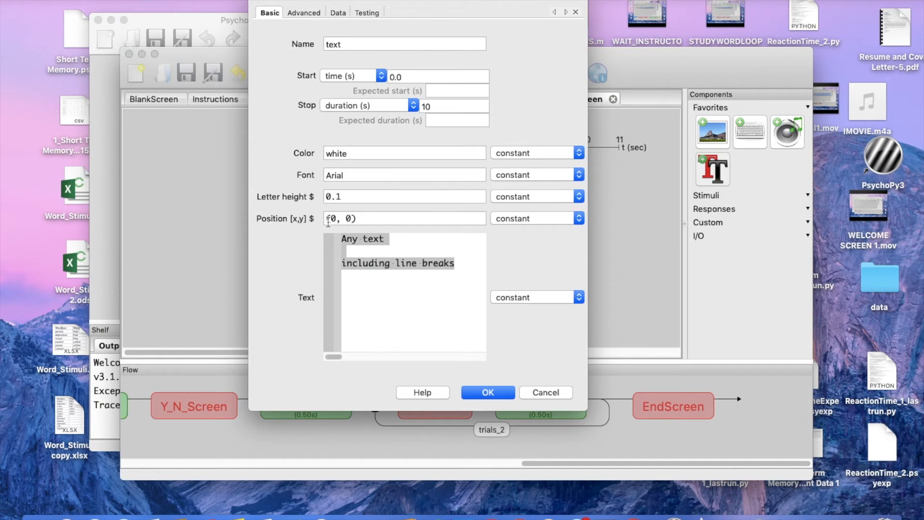
- Enter the message 'Thank you for your participation in this study.' as its text
{"action": "type", "text": "Thank"}
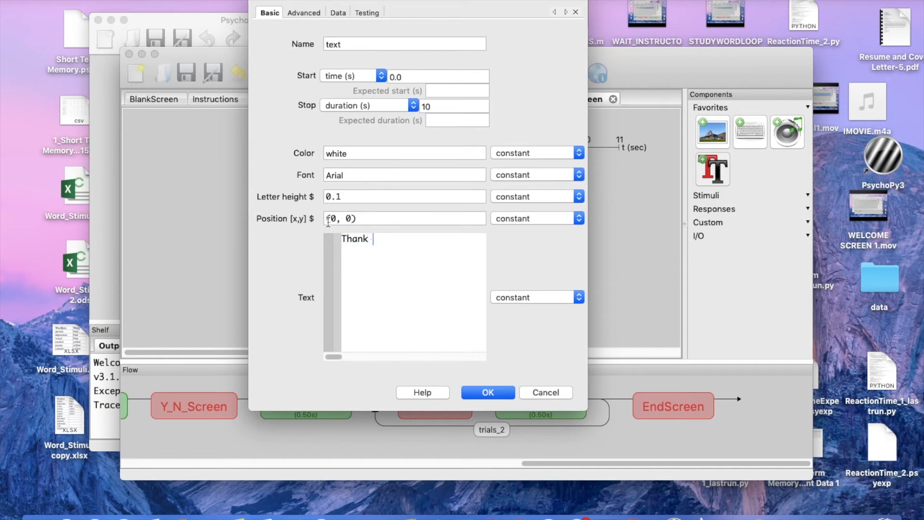
{"action": "type", "text": "you for your participat"}
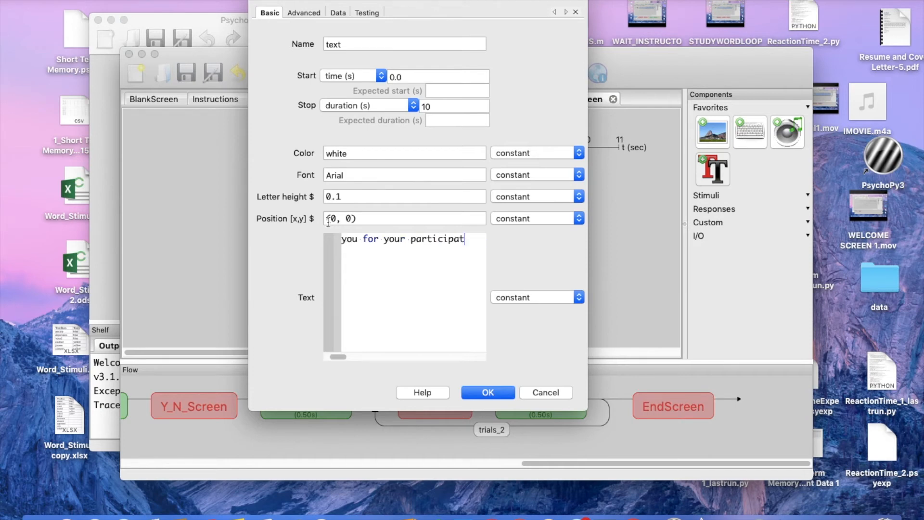
{"action": "type", "text": "ion in this s"}
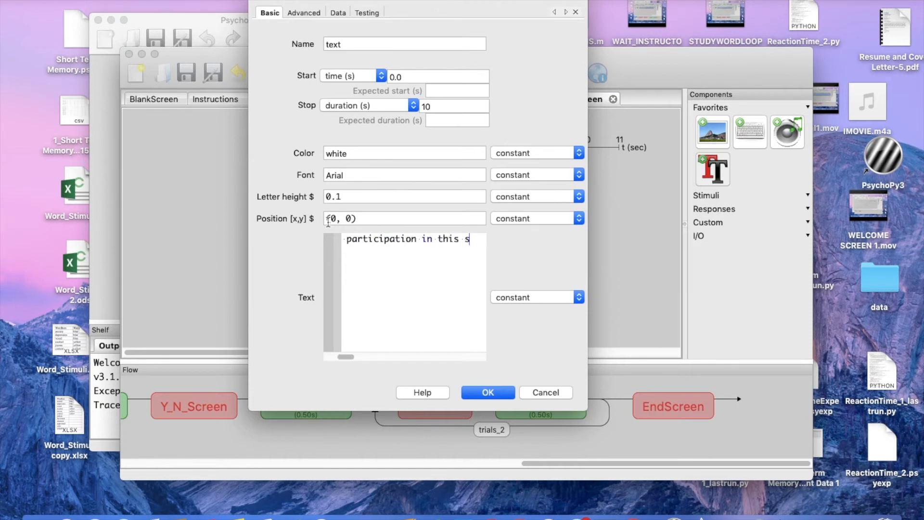
{"action": "type", "text": "tudy."}
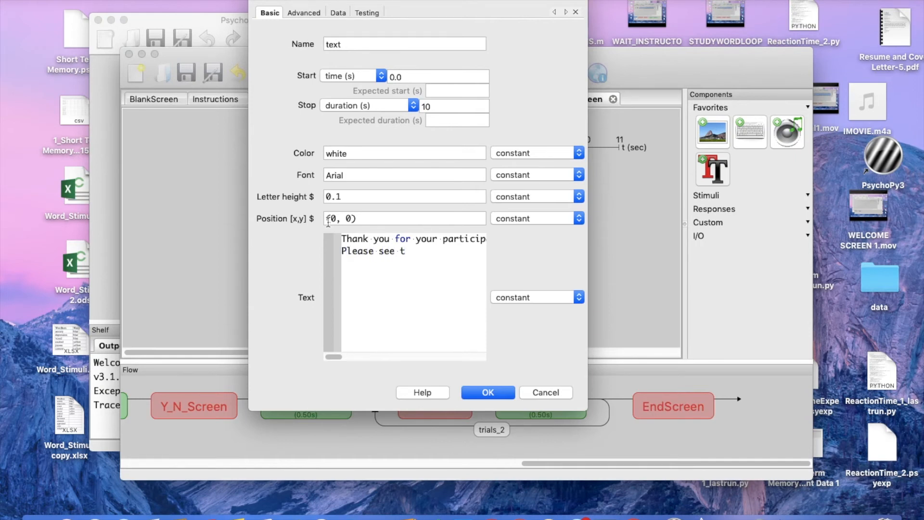
{"action": "type", "text": "he resear"}
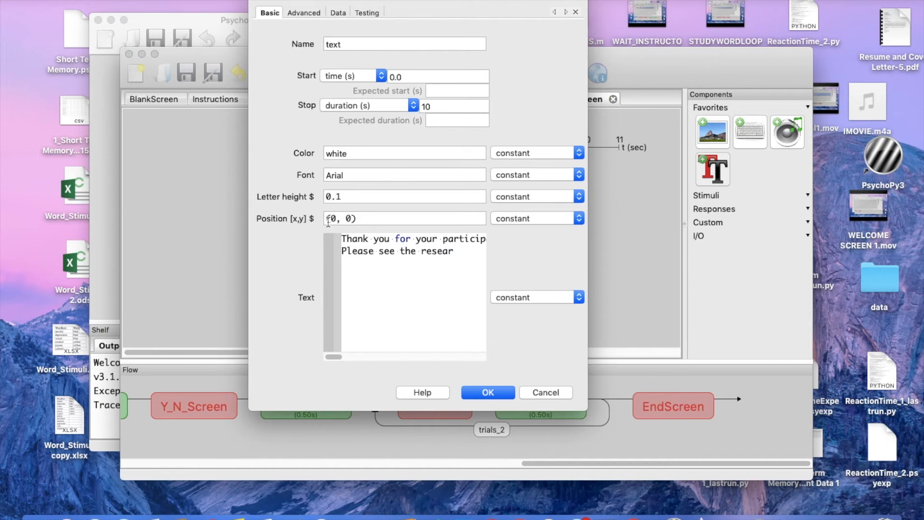